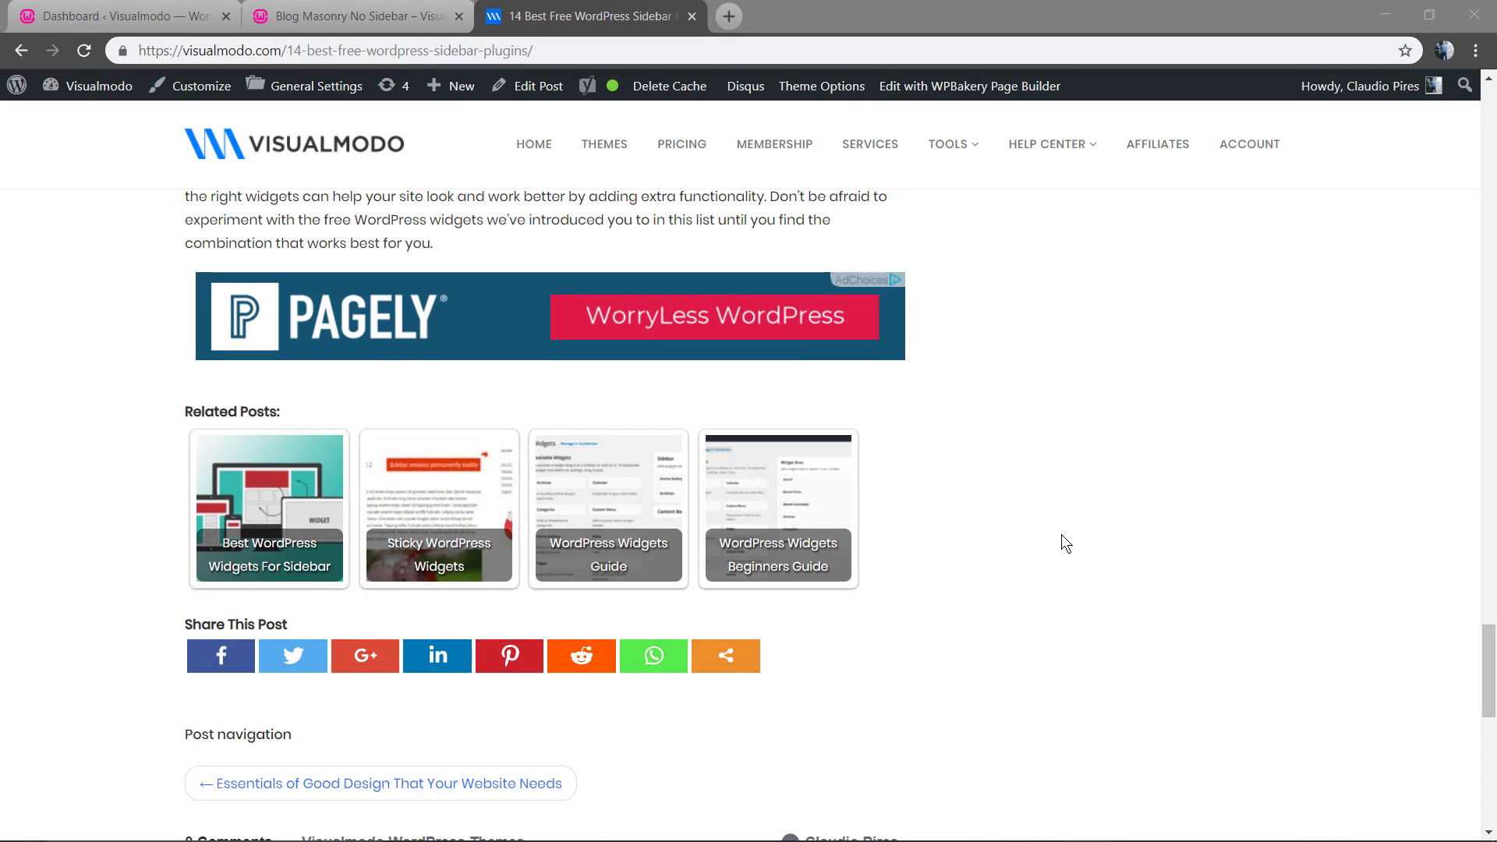
{"action": "mouse_move", "coordinate": [1126, 544]}
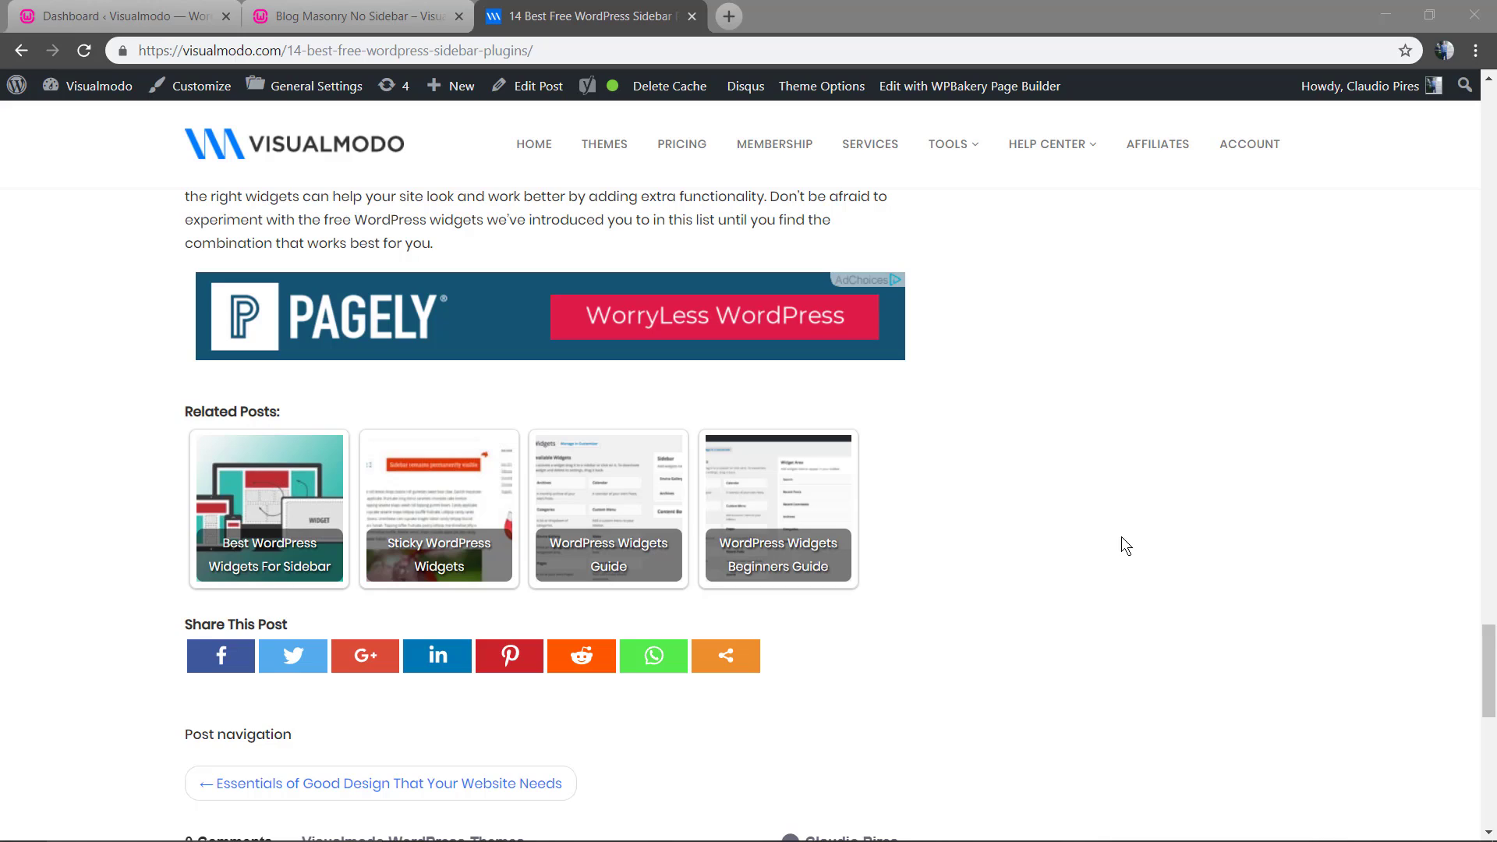
{"action": "mouse_move", "coordinate": [742, 737]}
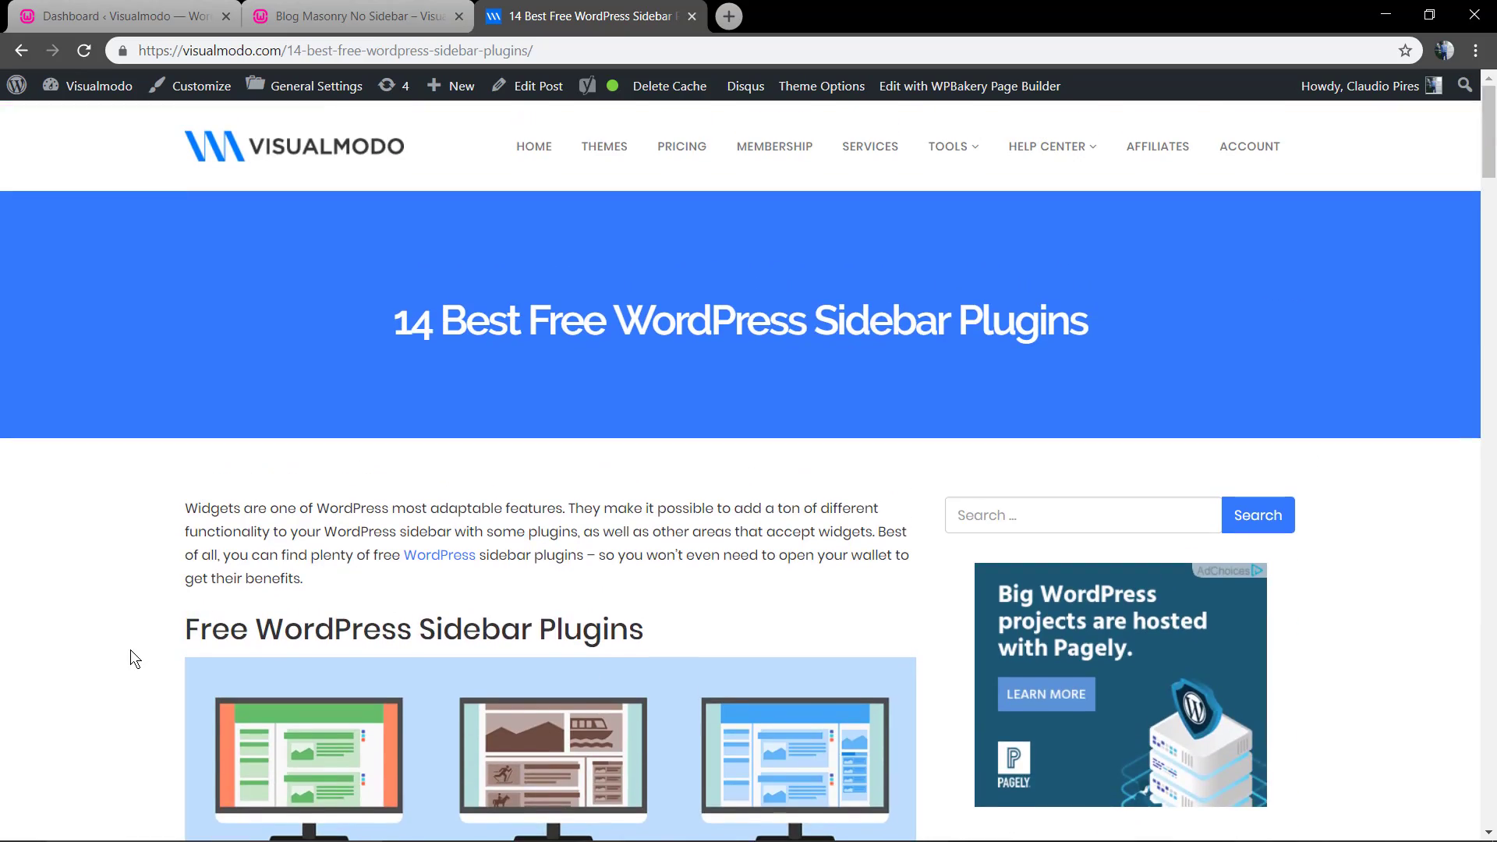
Scroll the page, view and close the sharing services list, then go to Add Plugins.
{"action": "scroll", "scroll_direction": "down", "scroll_amount": 3}
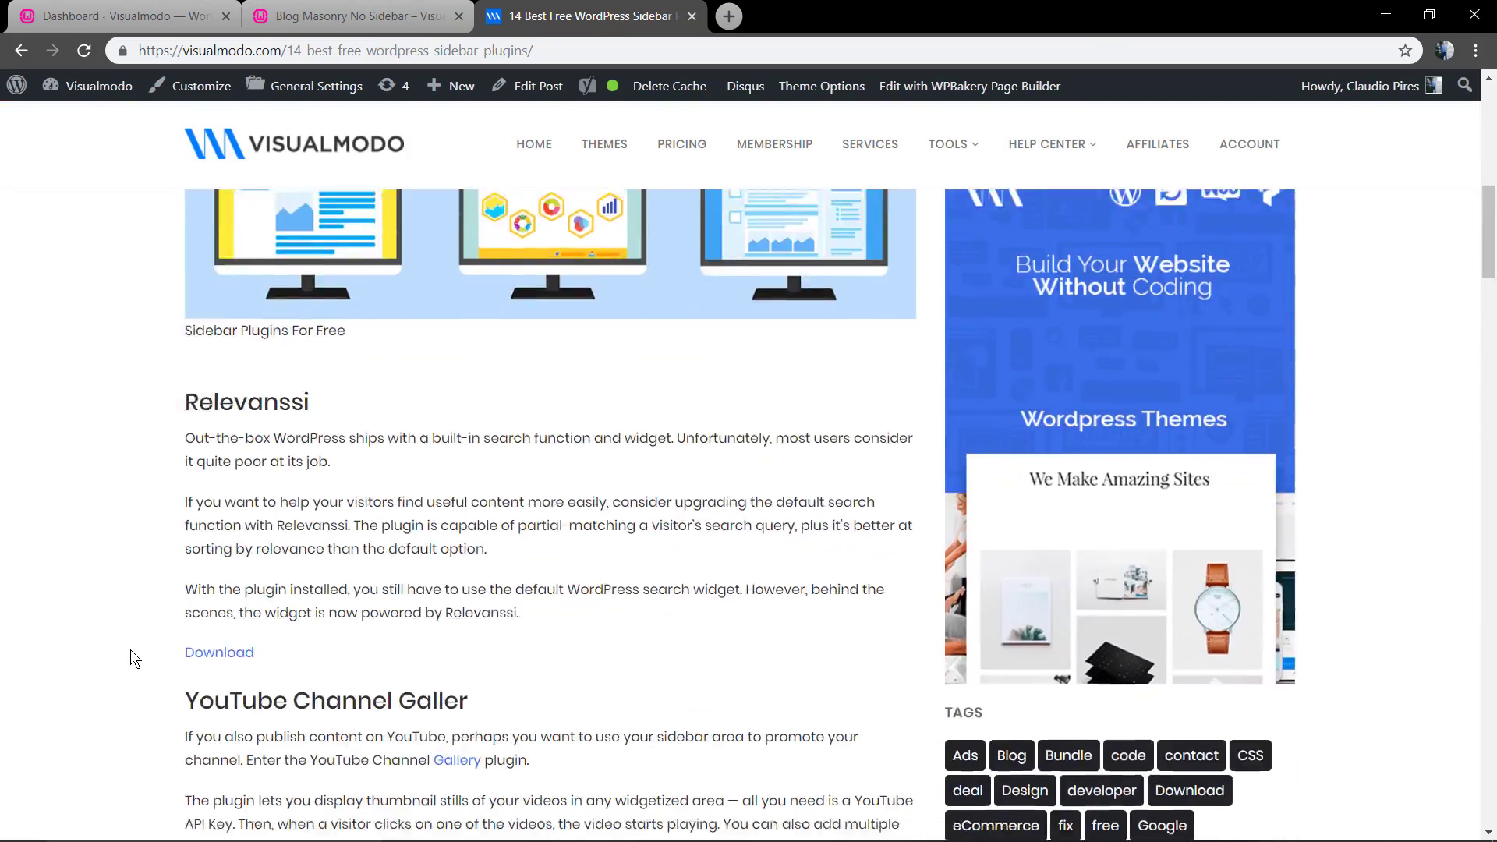
{"action": "scroll", "scroll_direction": "down", "scroll_amount": 3}
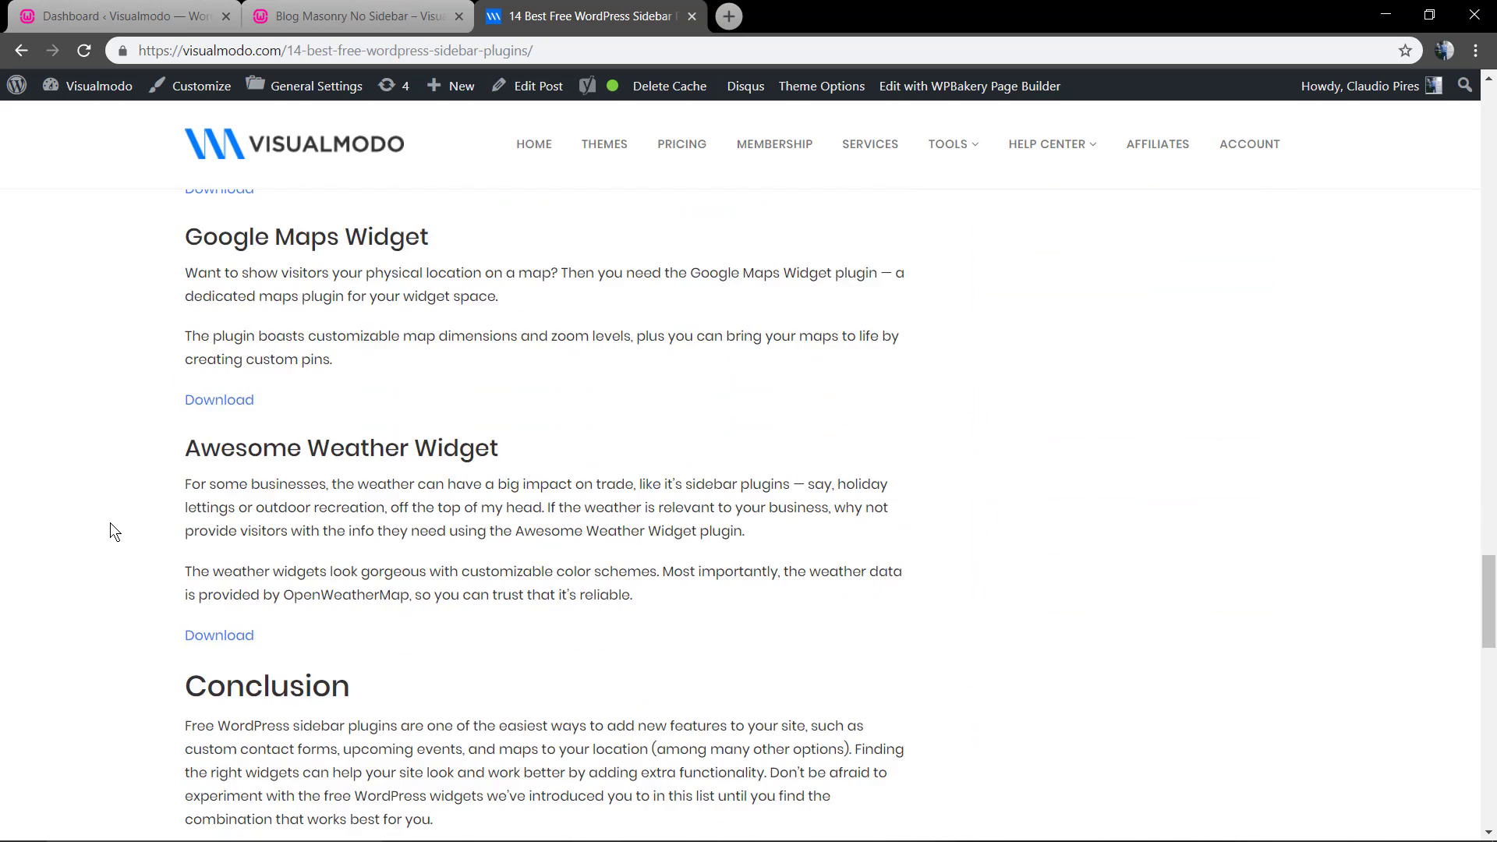
{"action": "scroll", "scroll_direction": "down", "scroll_amount": 3}
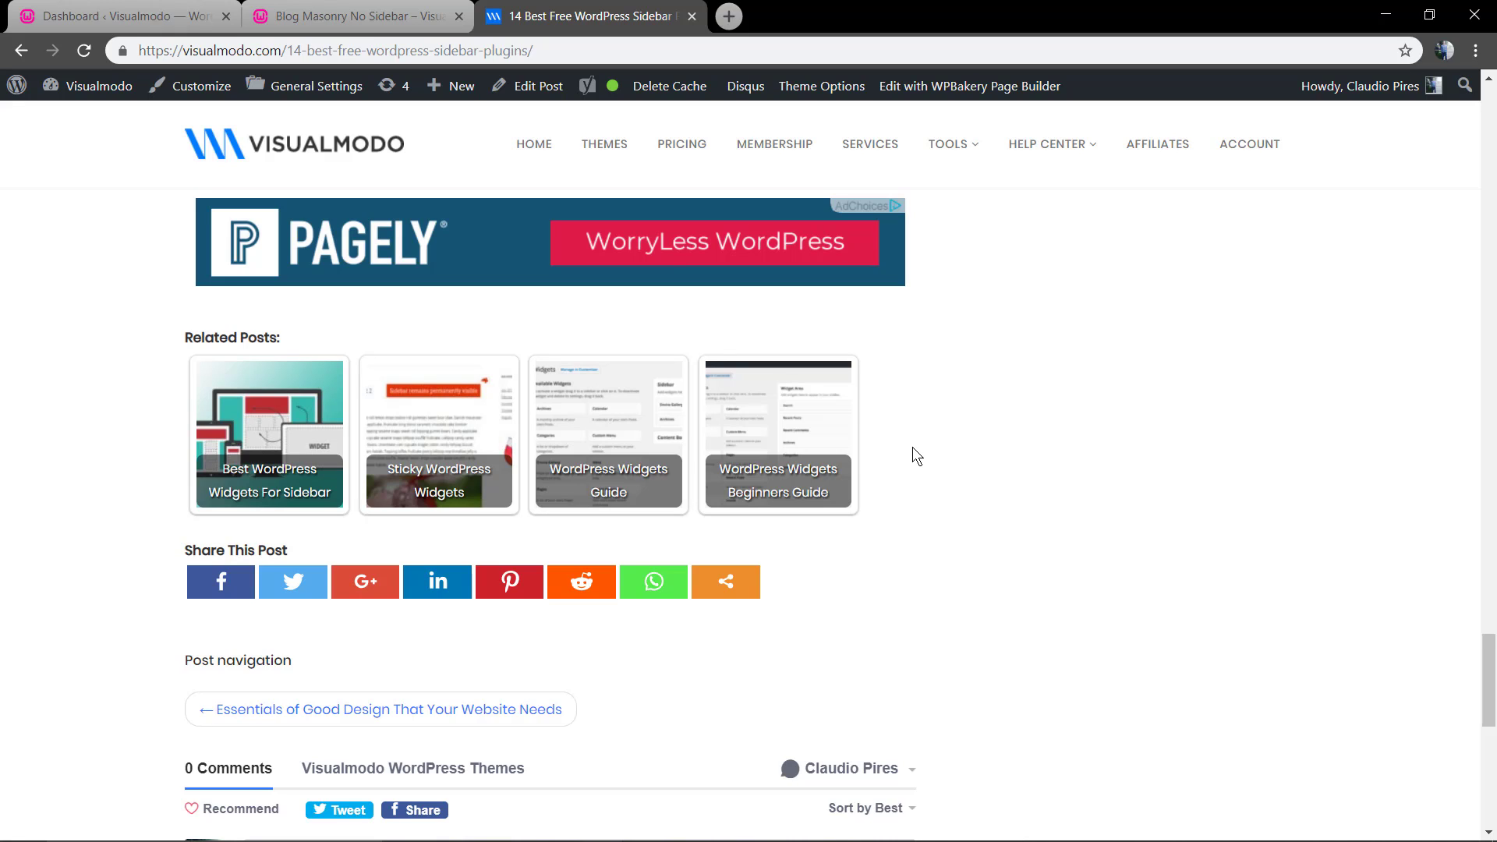
{"action": "mouse_move", "coordinate": [907, 452]}
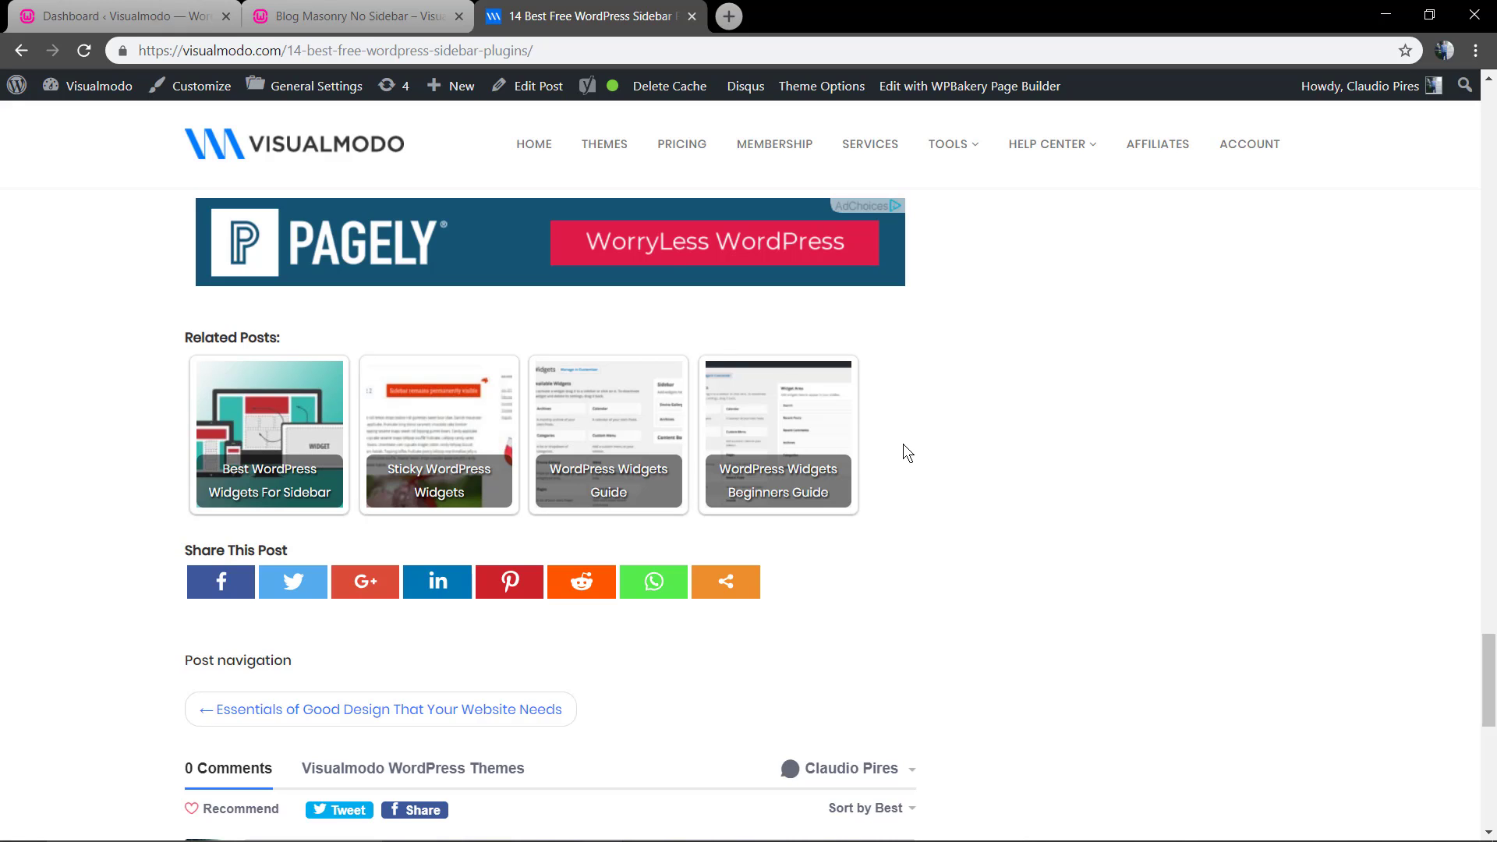
{"action": "mouse_move", "coordinate": [905, 464]}
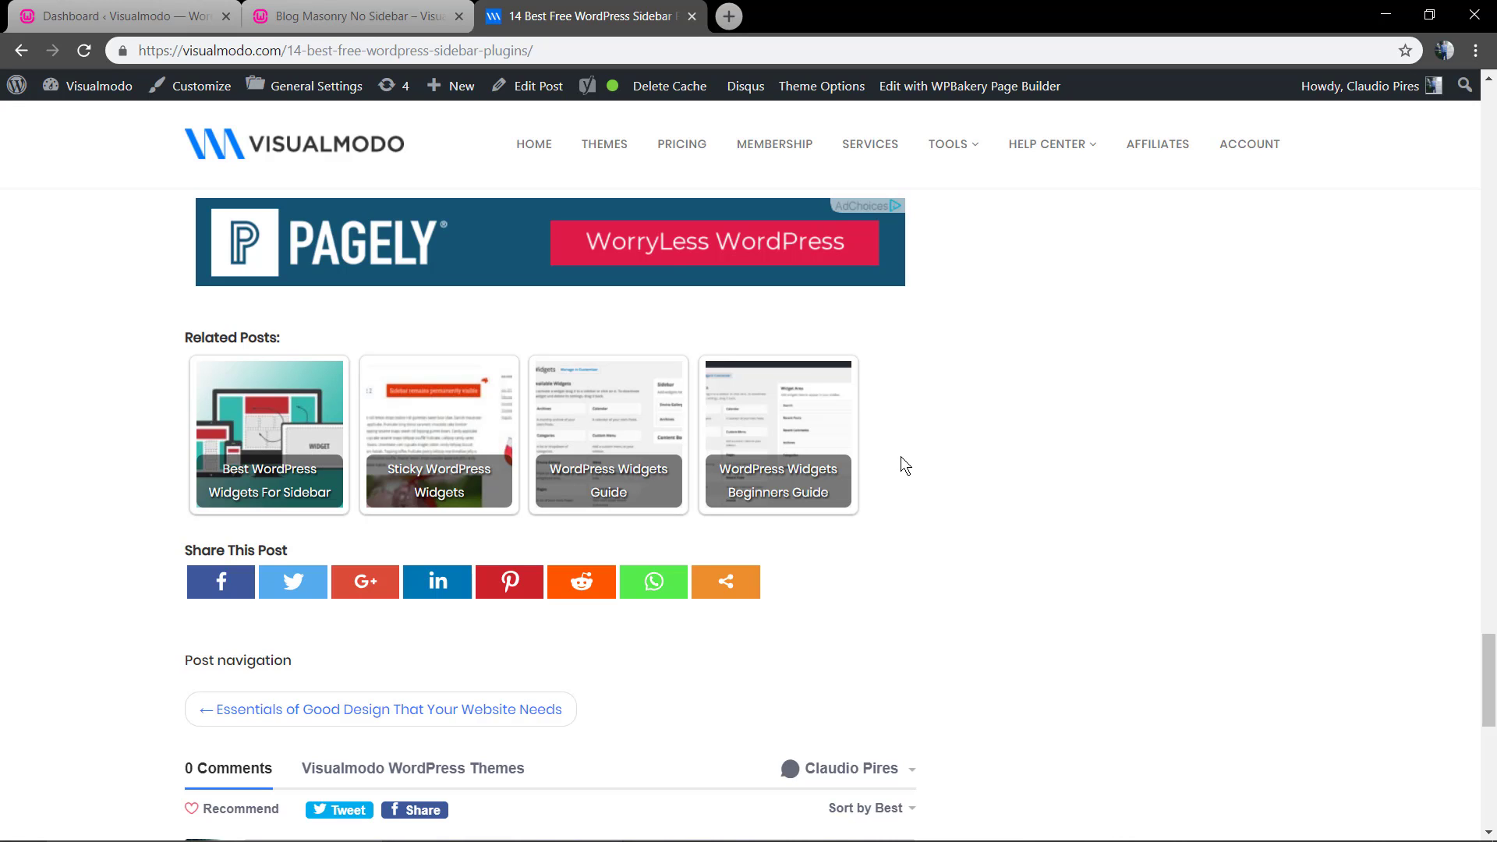
{"action": "mouse_move", "coordinate": [226, 554]}
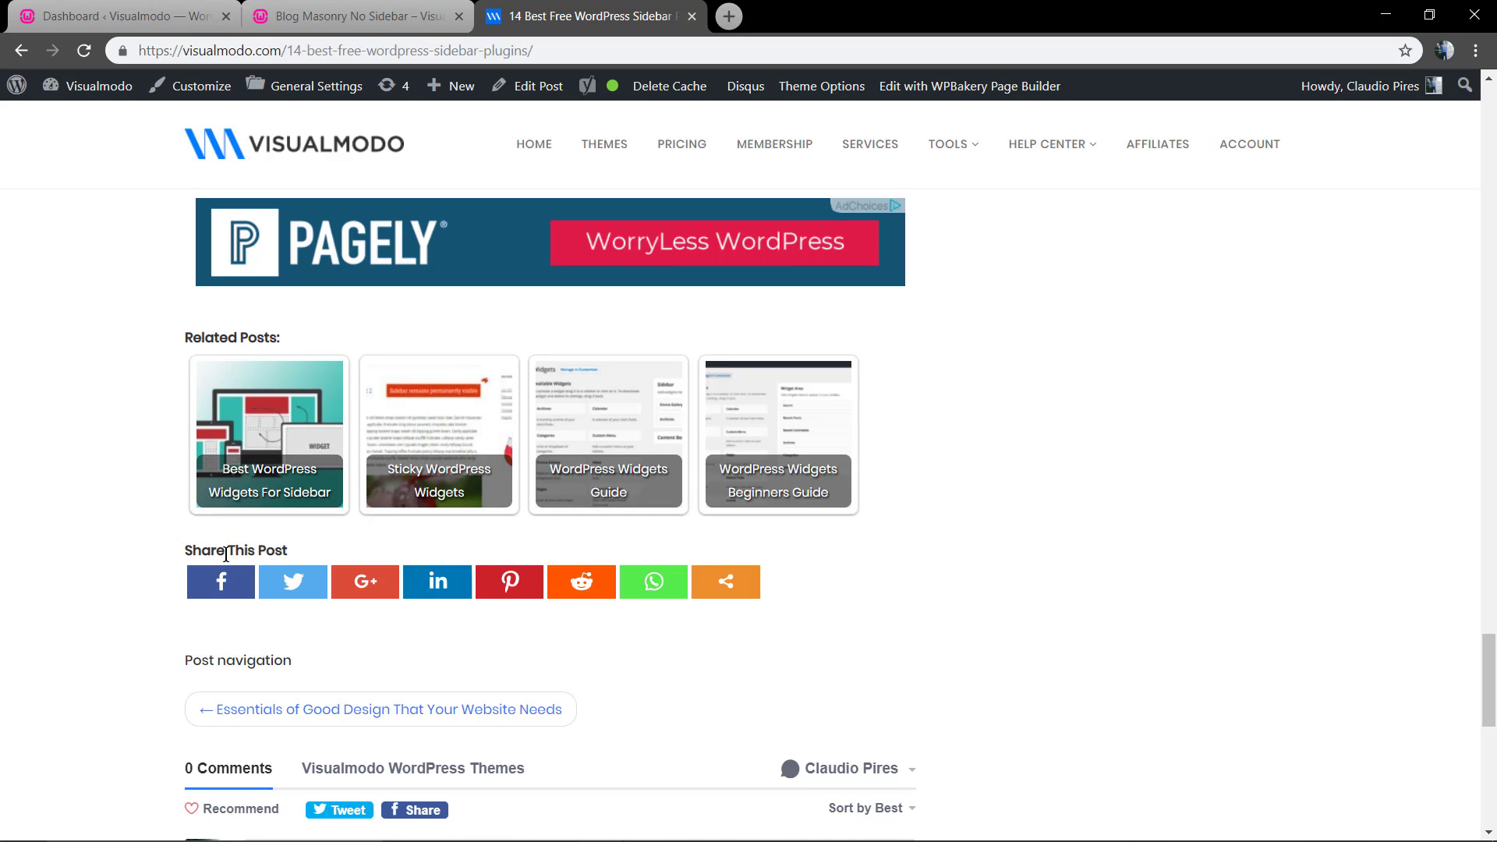
{"action": "left_click", "coordinate": [220, 581]}
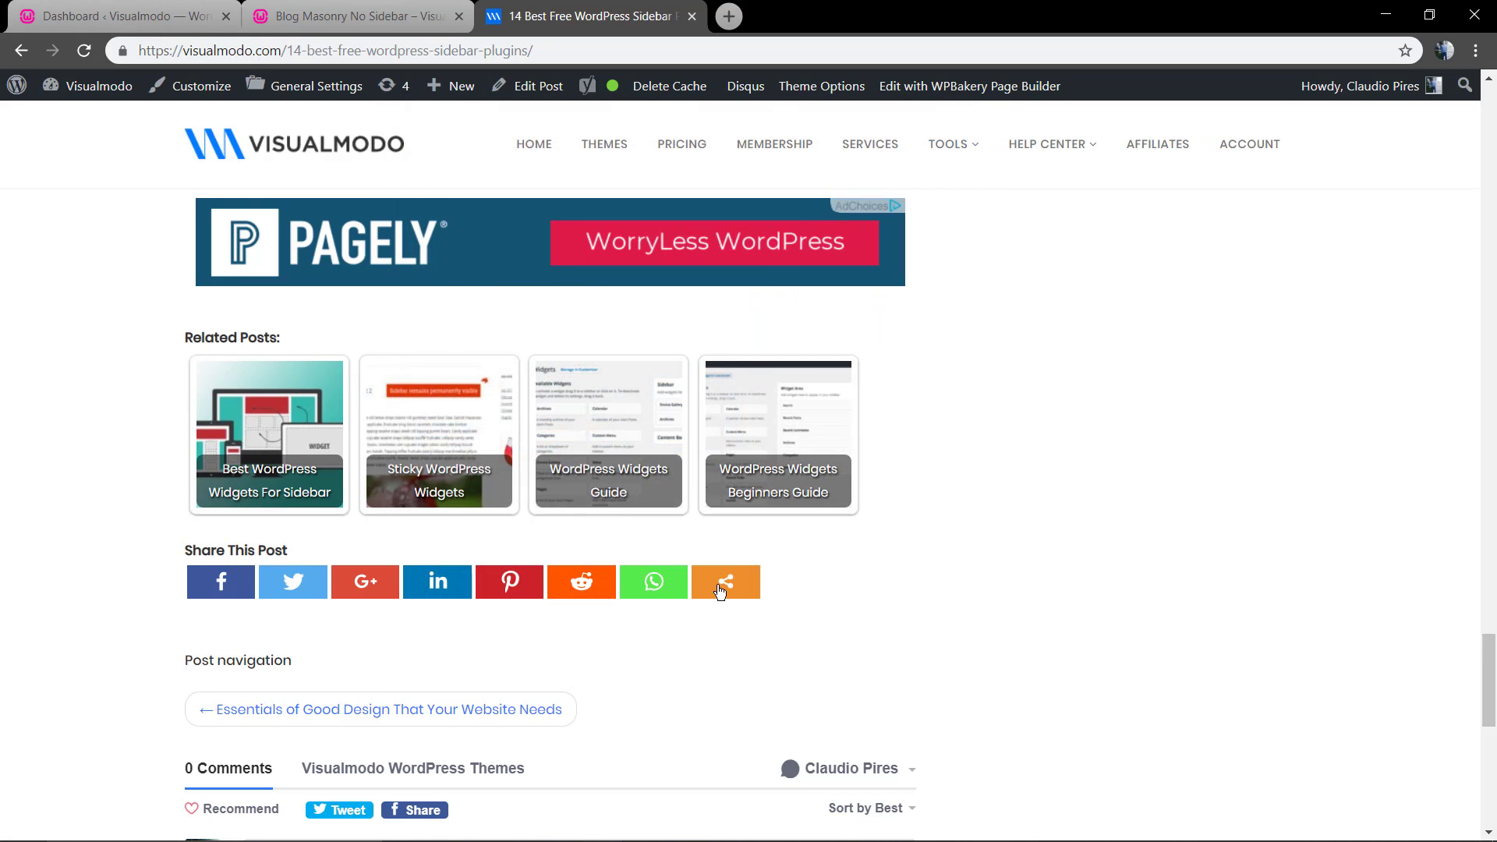
{"action": "left_click", "coordinate": [724, 581]}
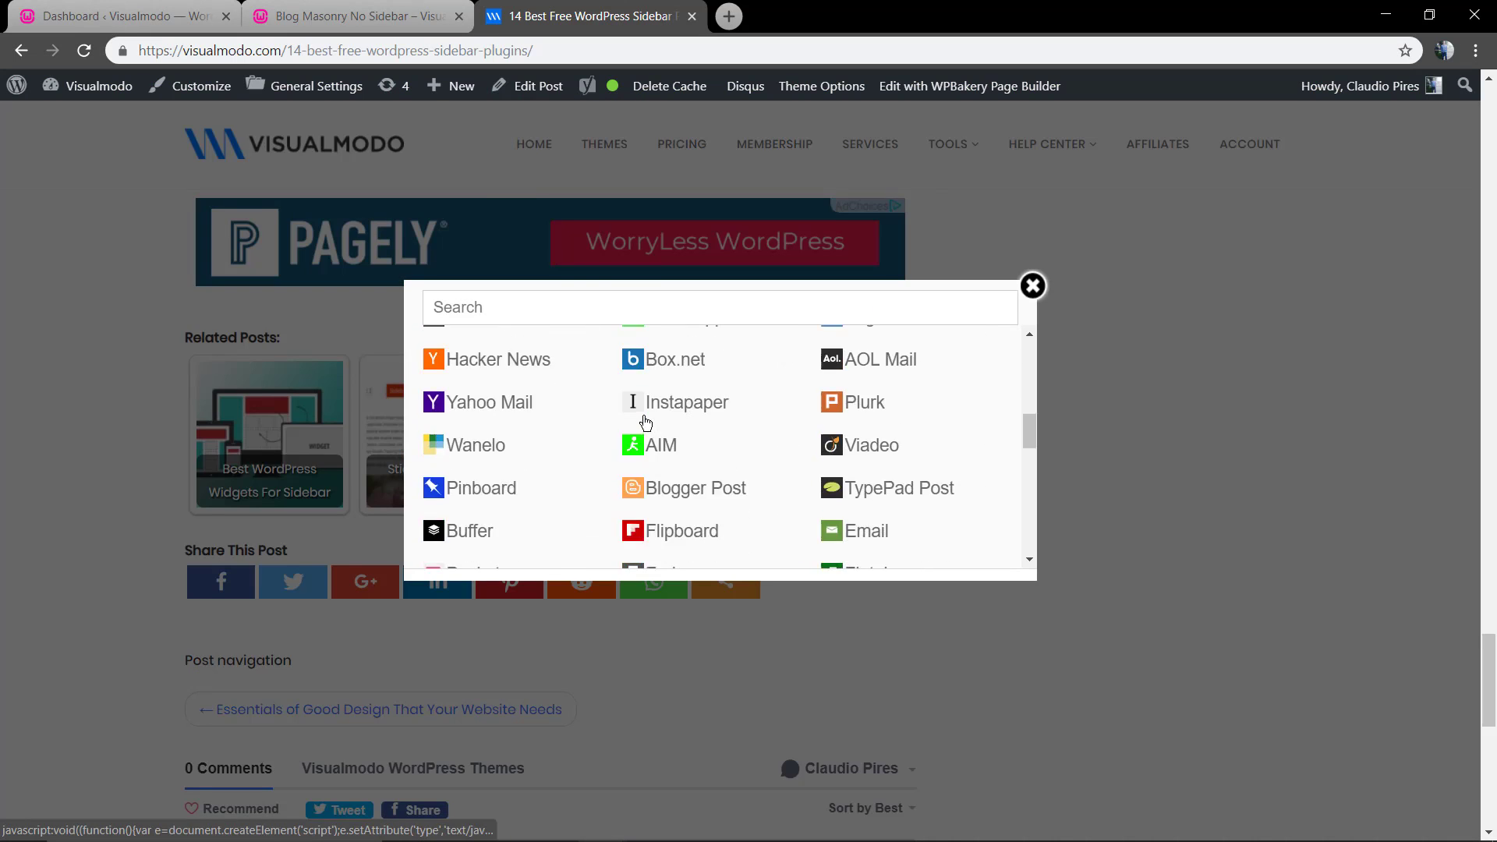
{"action": "left_click", "coordinate": [1032, 286]}
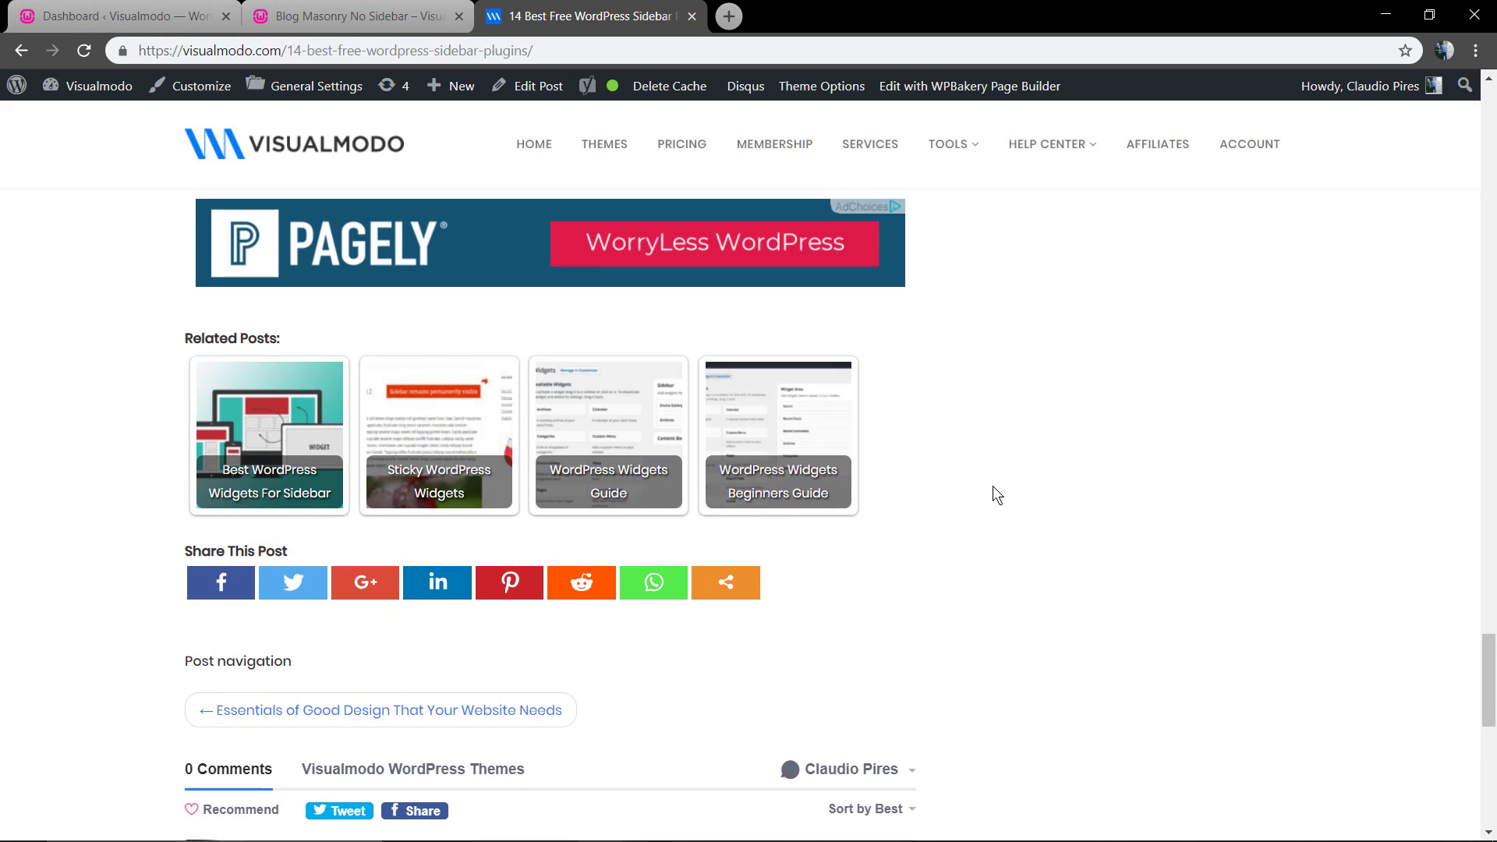
{"action": "mouse_move", "coordinate": [353, 15]}
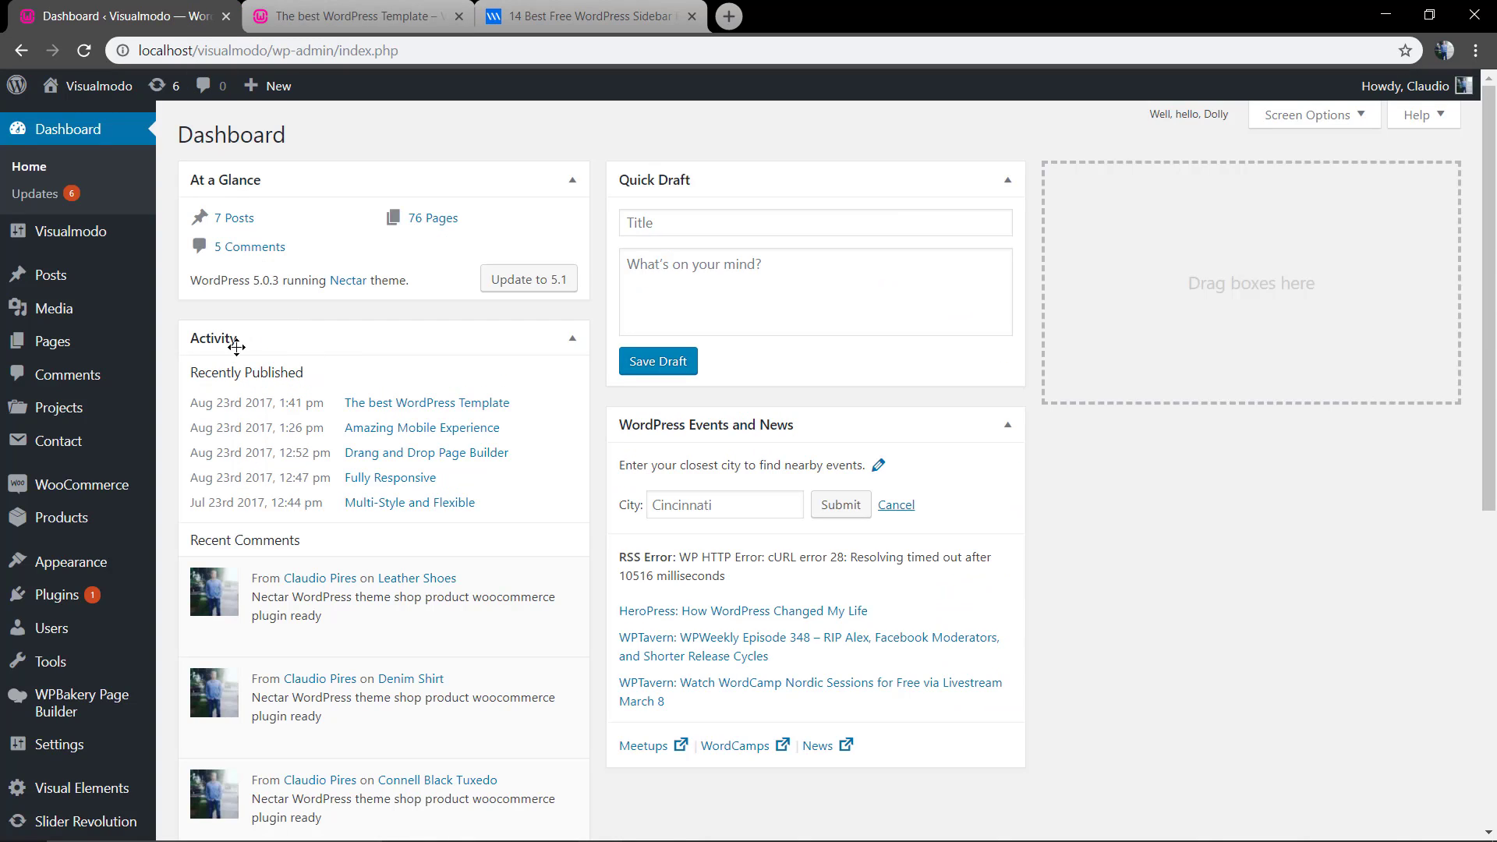
{"action": "mouse_move", "coordinate": [56, 595]}
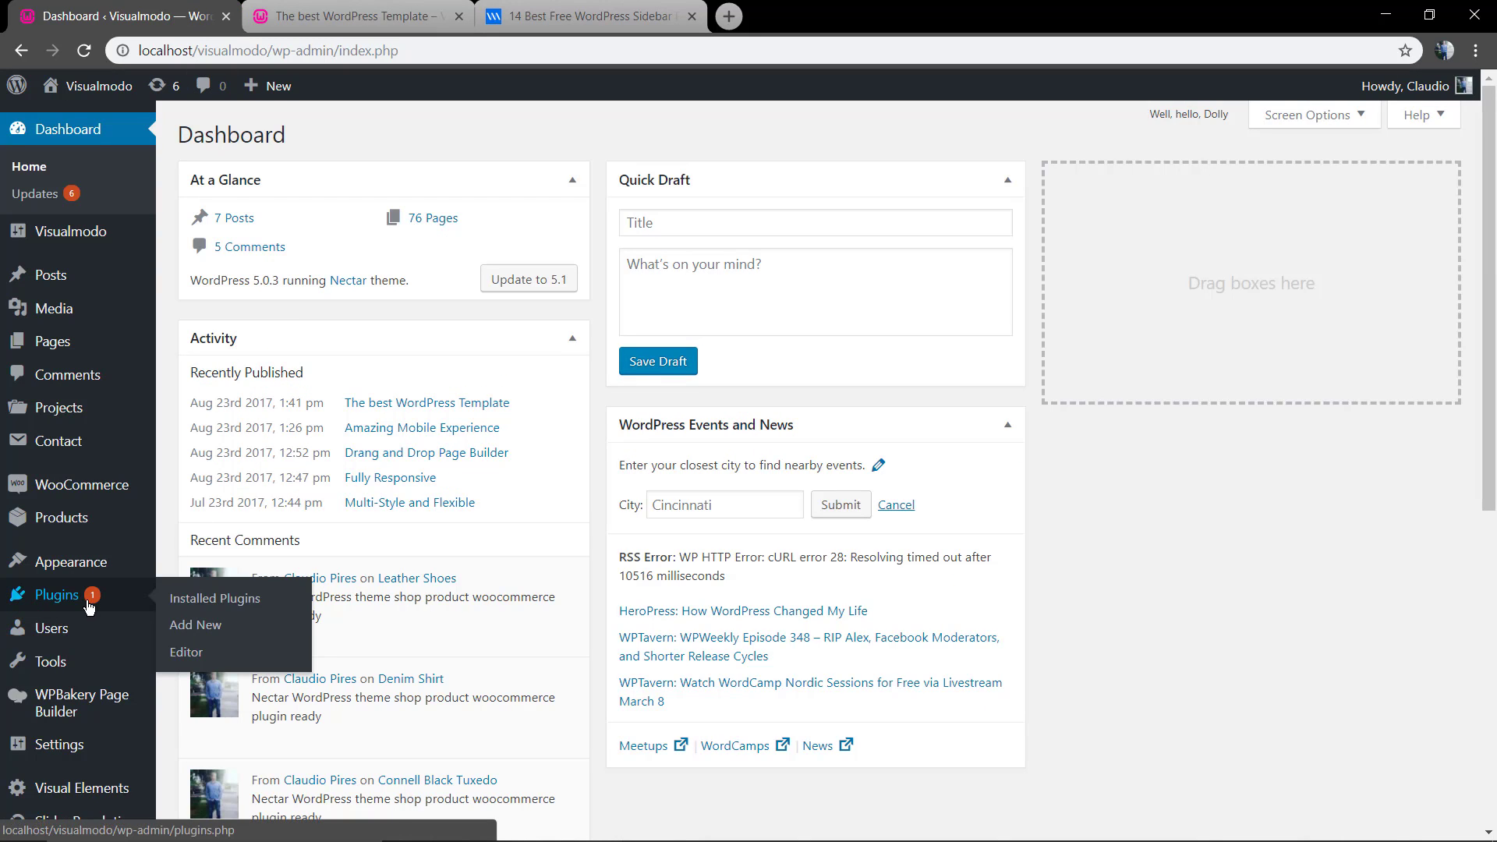
{"action": "mouse_move", "coordinate": [196, 624]}
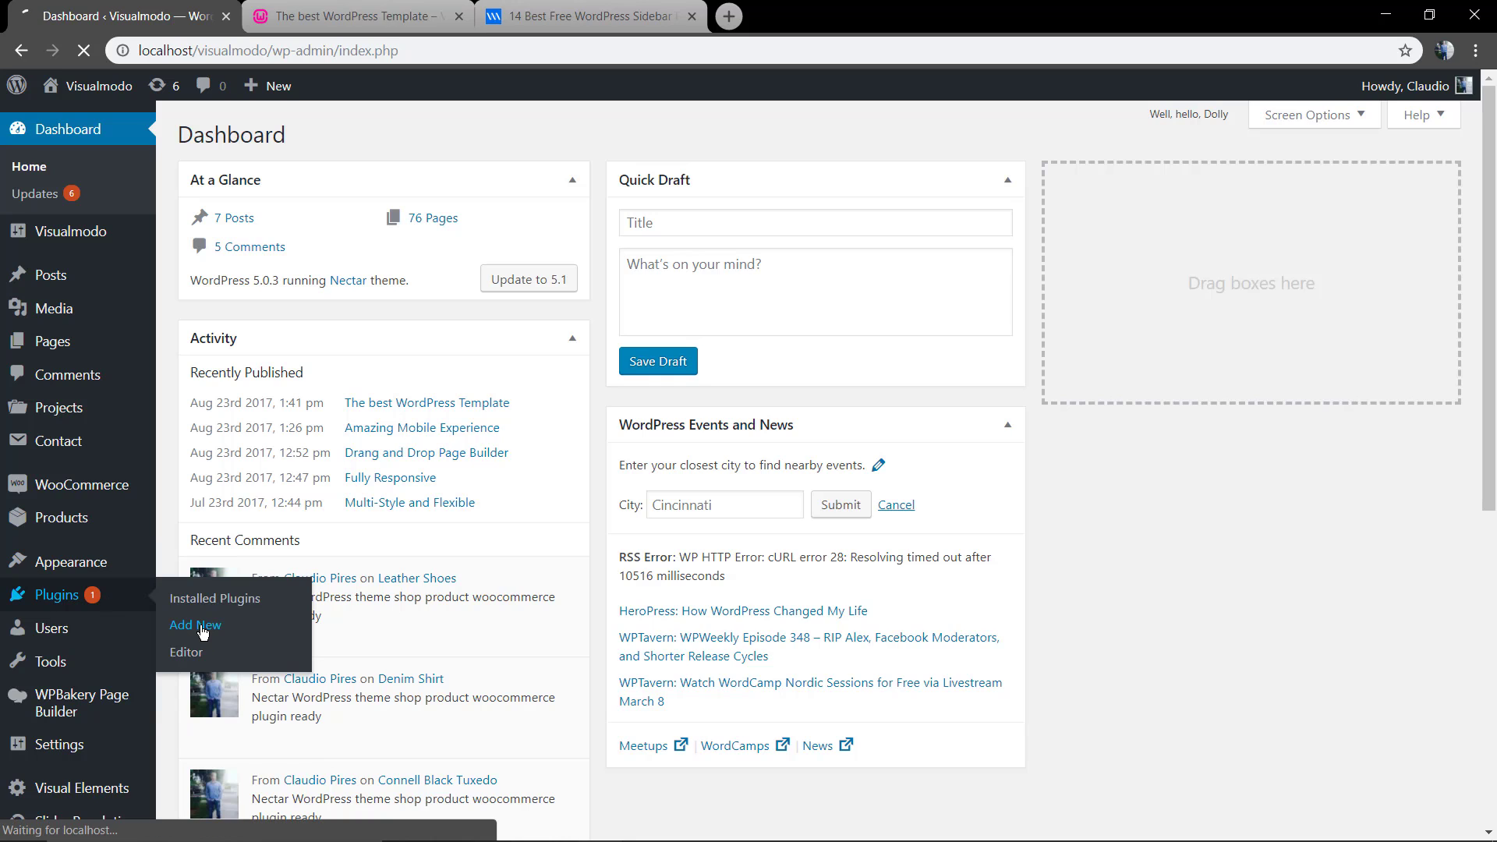
{"action": "left_click", "coordinate": [196, 624]}
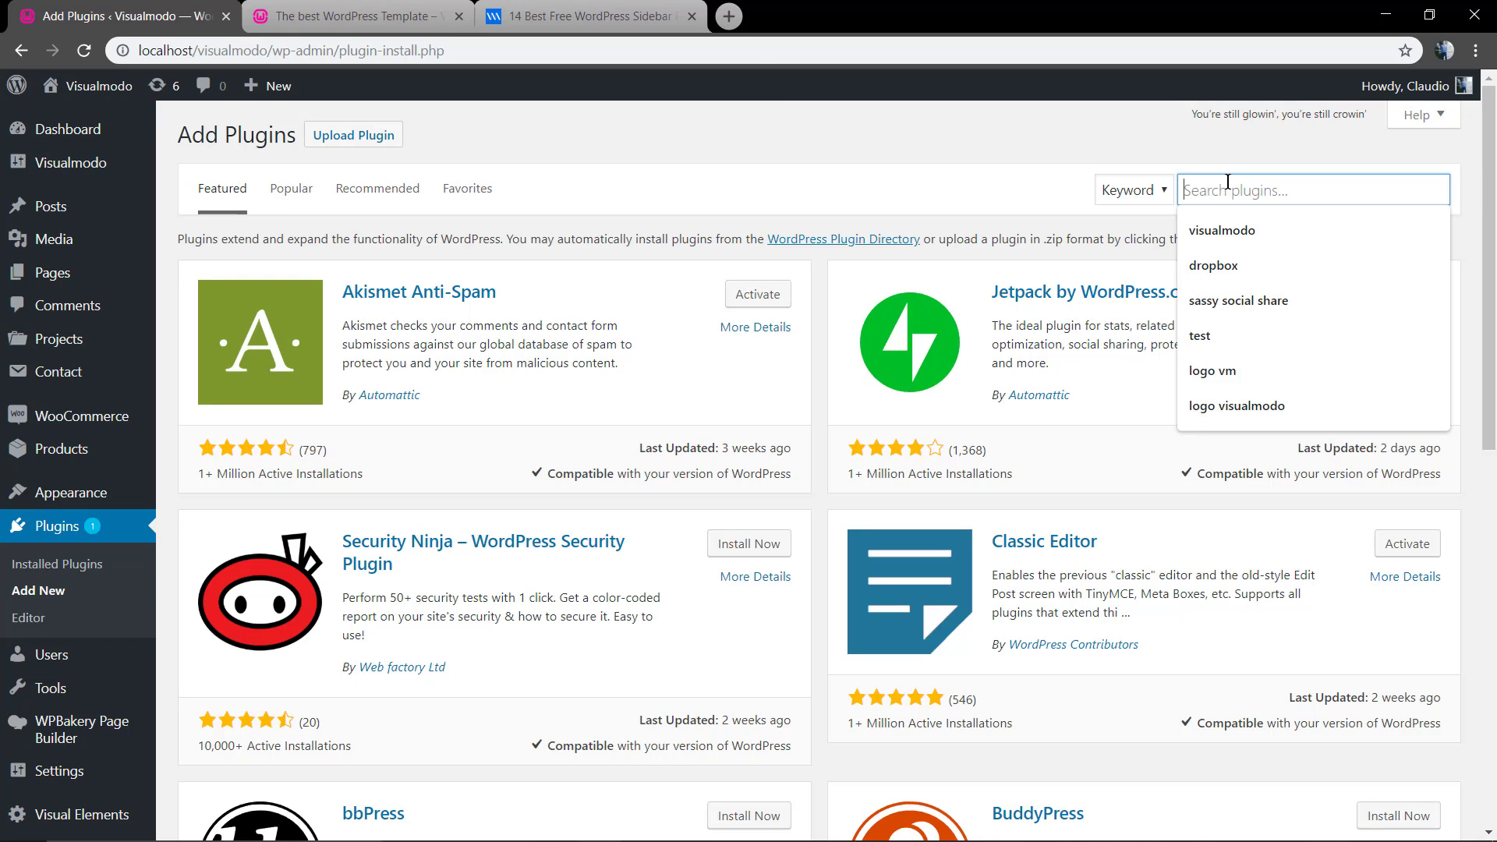
Search plugins for 'social share' and install Sassy Social Share.
{"action": "type", "text": "social share"}
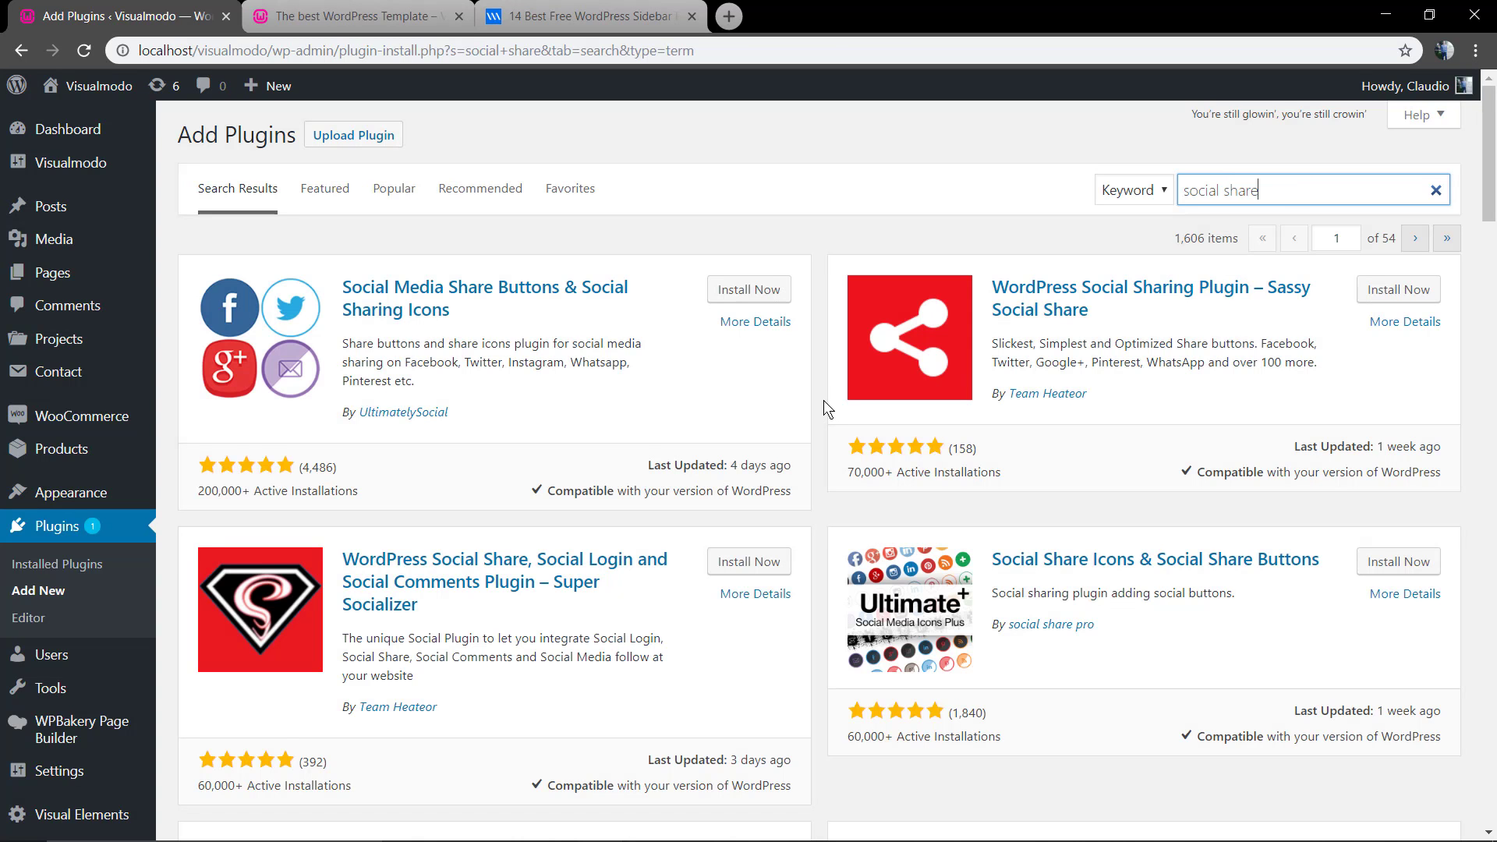
{"action": "mouse_move", "coordinate": [1224, 314]}
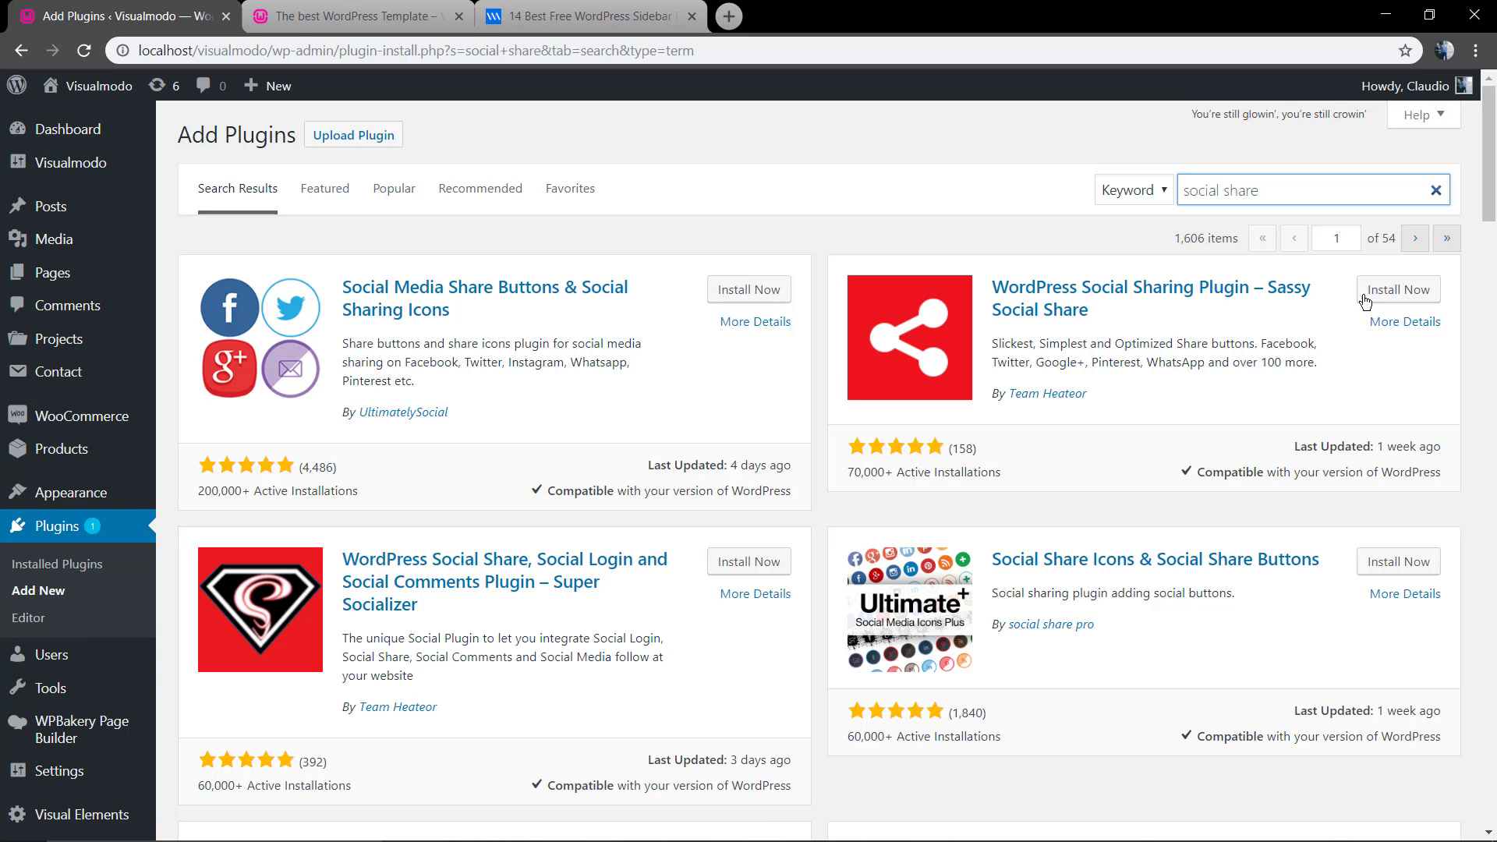
{"action": "left_click", "coordinate": [1395, 289]}
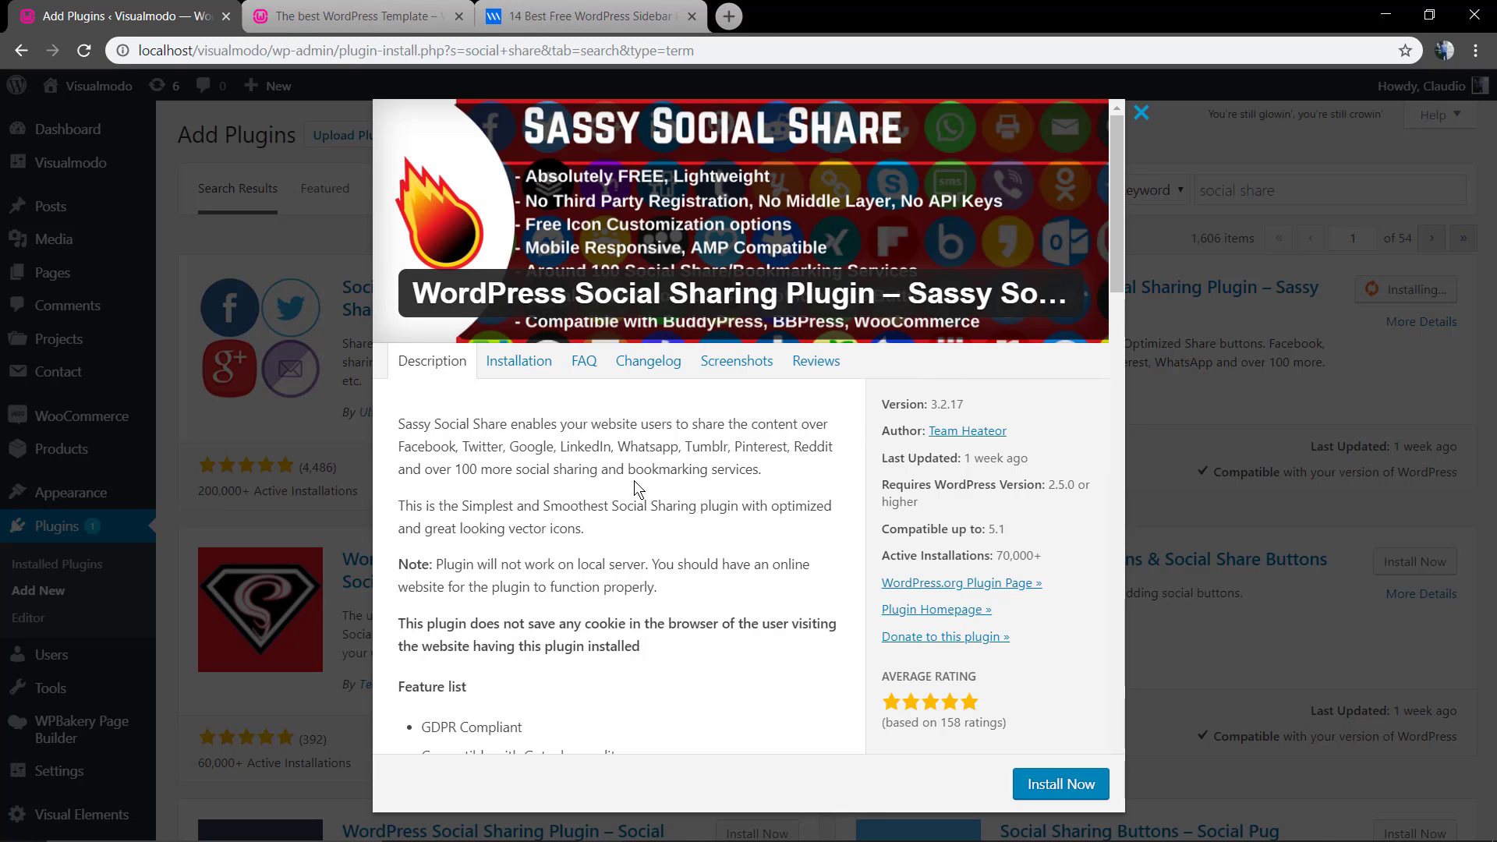
{"action": "mouse_move", "coordinate": [753, 624]}
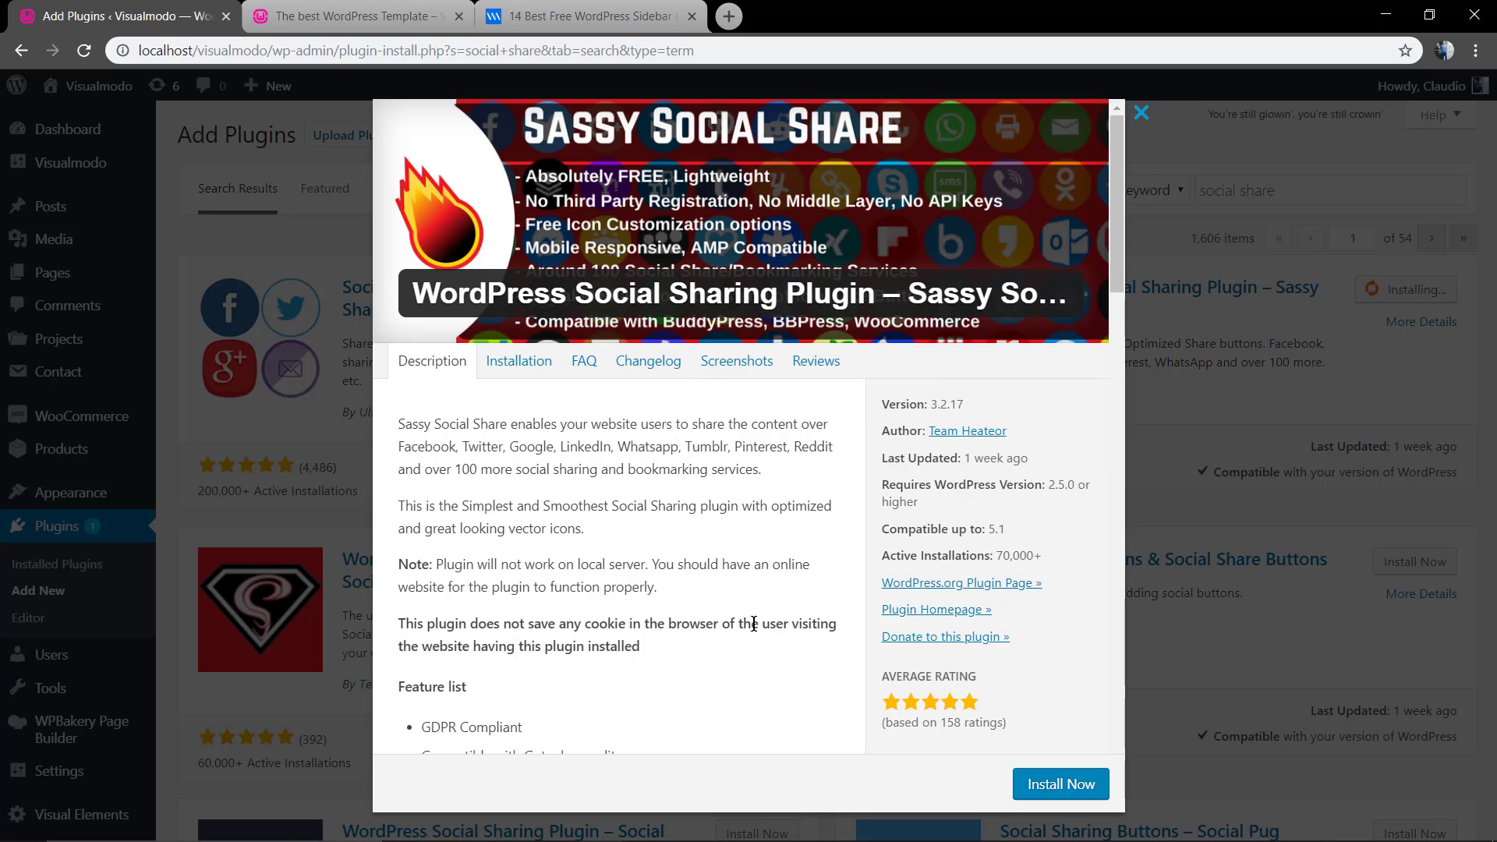
Scroll through and close the Sassy Social Share details, then activate the plugin.
{"action": "scroll", "scroll_direction": "down", "scroll_amount": 3}
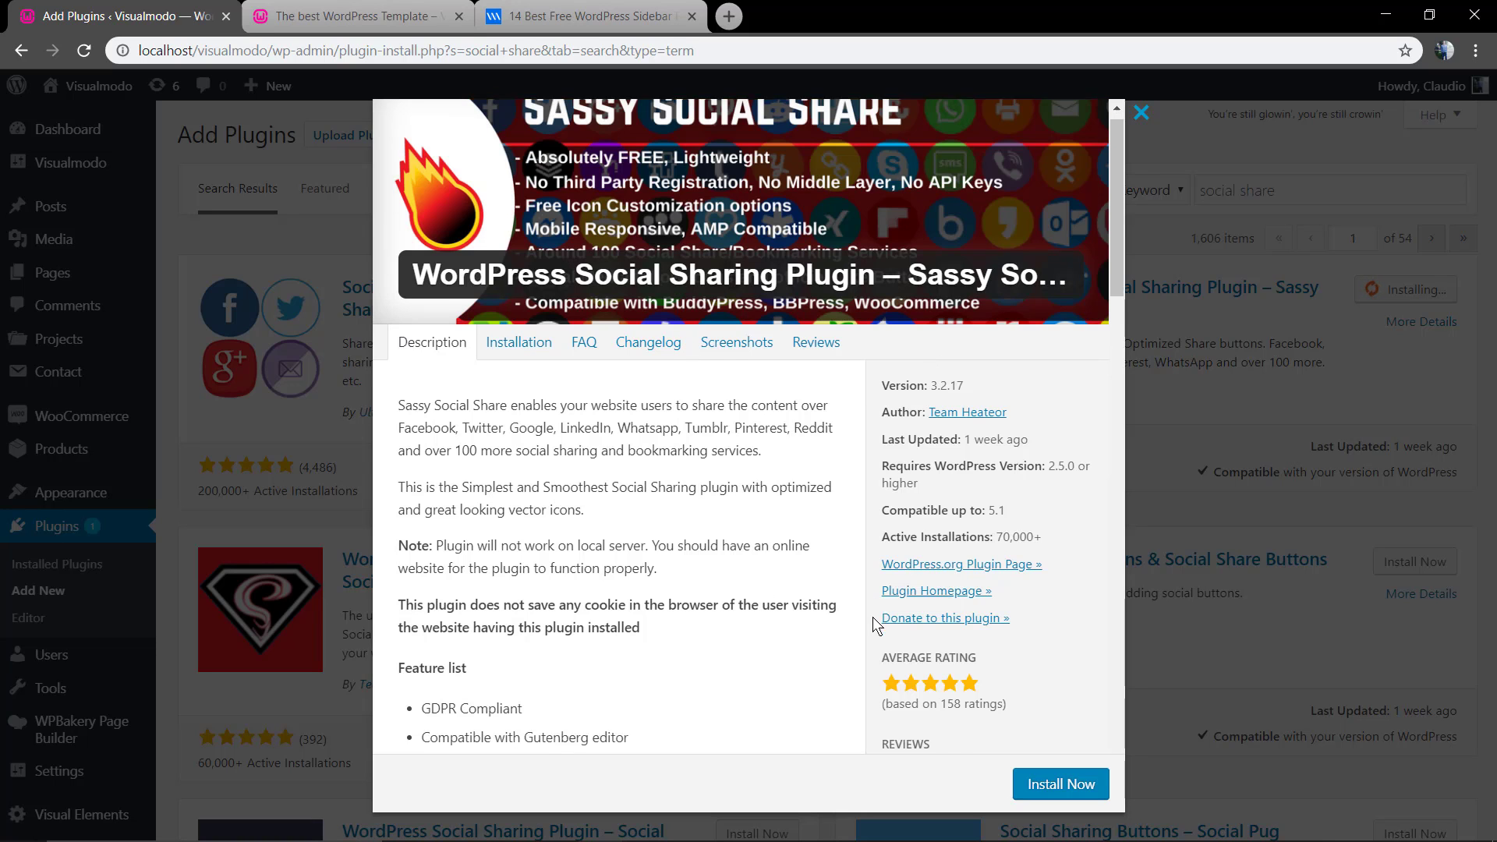
{"action": "scroll", "scroll_direction": "down", "scroll_amount": 3}
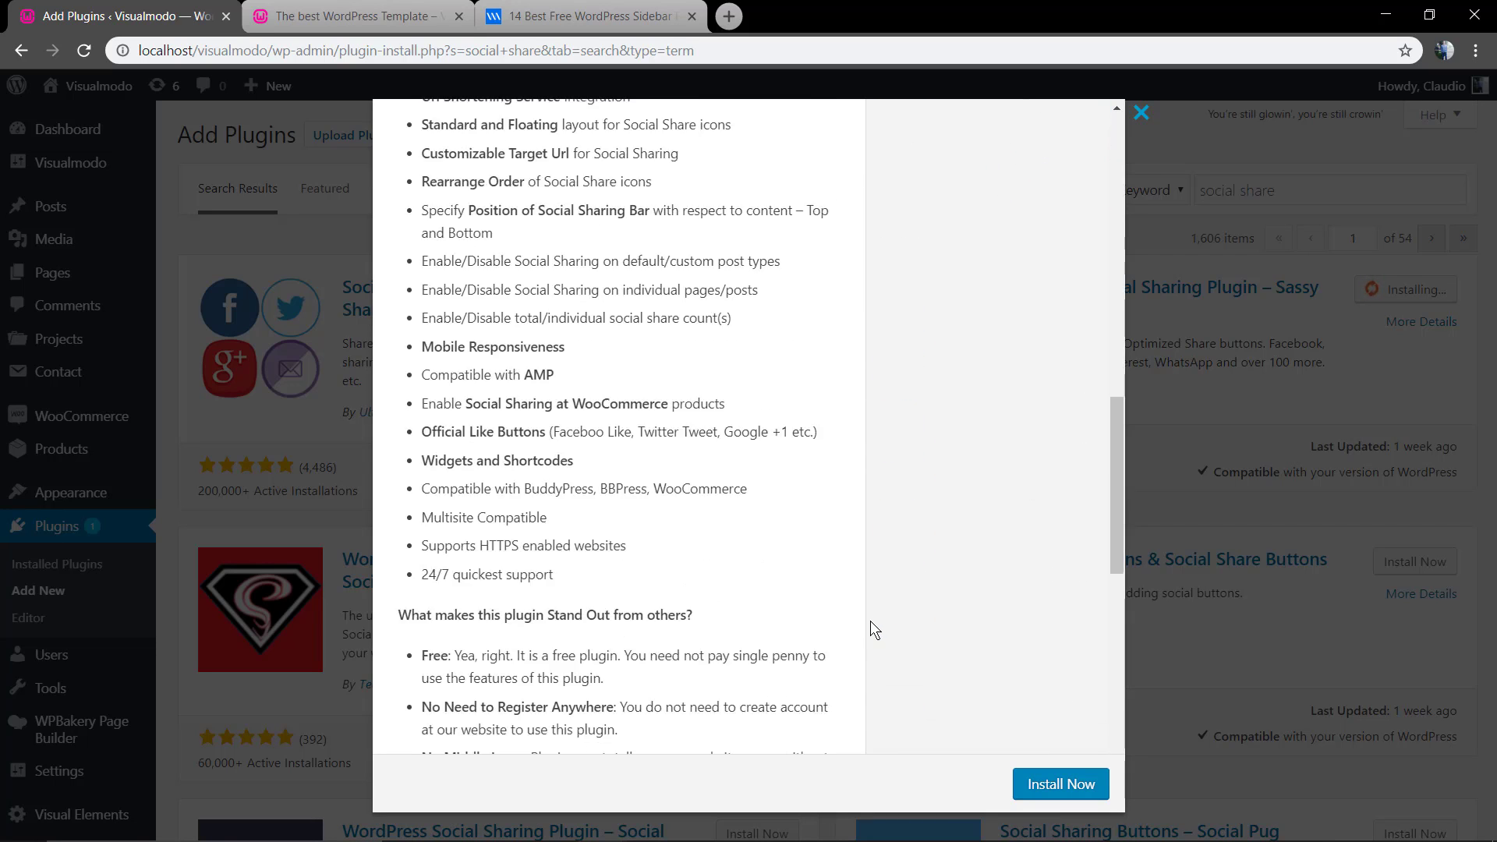
{"action": "scroll", "scroll_direction": "down", "scroll_amount": 3}
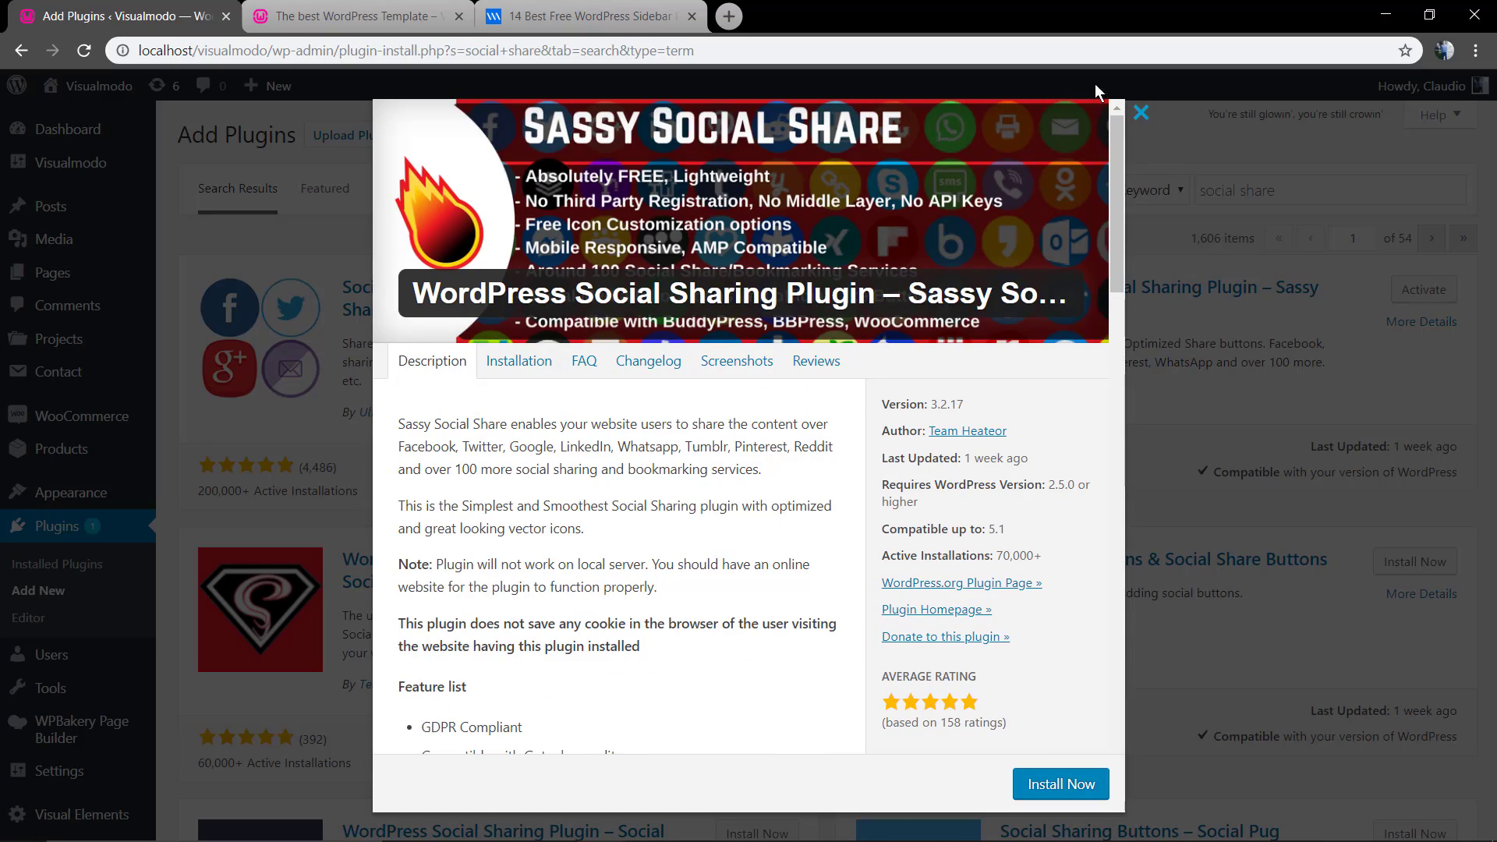
{"action": "left_click", "coordinate": [1140, 113]}
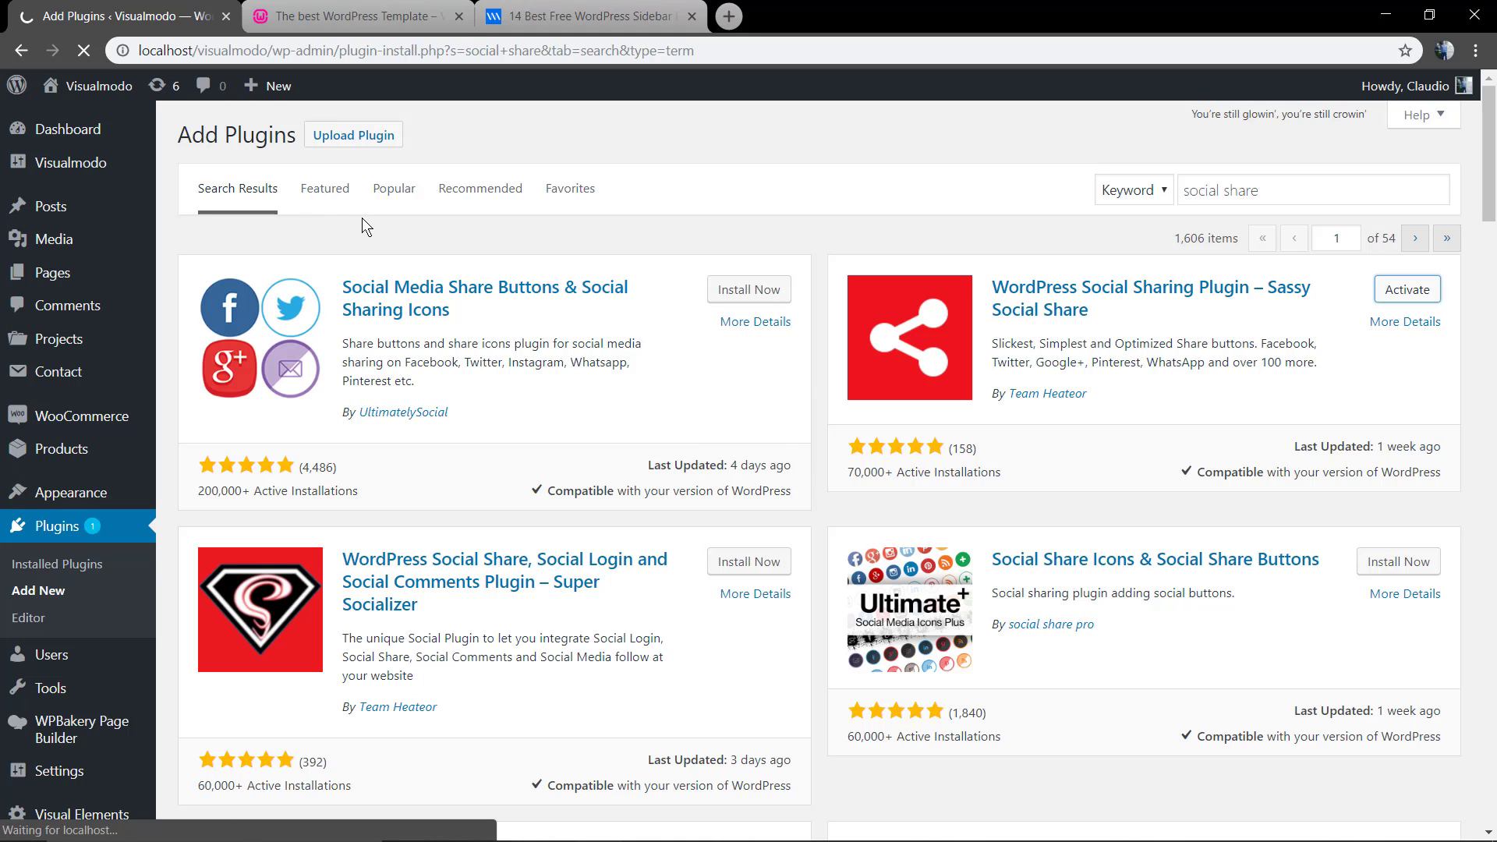
{"action": "mouse_move", "coordinate": [349, 256]}
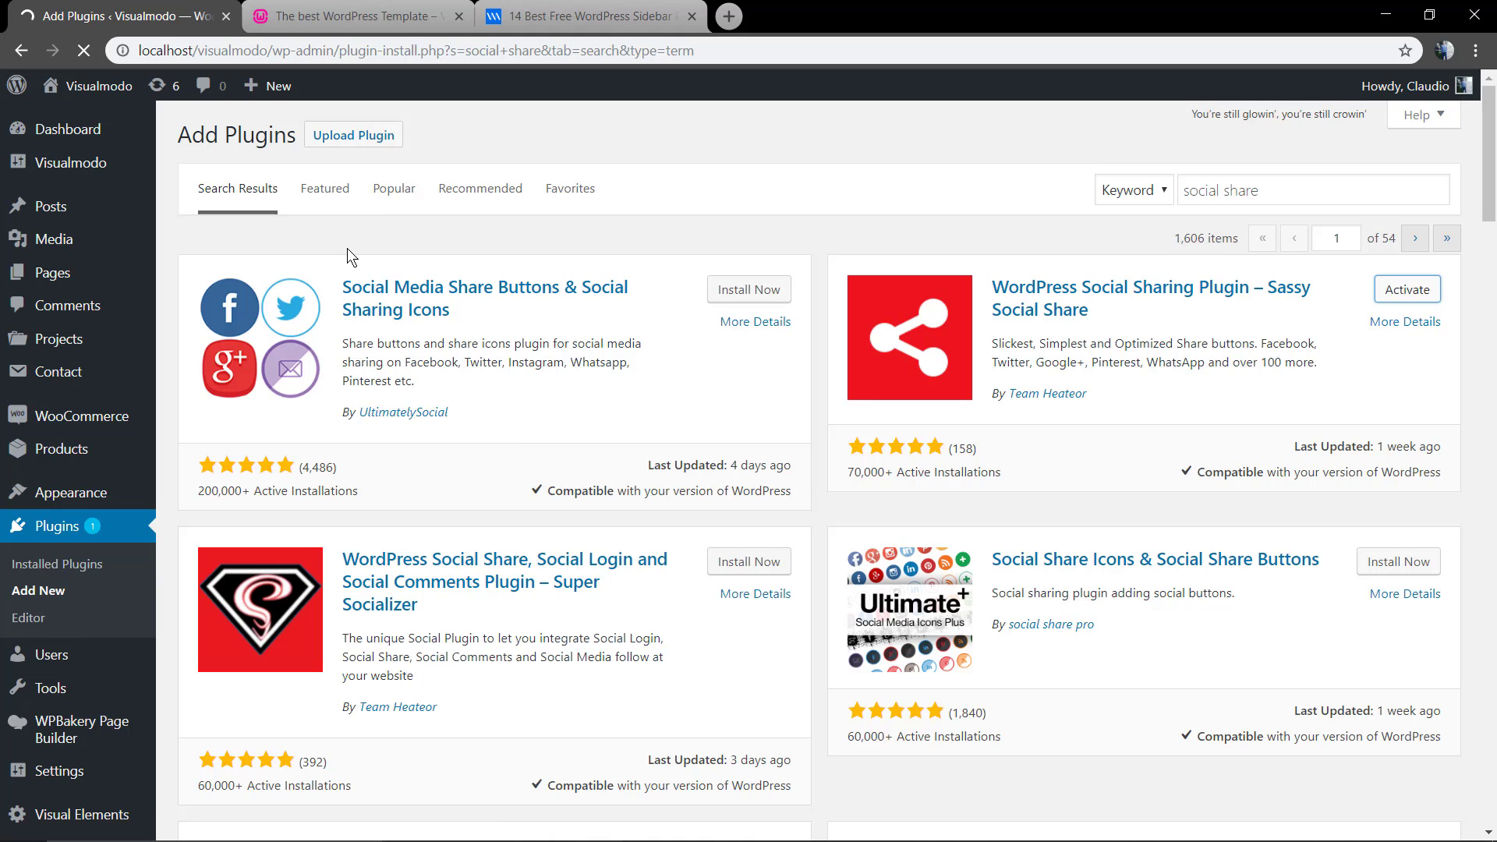
{"action": "left_click", "coordinate": [1404, 289]}
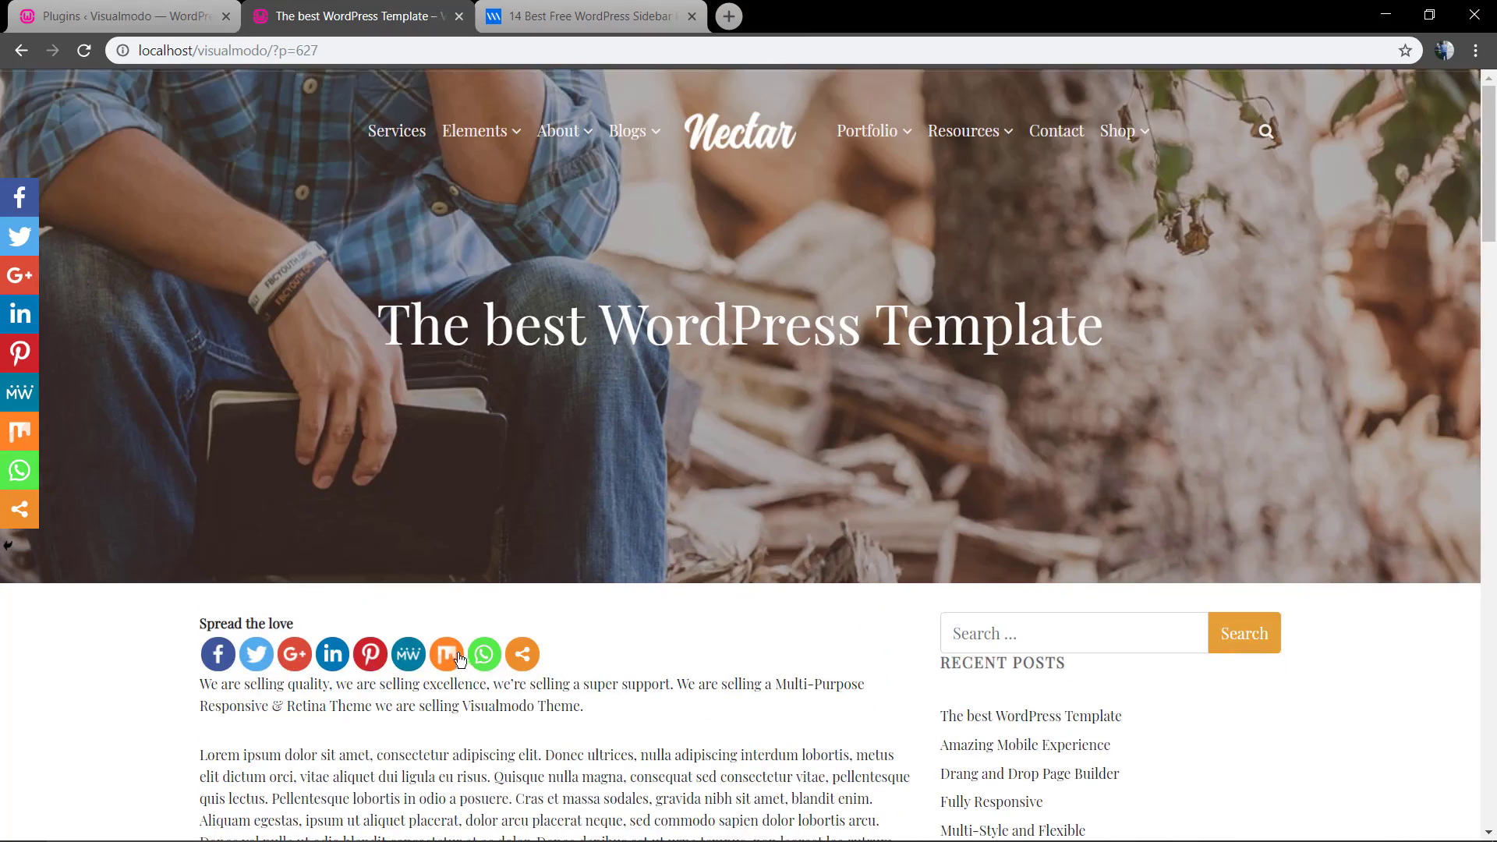
Scroll The best WordPress Template post to see the new share buttons.
{"action": "scroll", "scroll_direction": "down", "scroll_amount": 3}
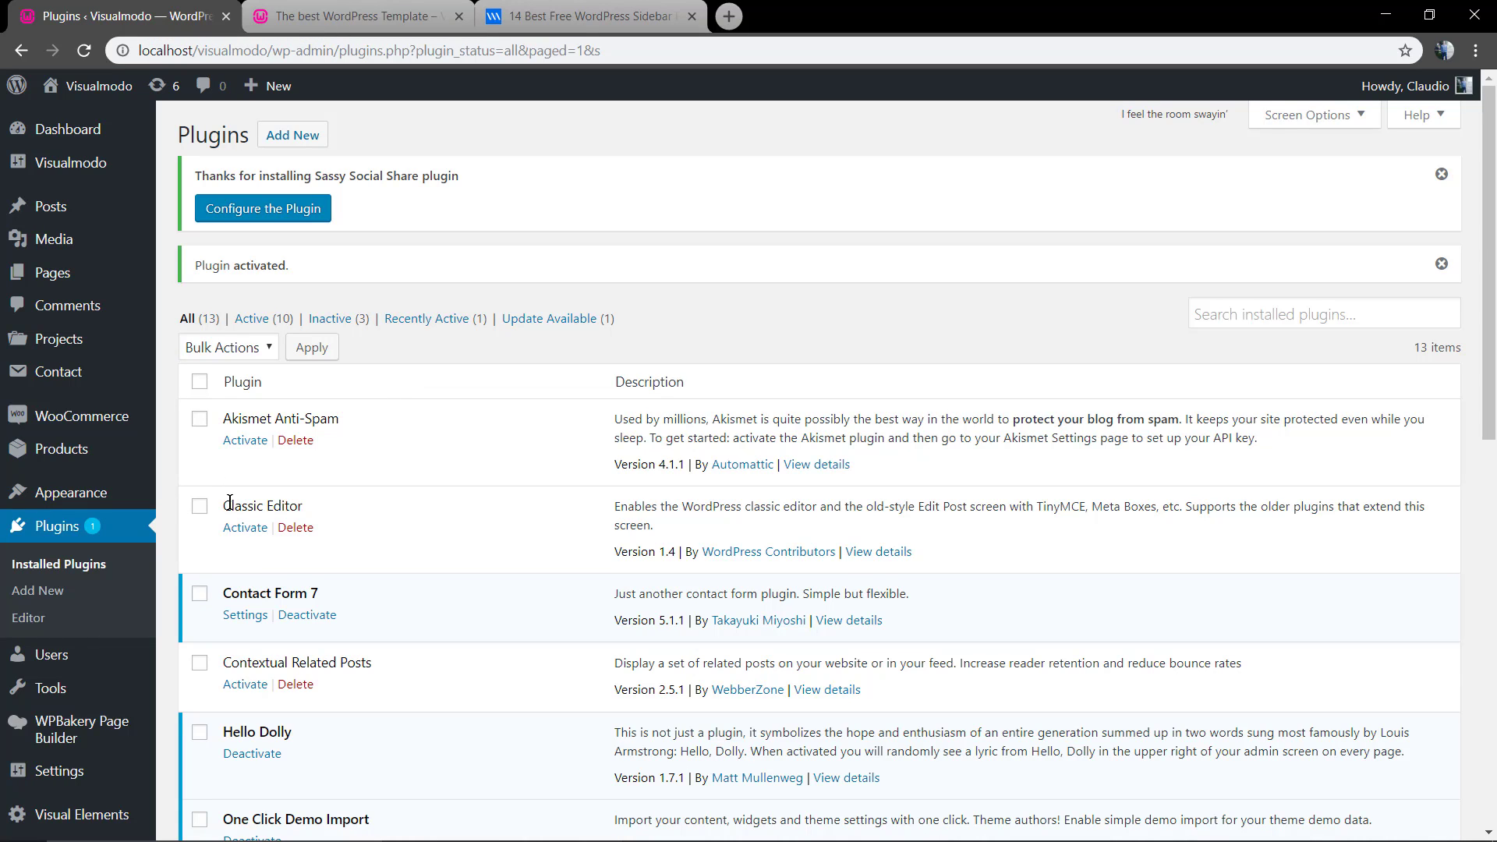
Scroll the installed plugins list down to the activated Sassy Social Share.
{"action": "scroll", "scroll_direction": "down", "scroll_amount": 3}
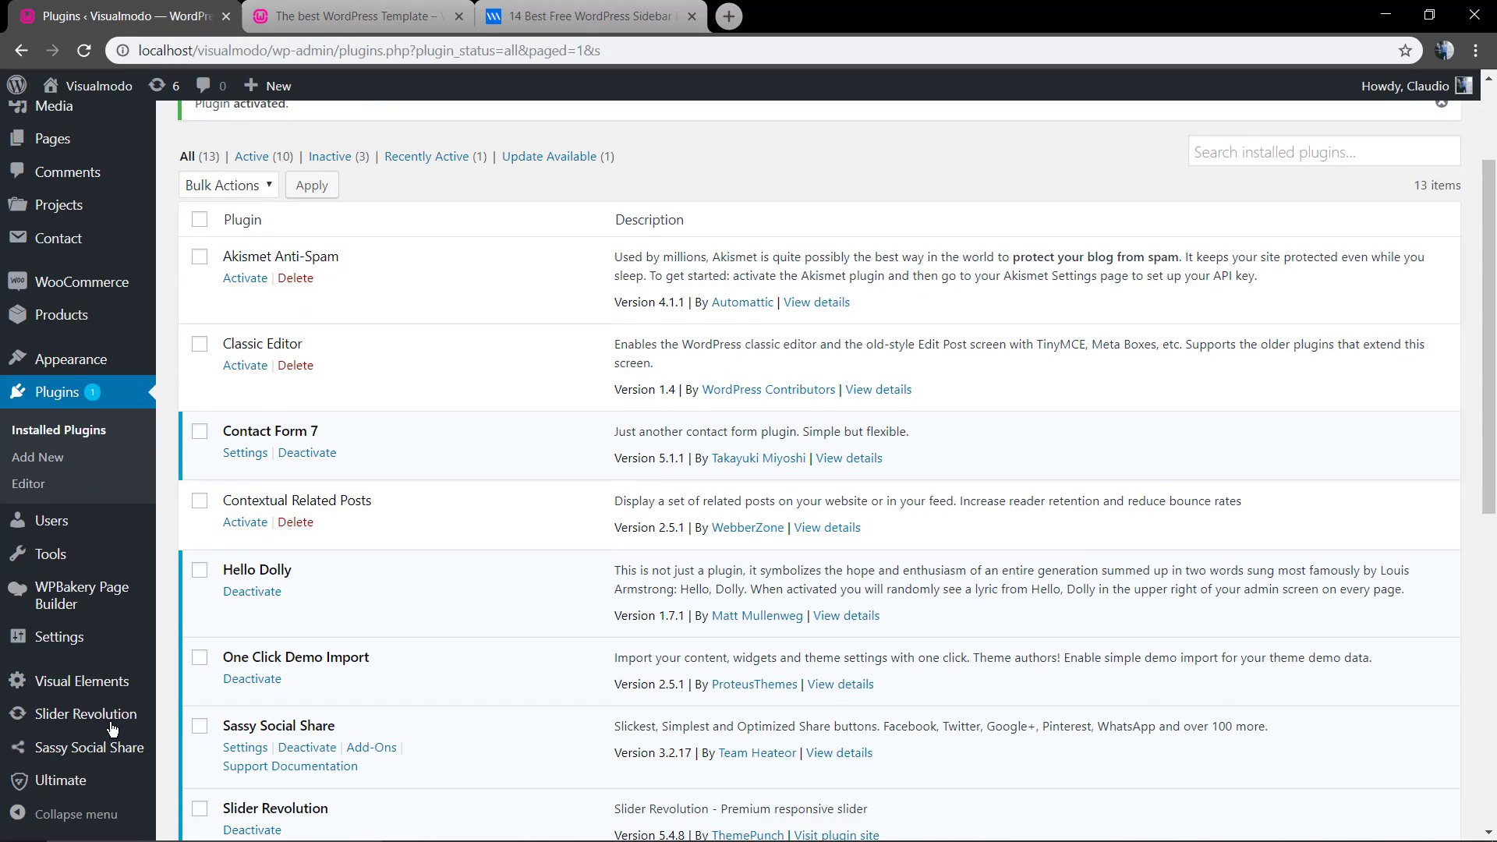
{"action": "mouse_move", "coordinate": [90, 747]}
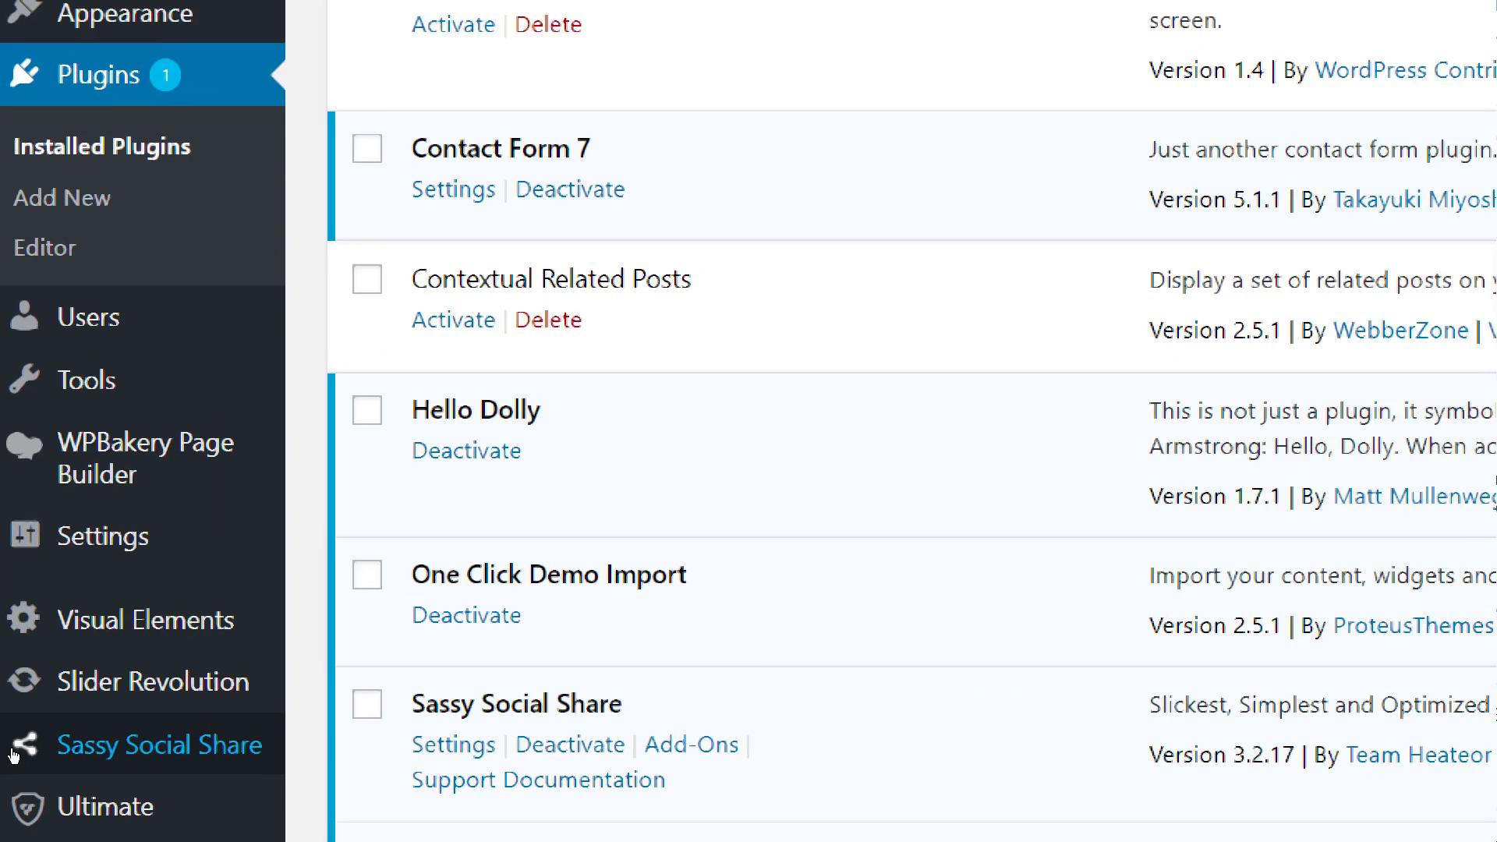
{"action": "scroll", "scroll_direction": "down", "scroll_amount": 3}
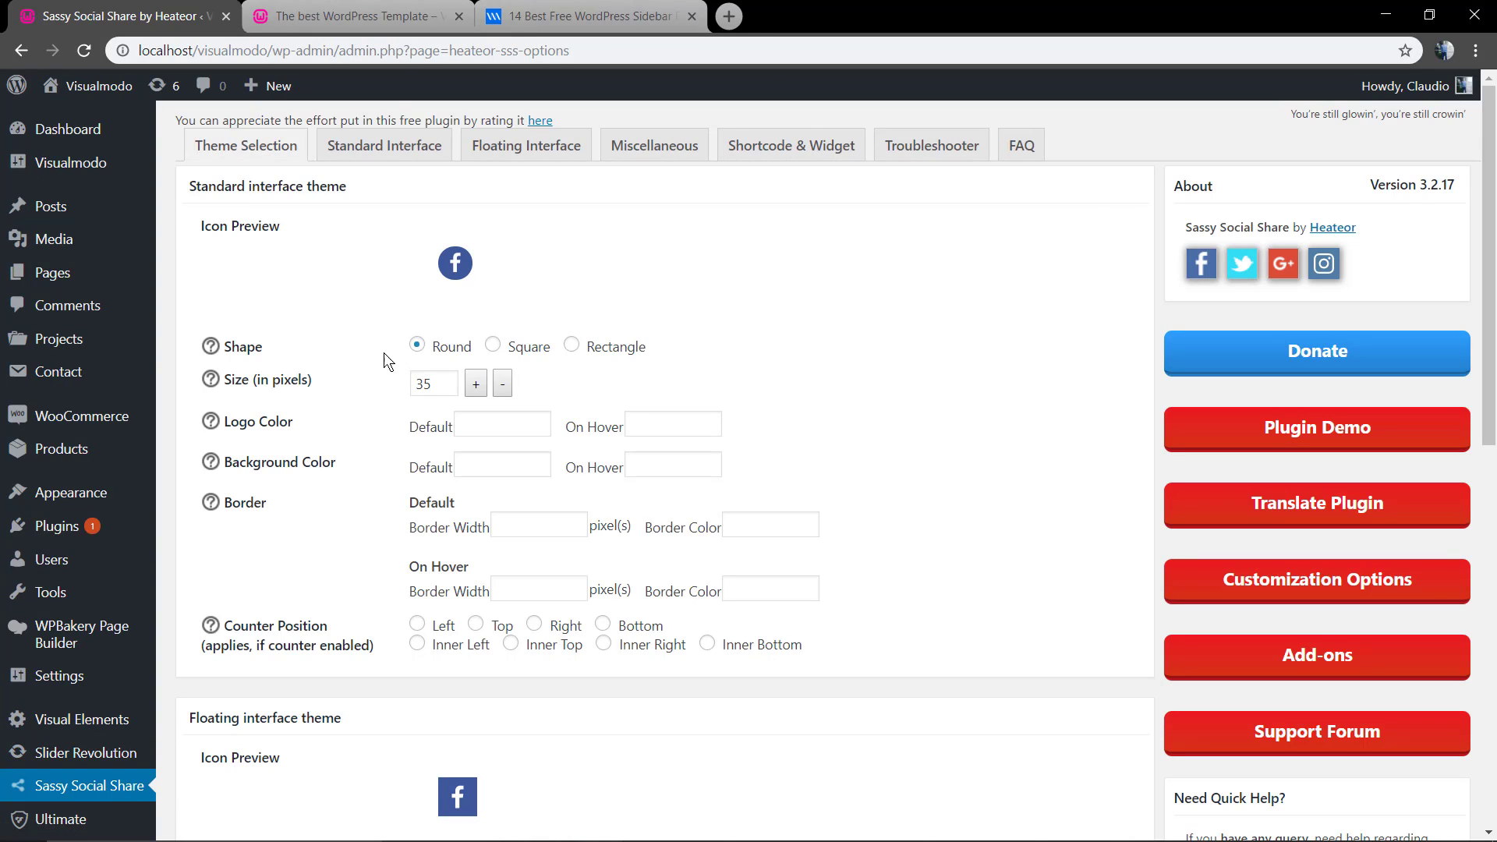
{"action": "mouse_move", "coordinate": [382, 298]}
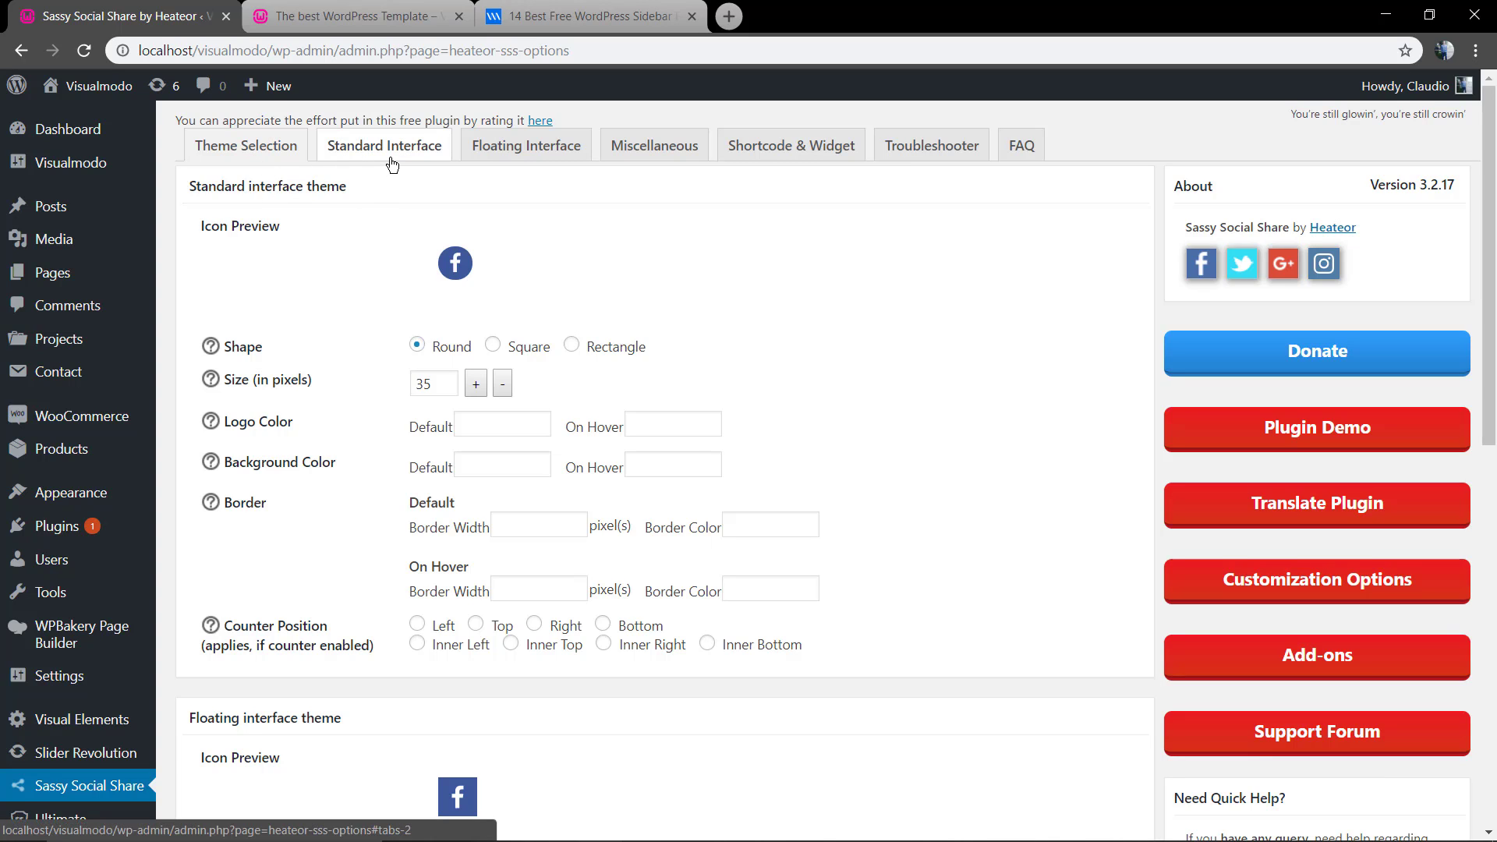
Change the standard share icon shape from square to Rectangle at 70 by 35 pixels.
{"action": "scroll", "scroll_direction": "down", "scroll_amount": 3}
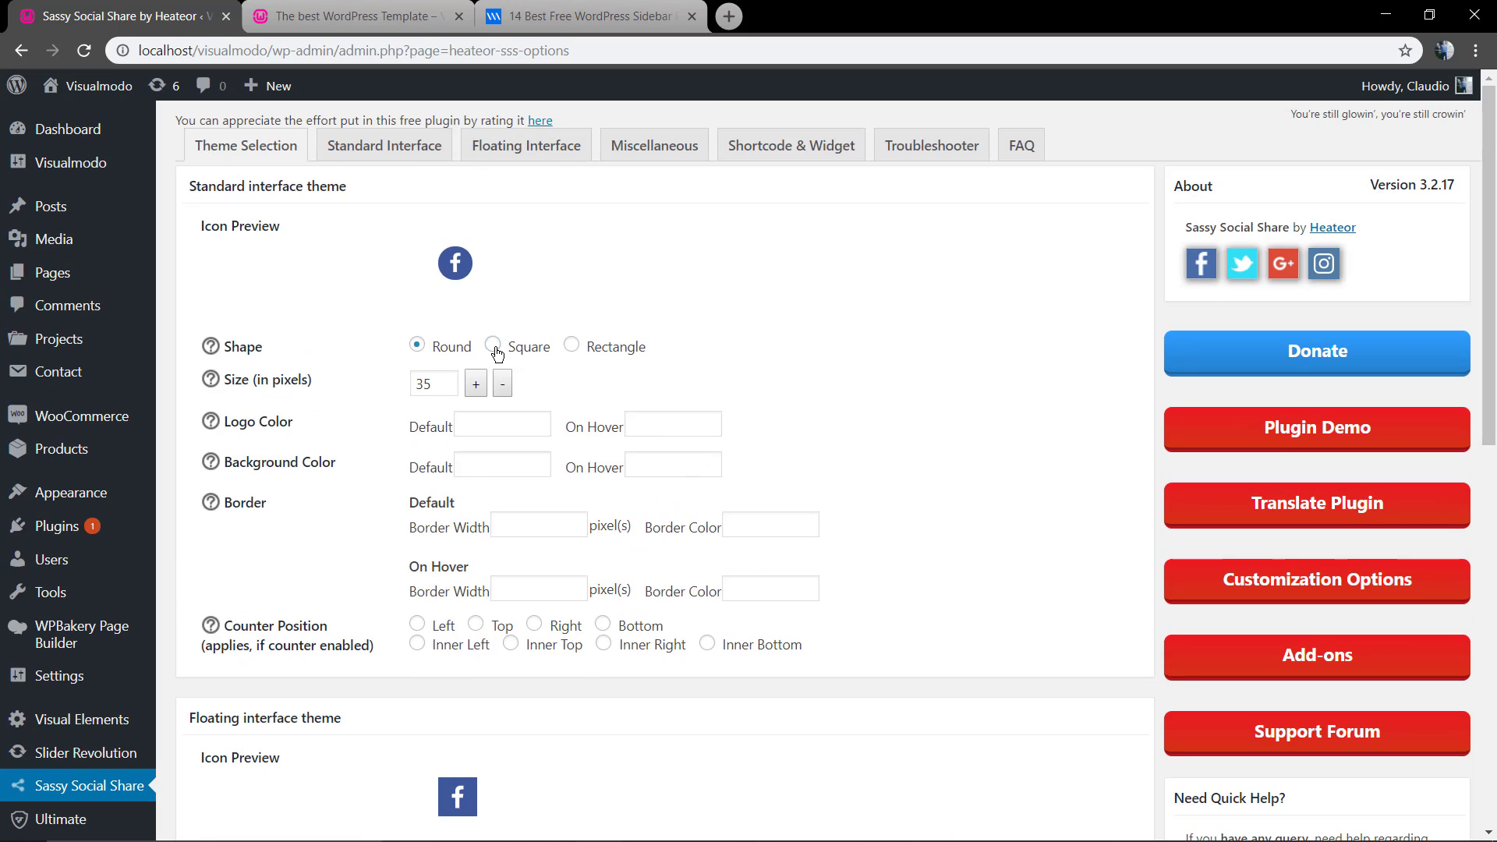
{"action": "left_click", "coordinate": [492, 345]}
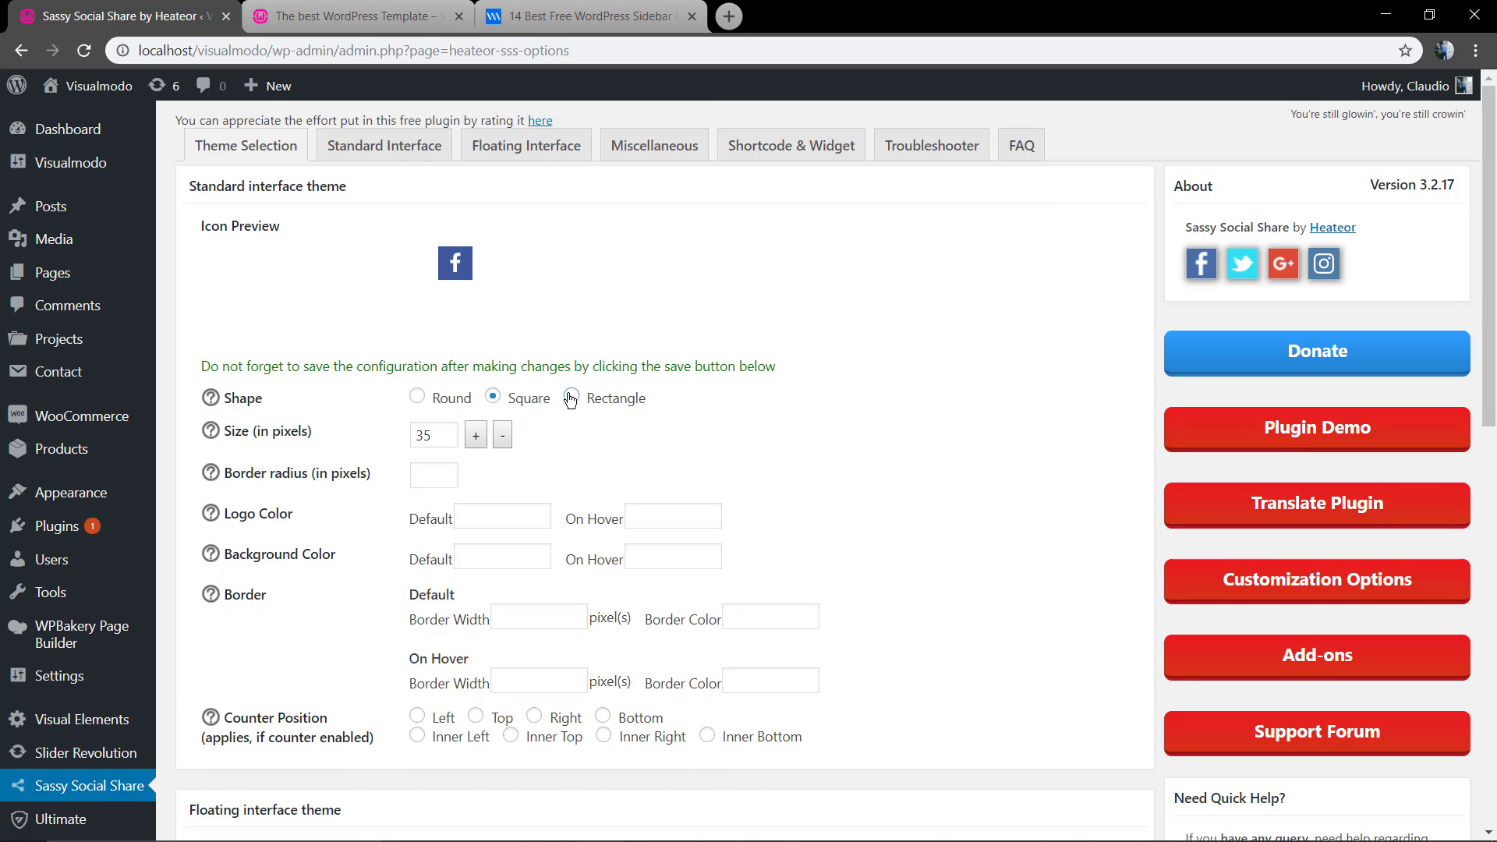
{"action": "left_click", "coordinate": [569, 399]}
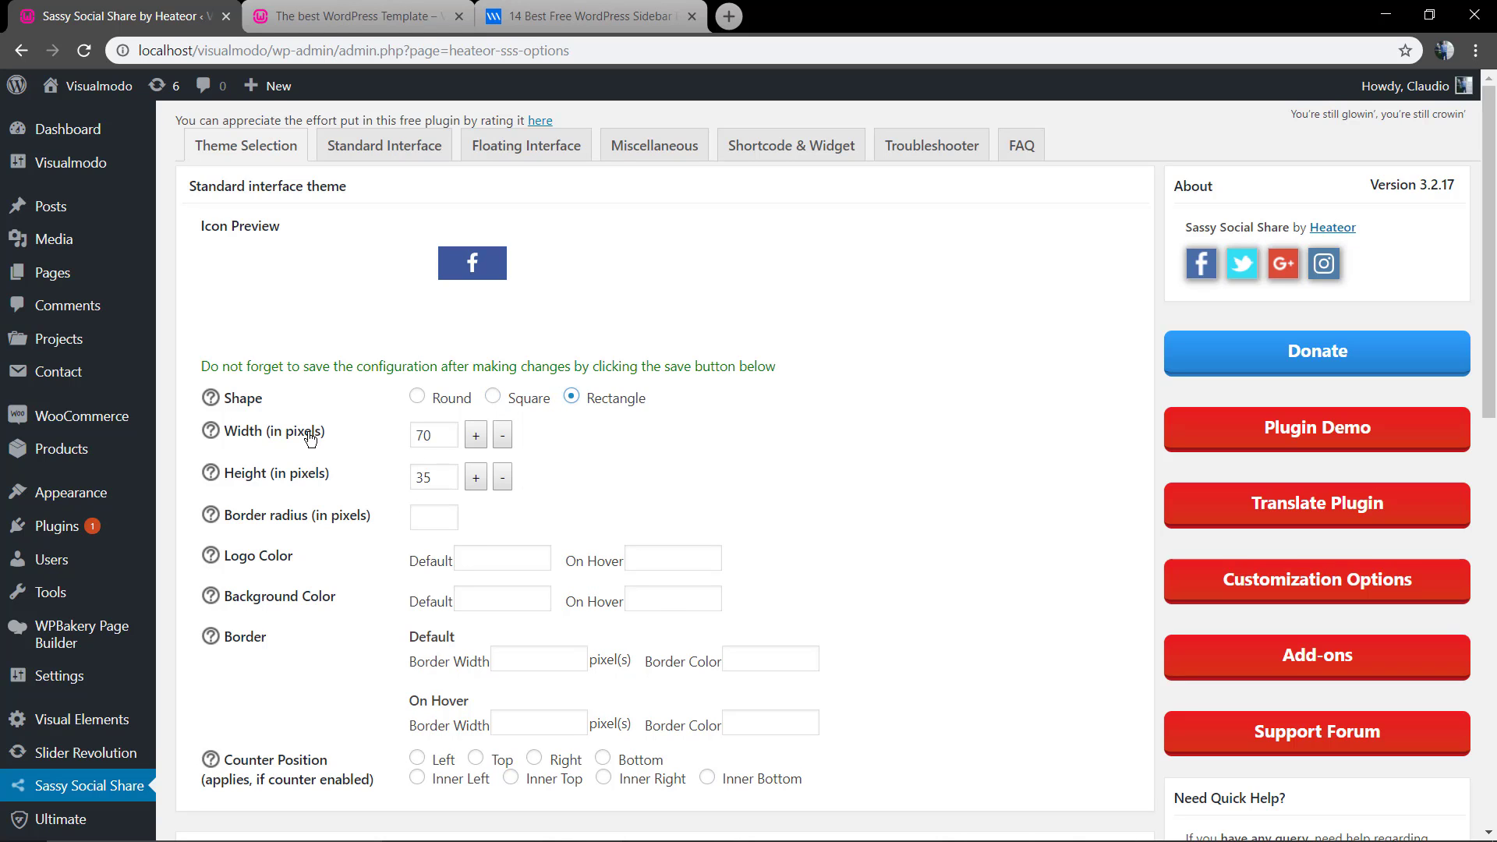
{"action": "scroll", "scroll_direction": "down", "scroll_amount": 3}
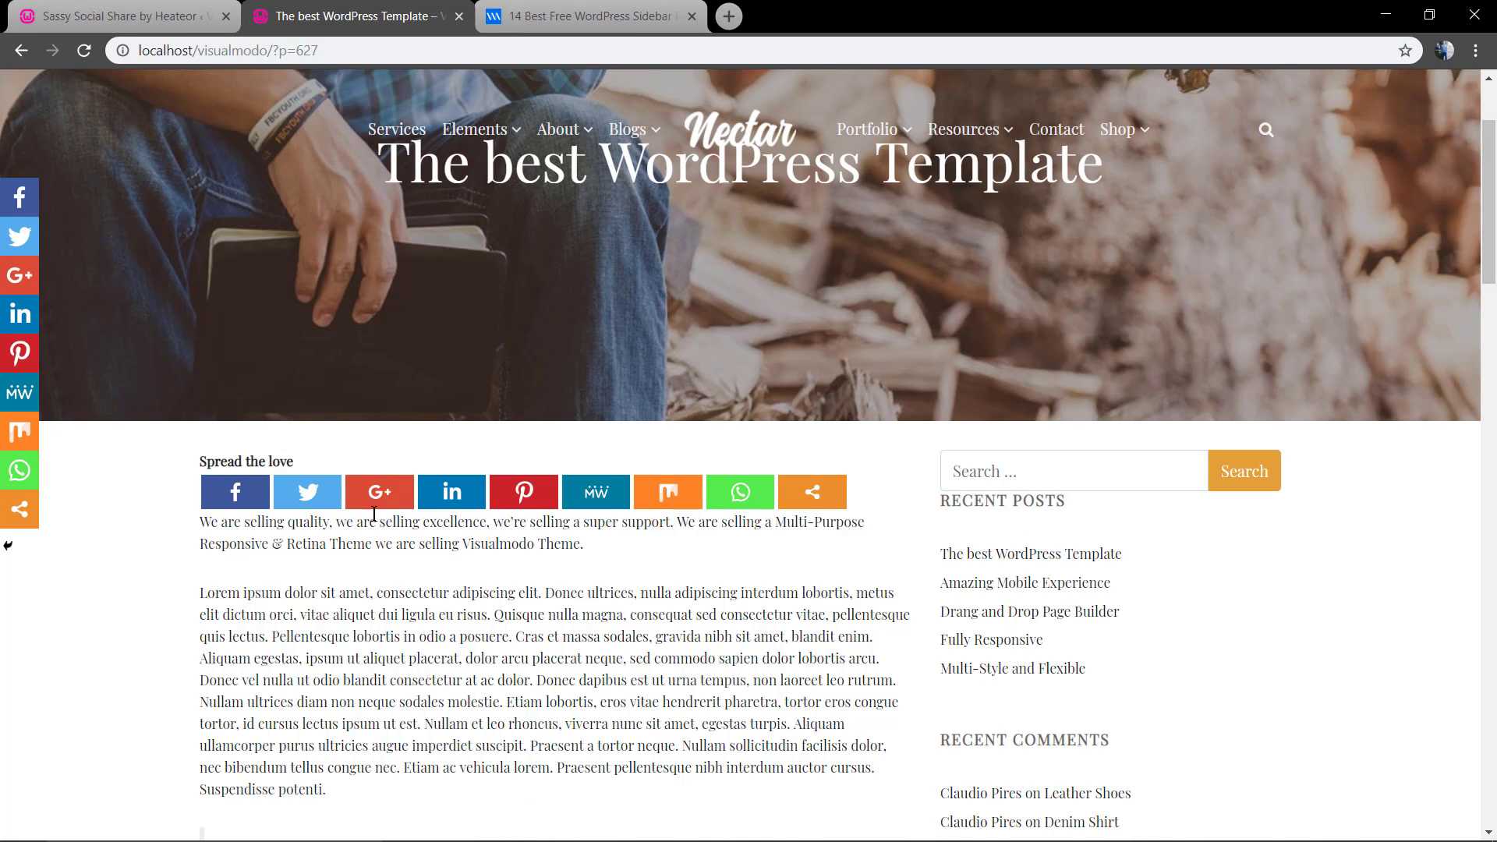
{"action": "mouse_move", "coordinate": [428, 611]}
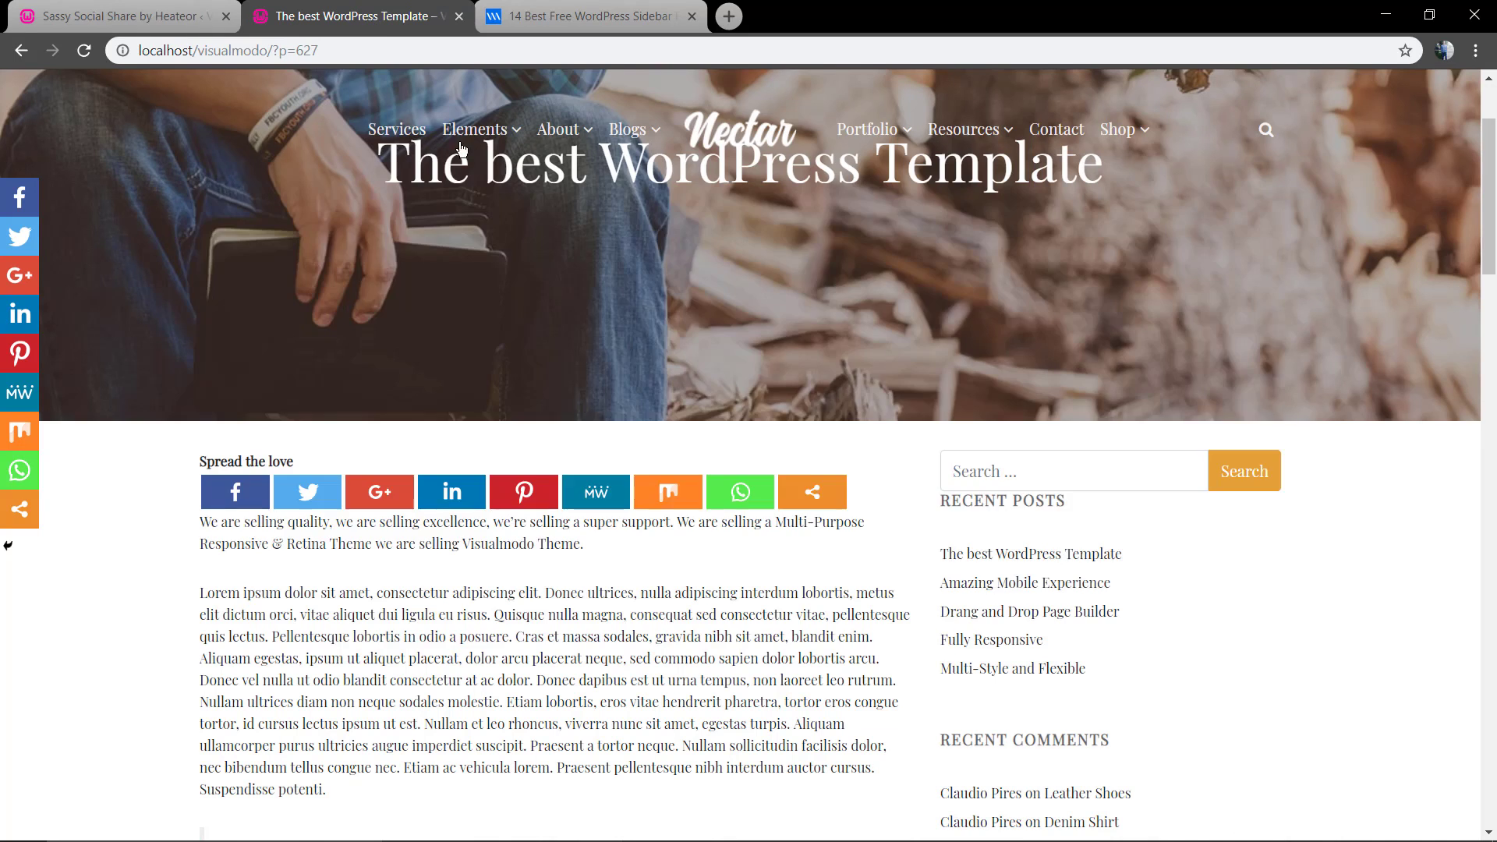
Scroll the post to inspect the rectangular share bar, then return to plugin settings.
{"action": "scroll", "scroll_direction": "down", "scroll_amount": 3}
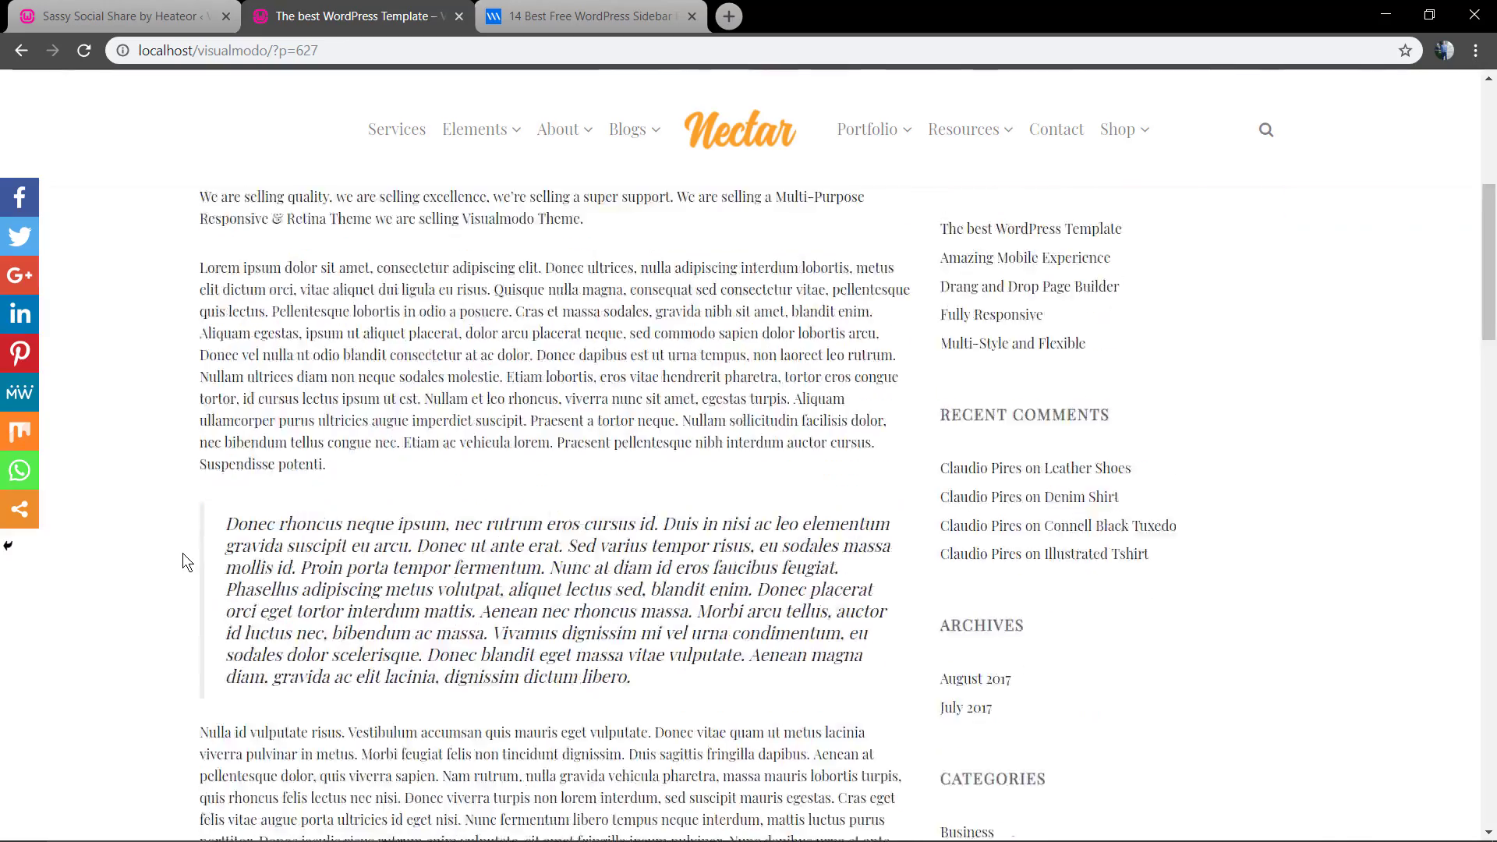
{"action": "scroll", "scroll_direction": "up", "scroll_amount": 3}
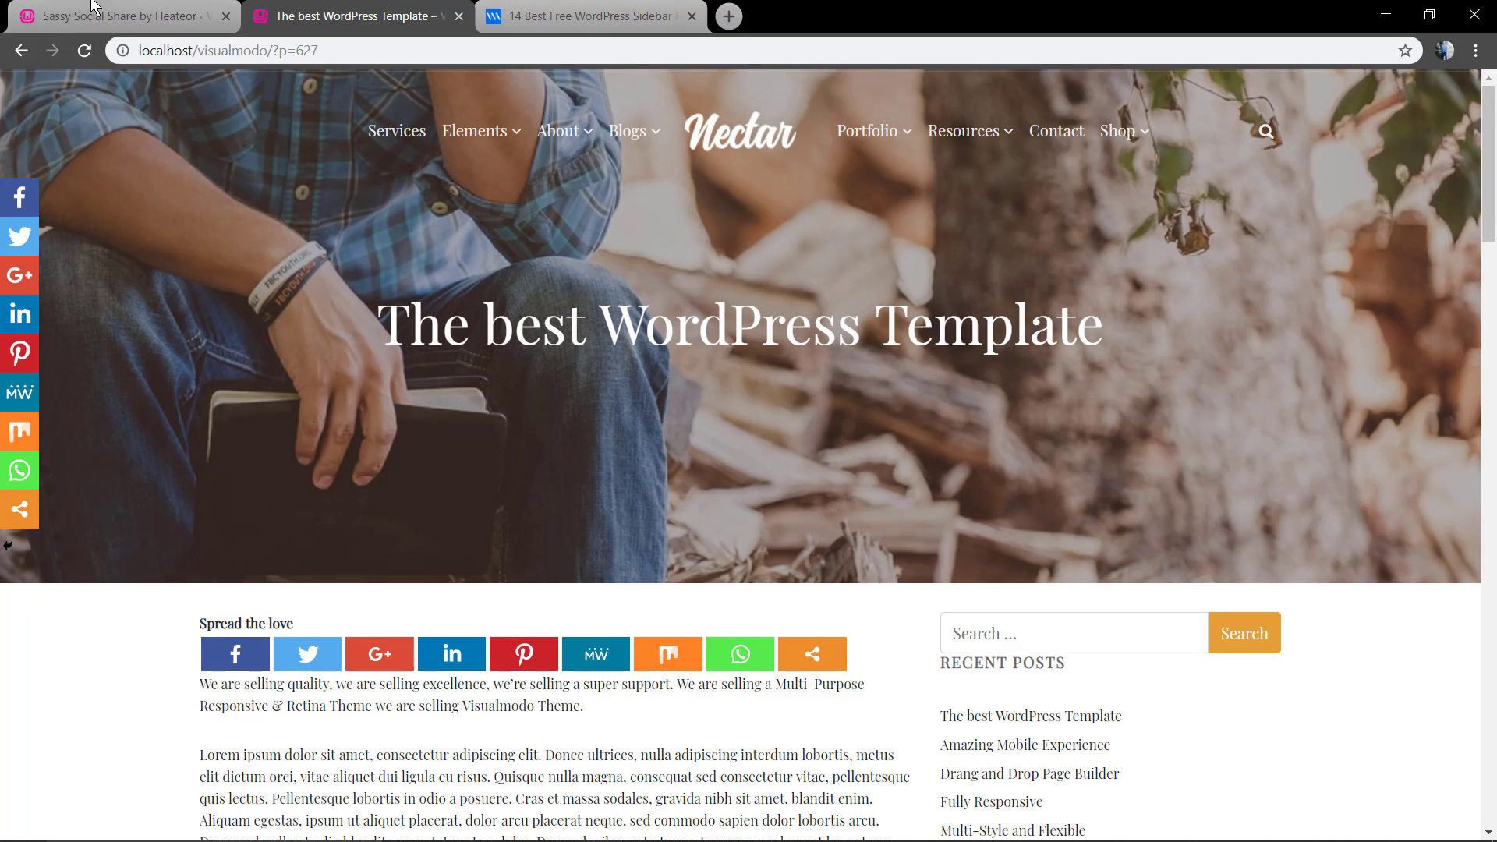
{"action": "left_click", "coordinate": [114, 17]}
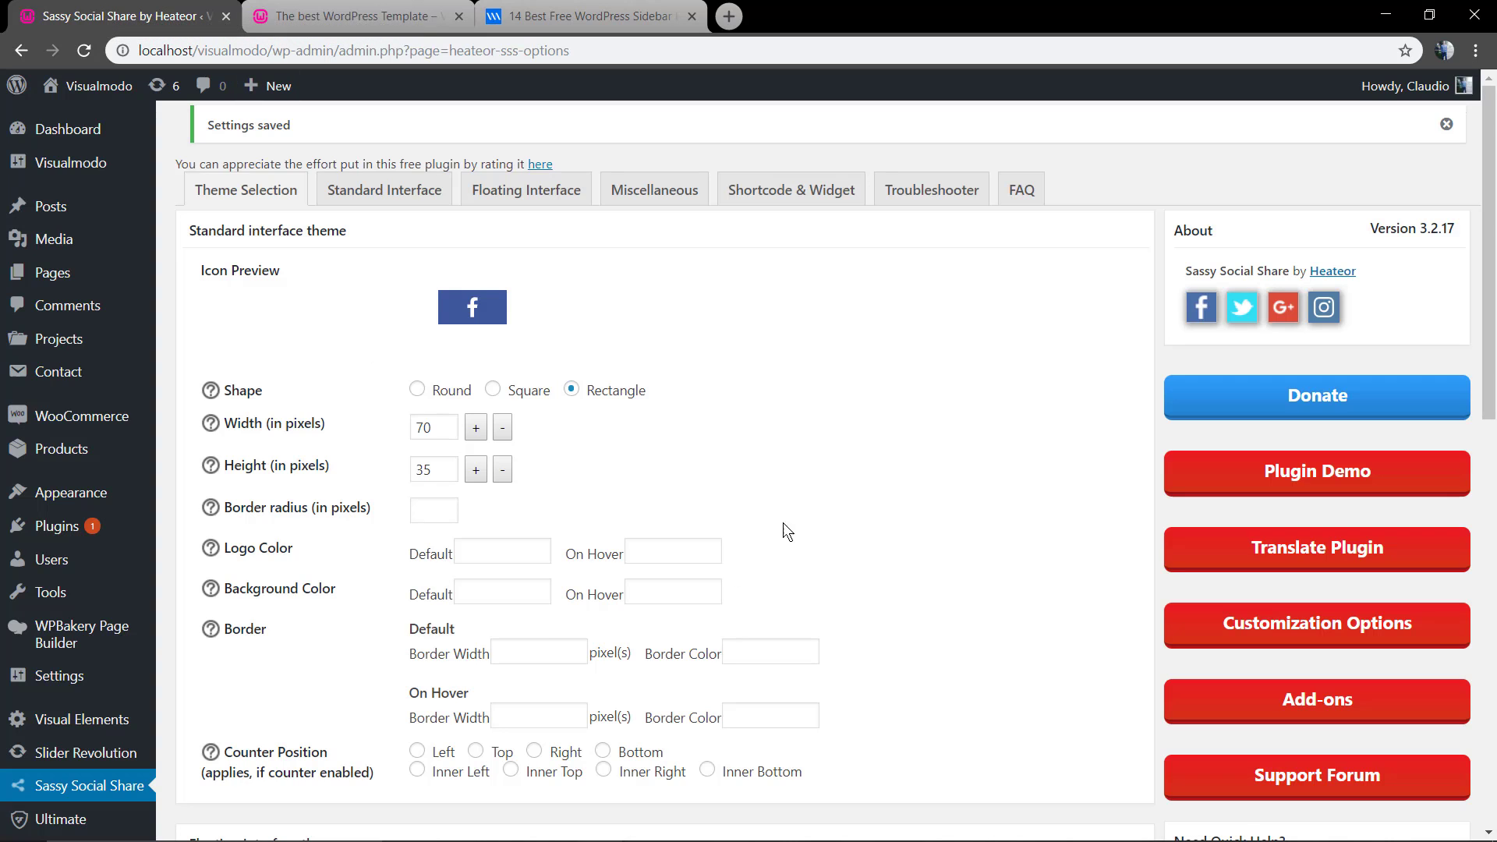
Uncheck the floating sharing interface under Floating Interface and save.
{"action": "left_click", "coordinate": [525, 189]}
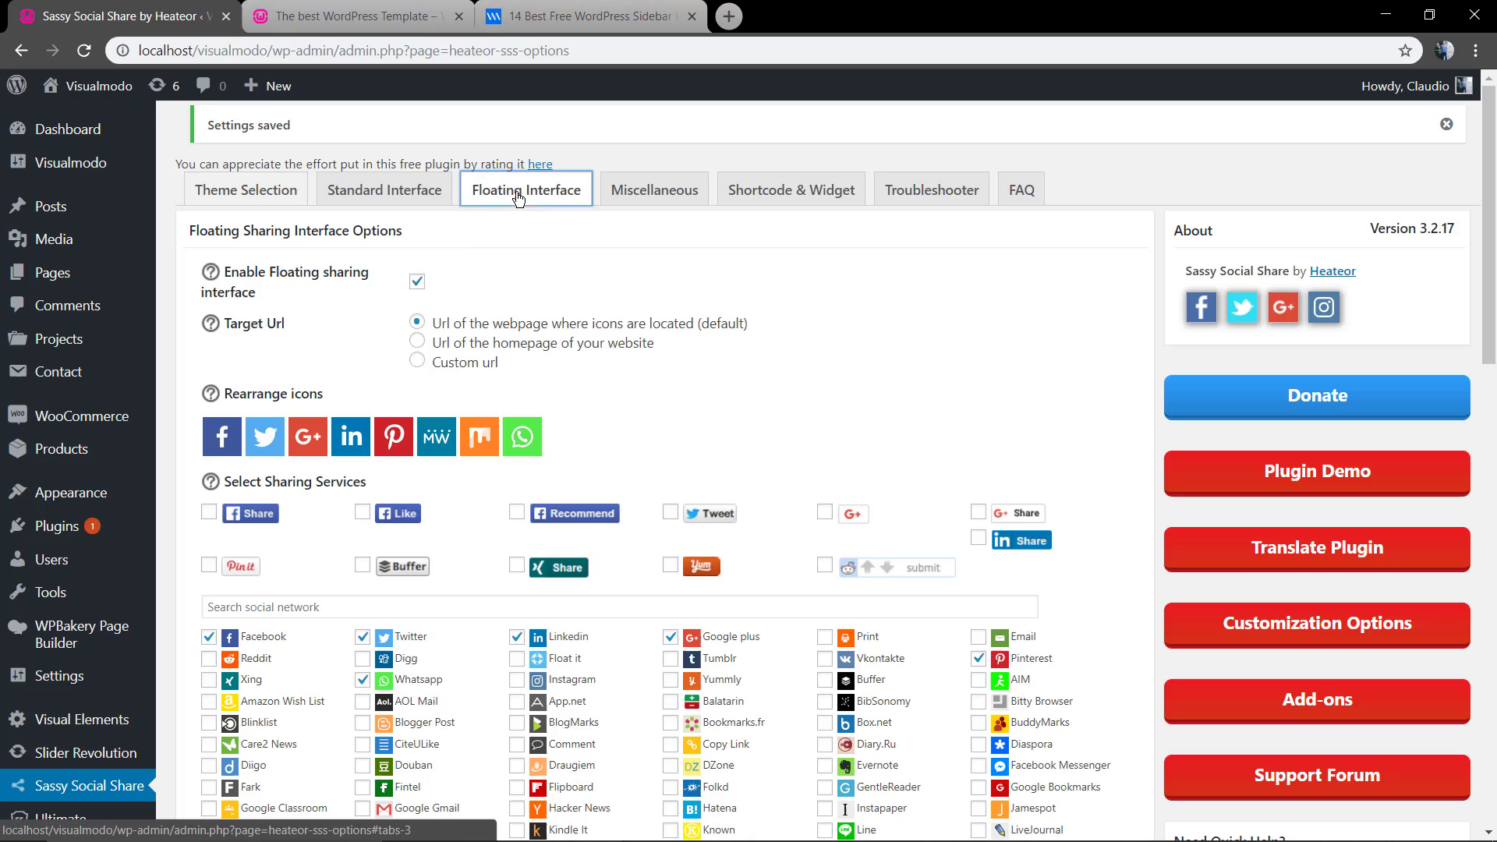
{"action": "mouse_move", "coordinate": [442, 302]}
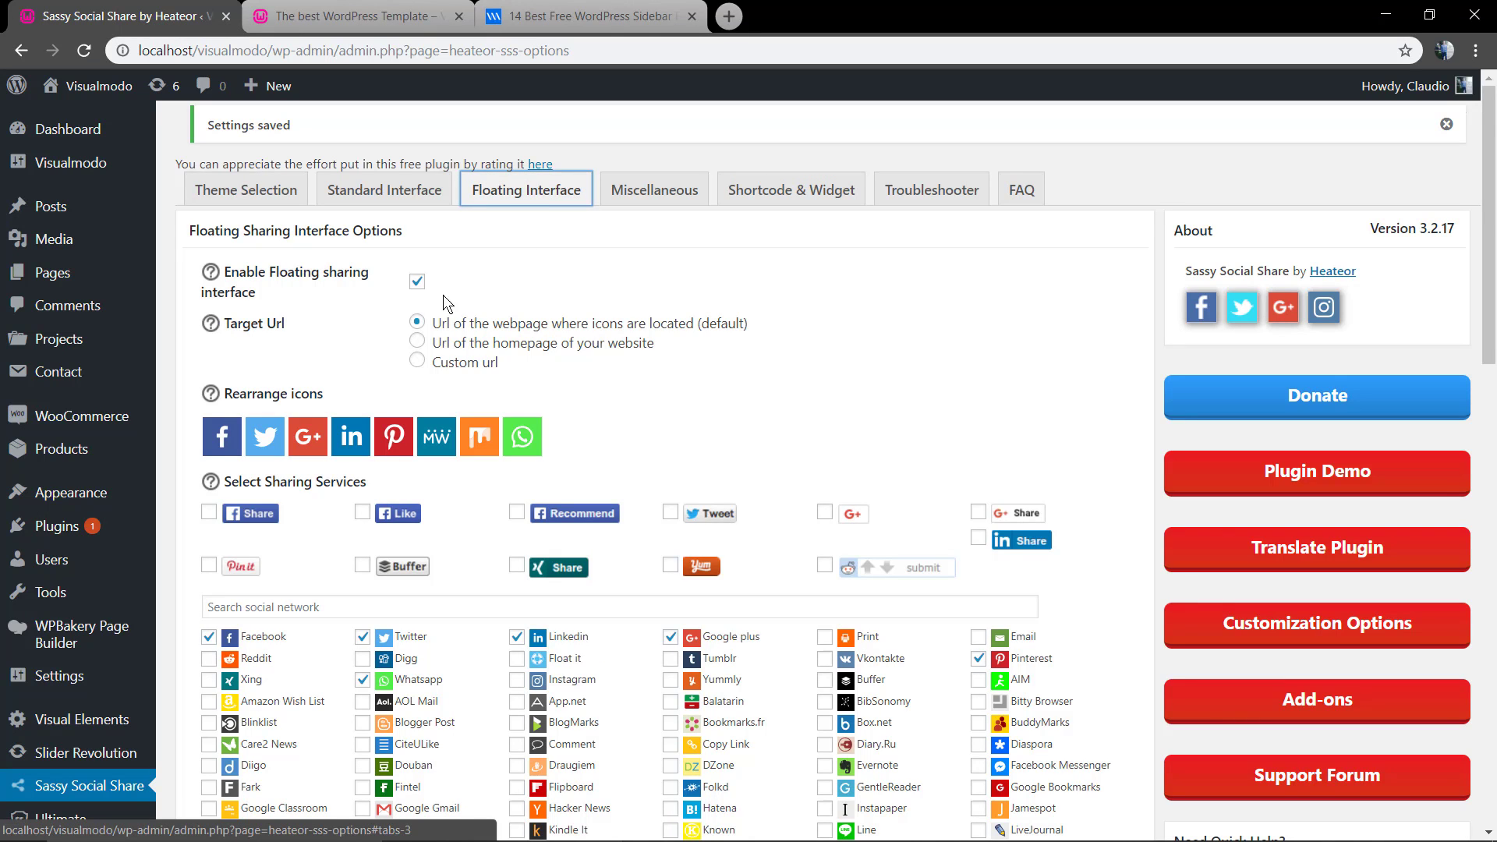
{"action": "left_click", "coordinate": [417, 281]}
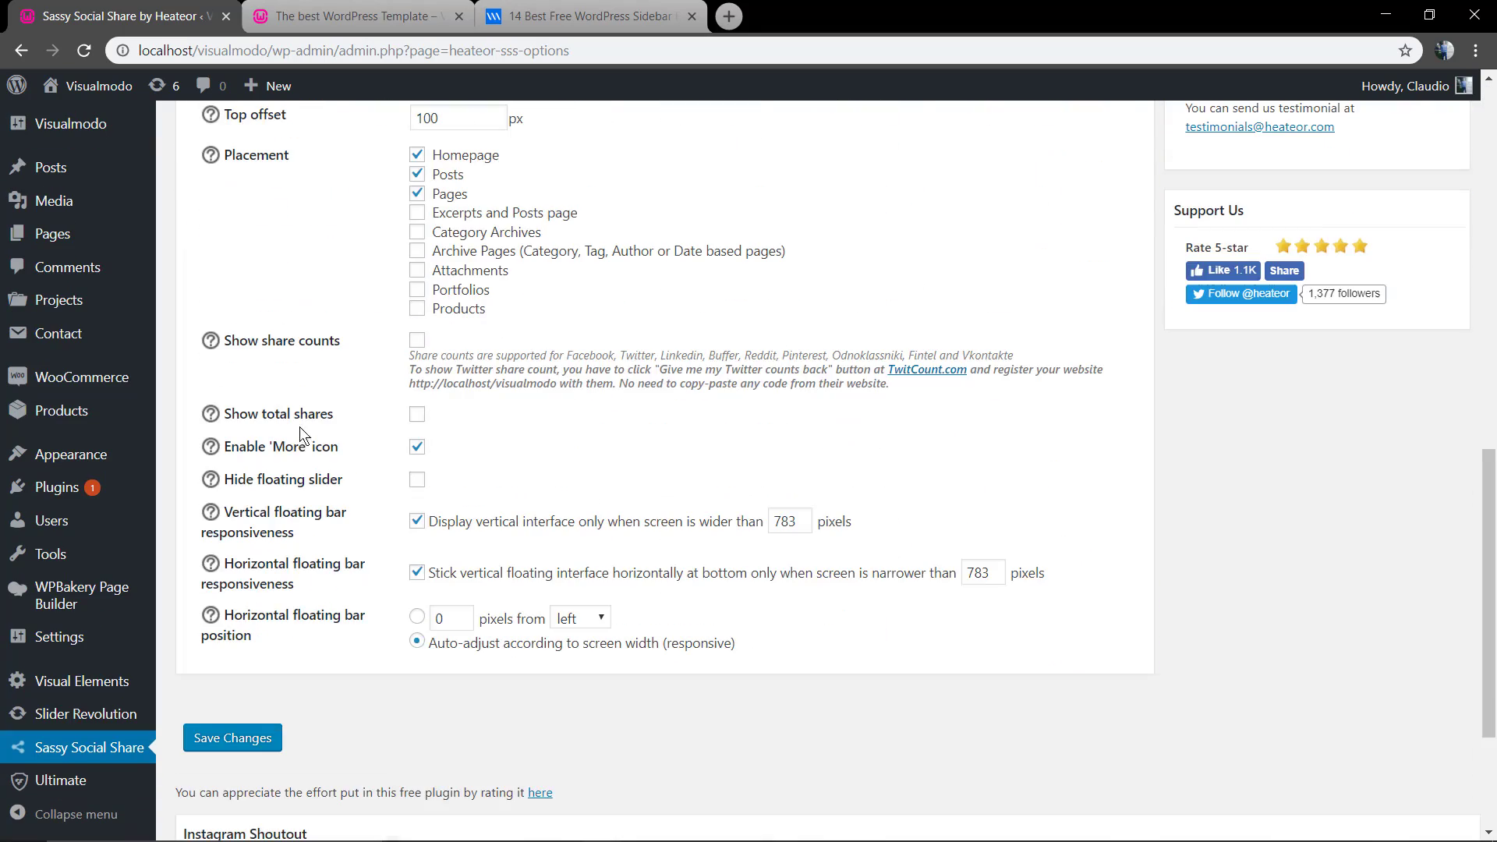
{"action": "left_click", "coordinate": [353, 16]}
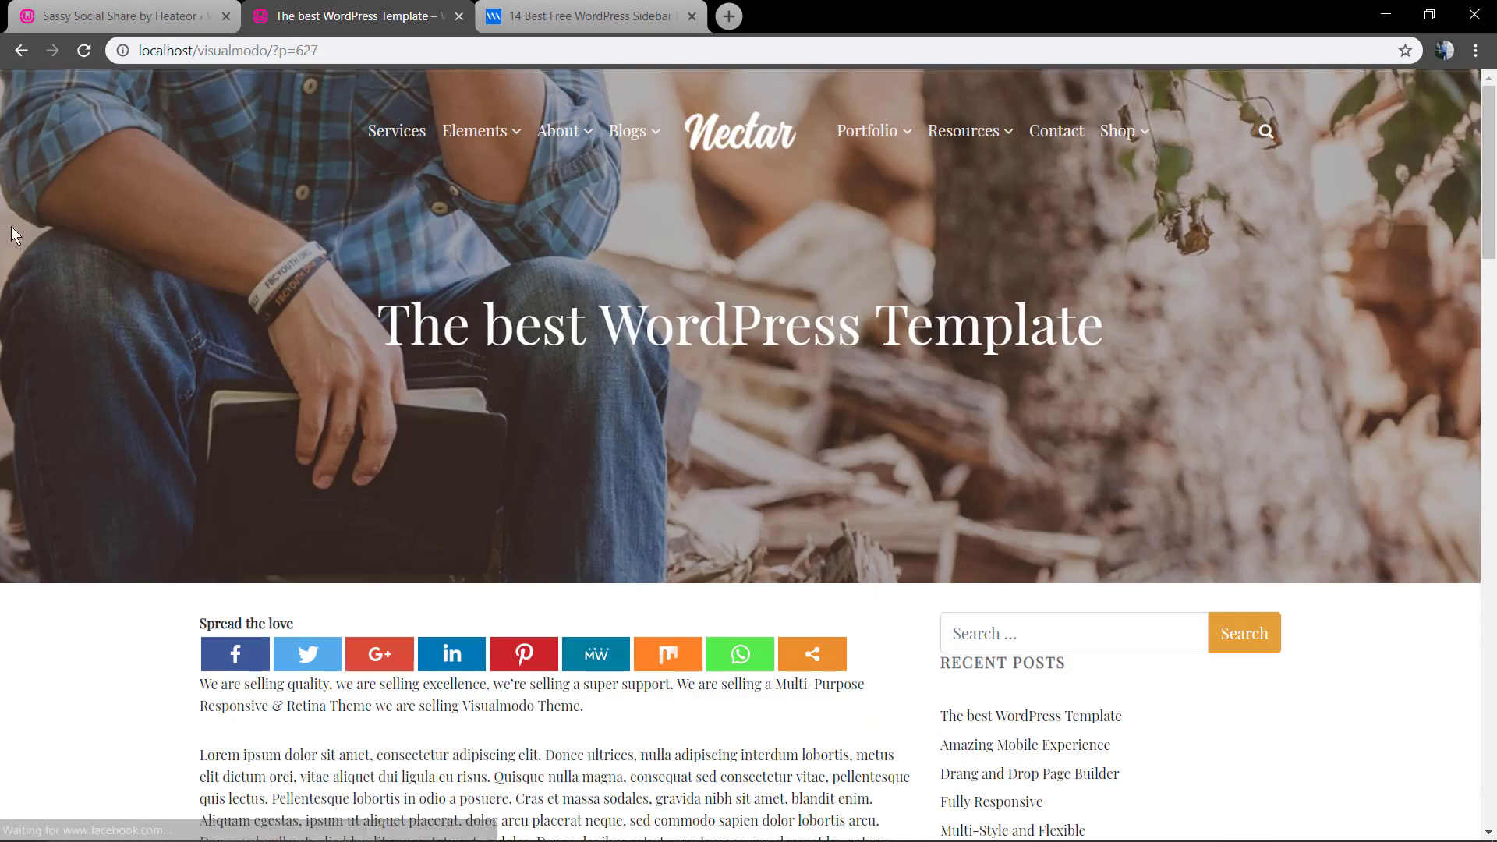
{"action": "mouse_move", "coordinate": [299, 480]}
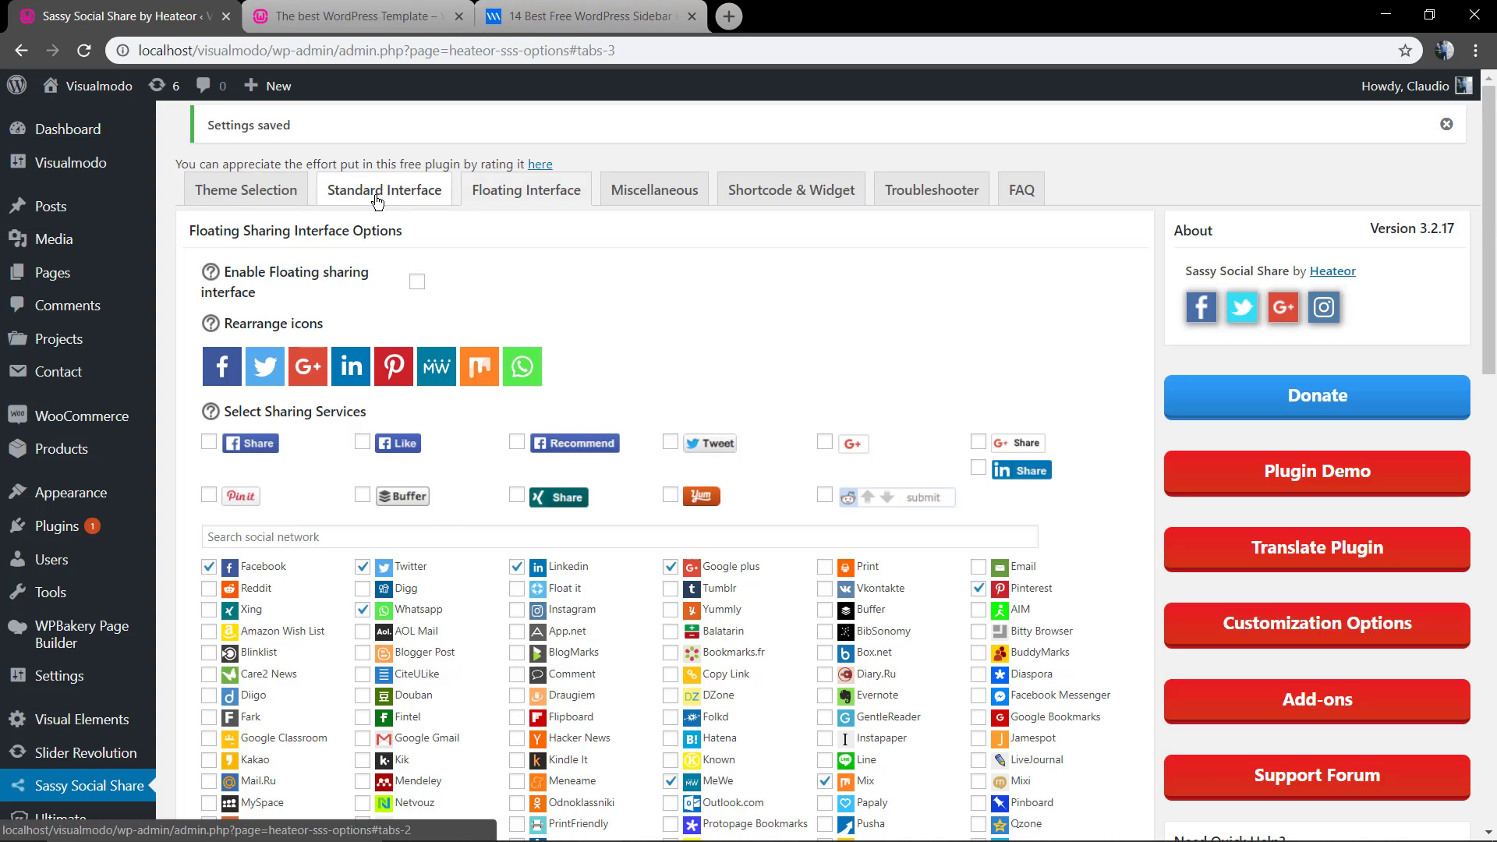
Retitle the standard share bar 'Share this' in the Standard Interface options.
{"action": "left_click", "coordinate": [383, 189]}
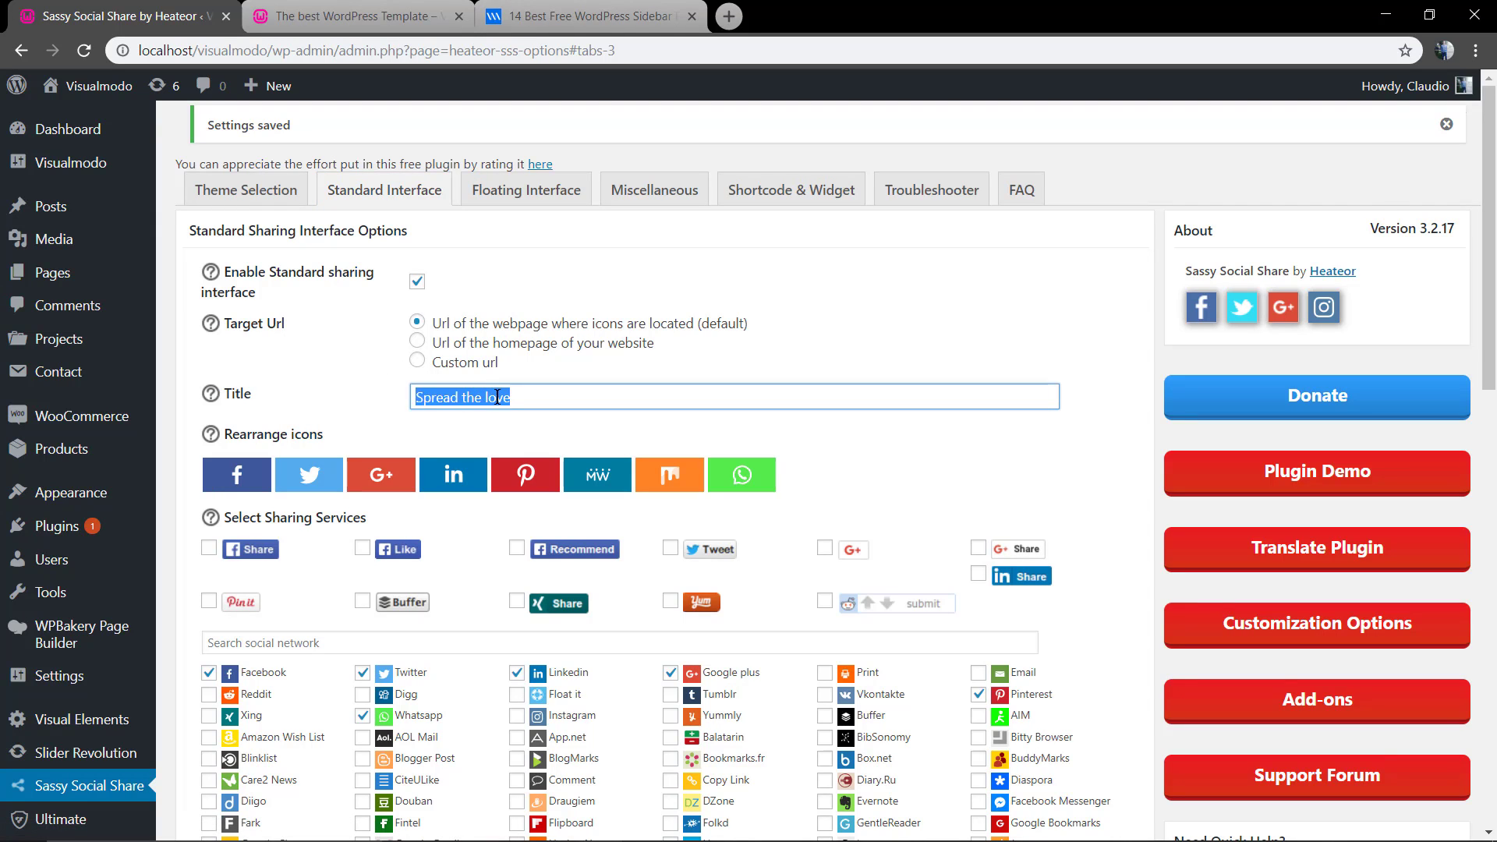
{"action": "type", "text": "Share thi"}
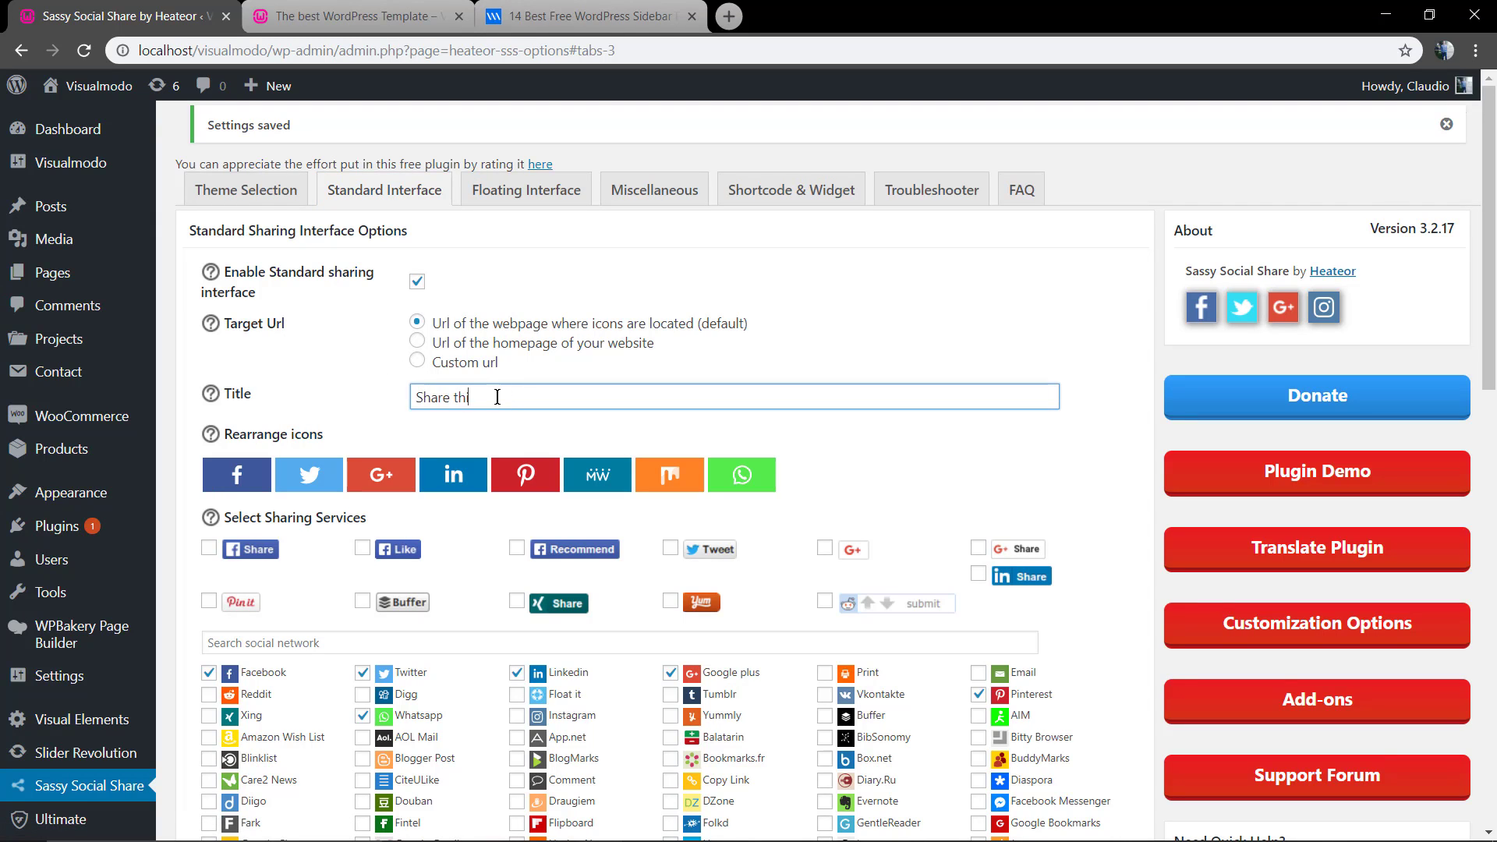
{"action": "scroll", "scroll_direction": "down", "scroll_amount": 3}
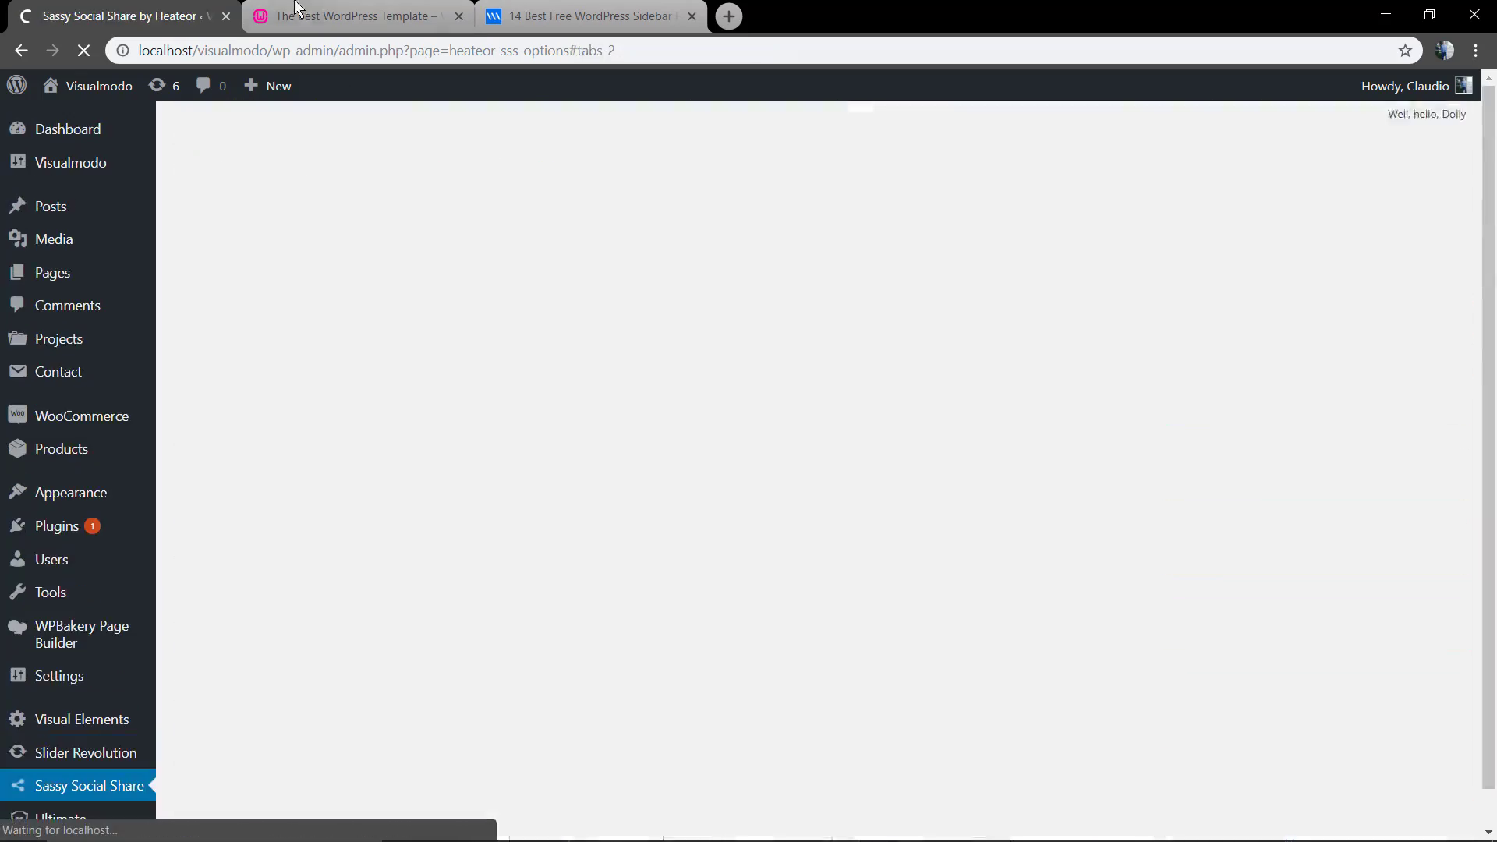
{"action": "left_click", "coordinate": [354, 16]}
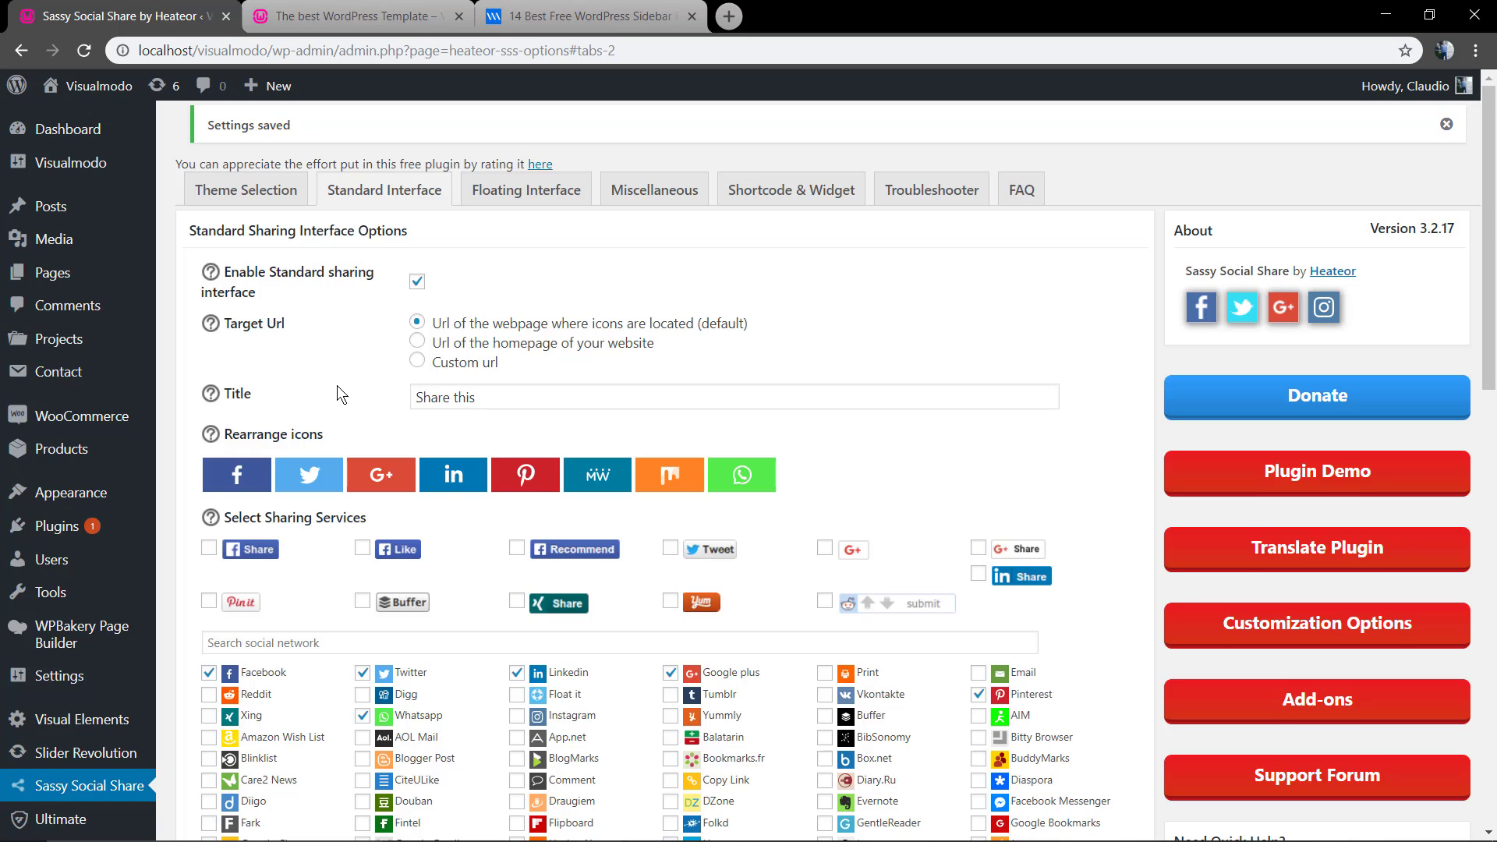
Scroll to the placement options and keep horizontal alignment at Left.
{"action": "scroll", "scroll_direction": "down", "scroll_amount": 3}
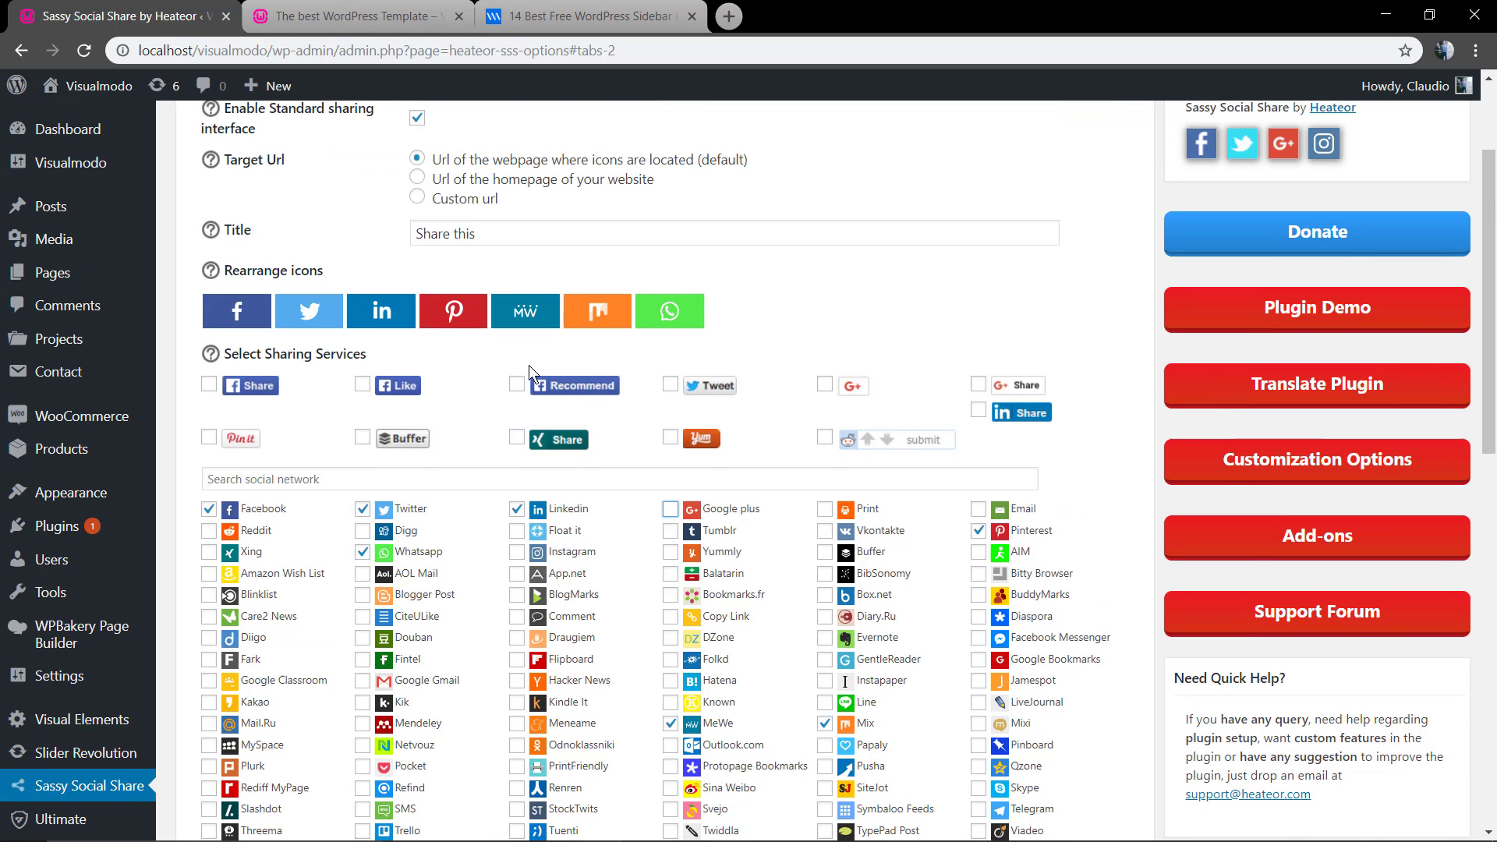
{"action": "scroll", "scroll_direction": "down", "scroll_amount": 3}
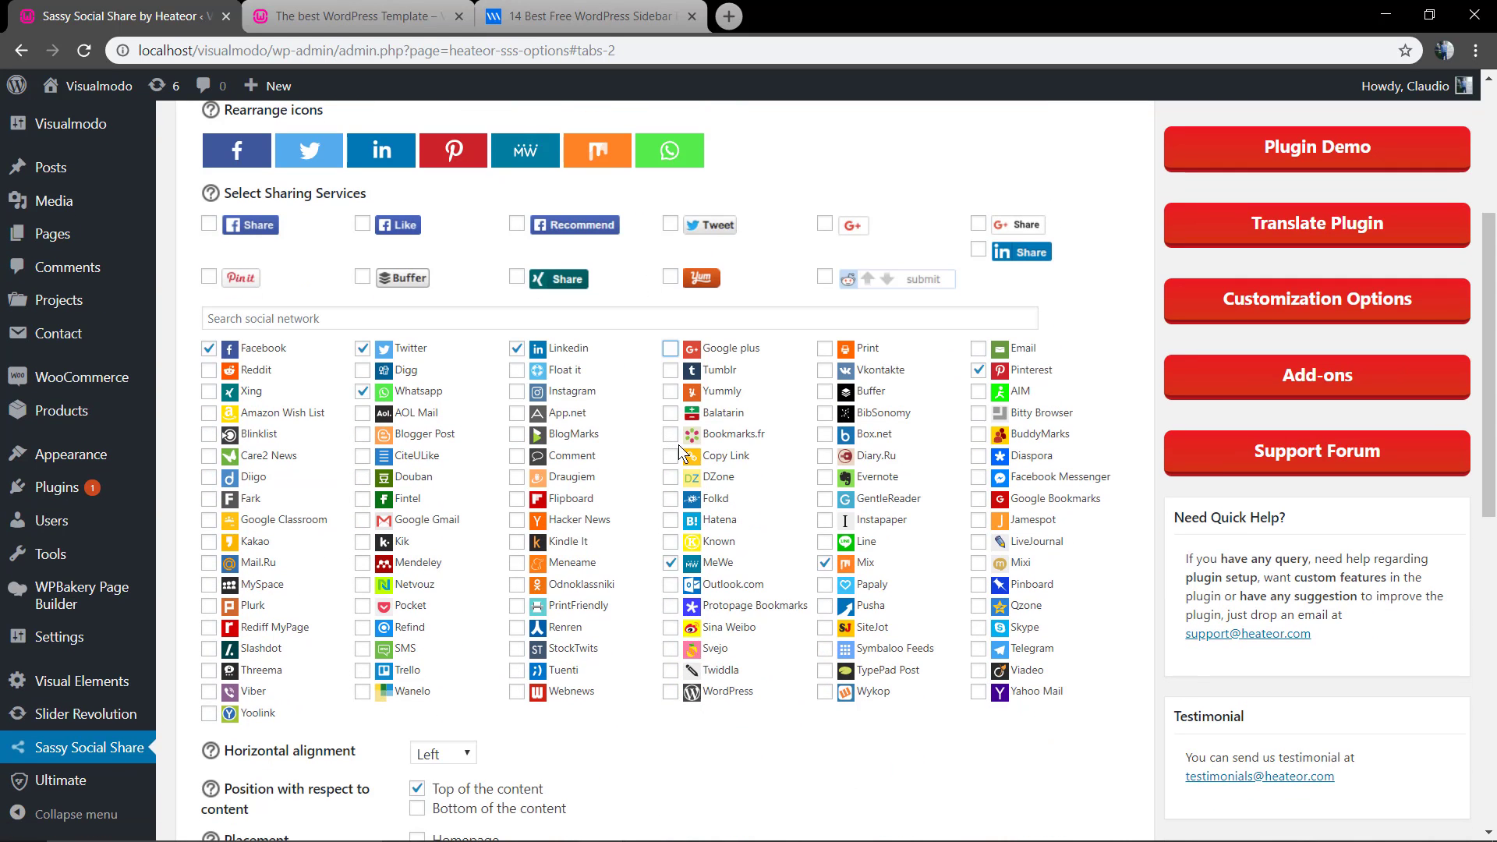
{"action": "mouse_move", "coordinate": [480, 292]}
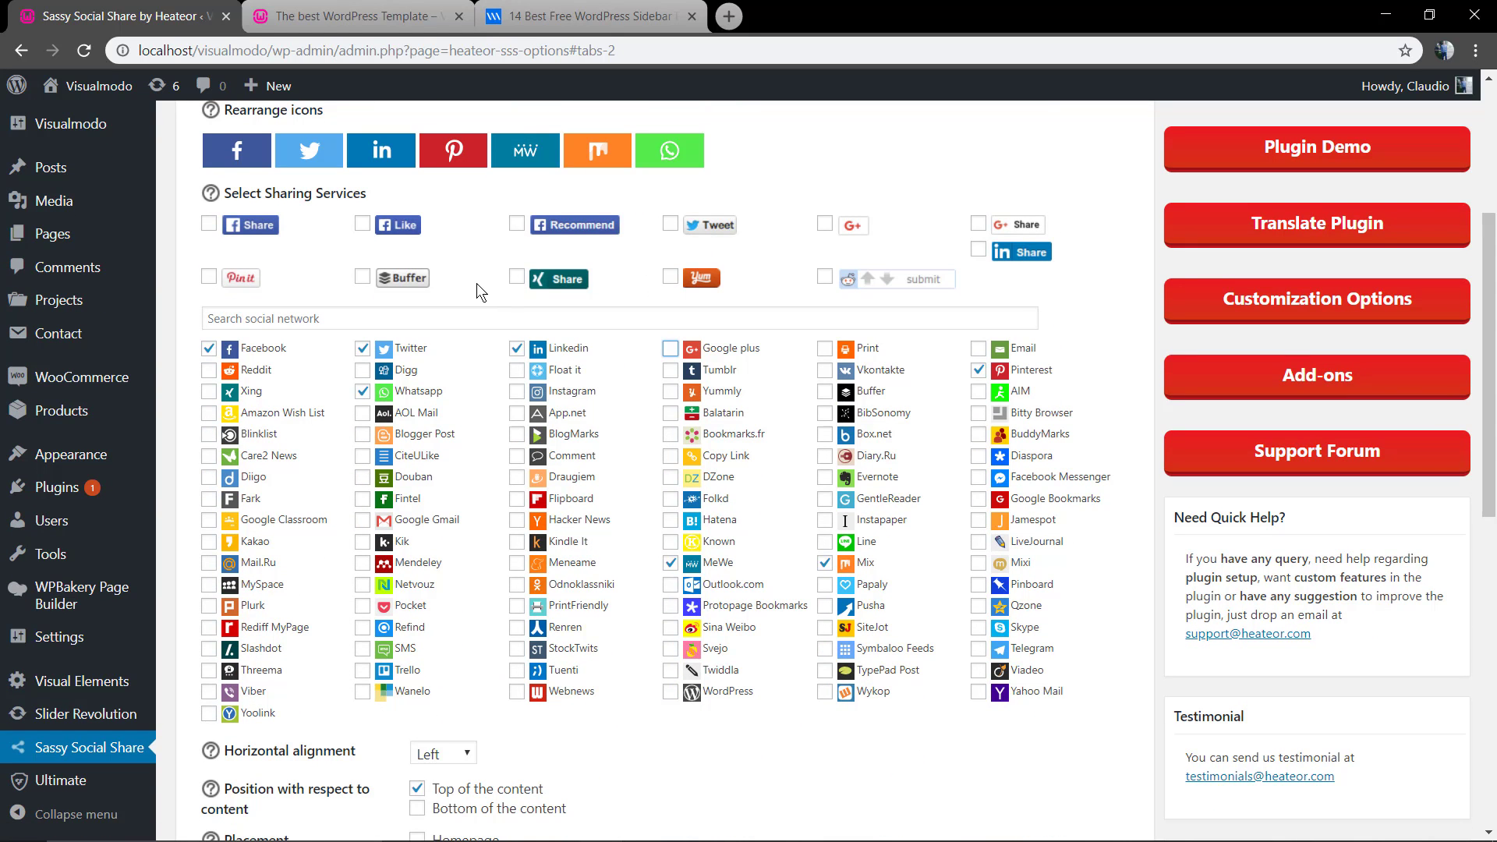
{"action": "scroll", "scroll_direction": "down", "scroll_amount": 3}
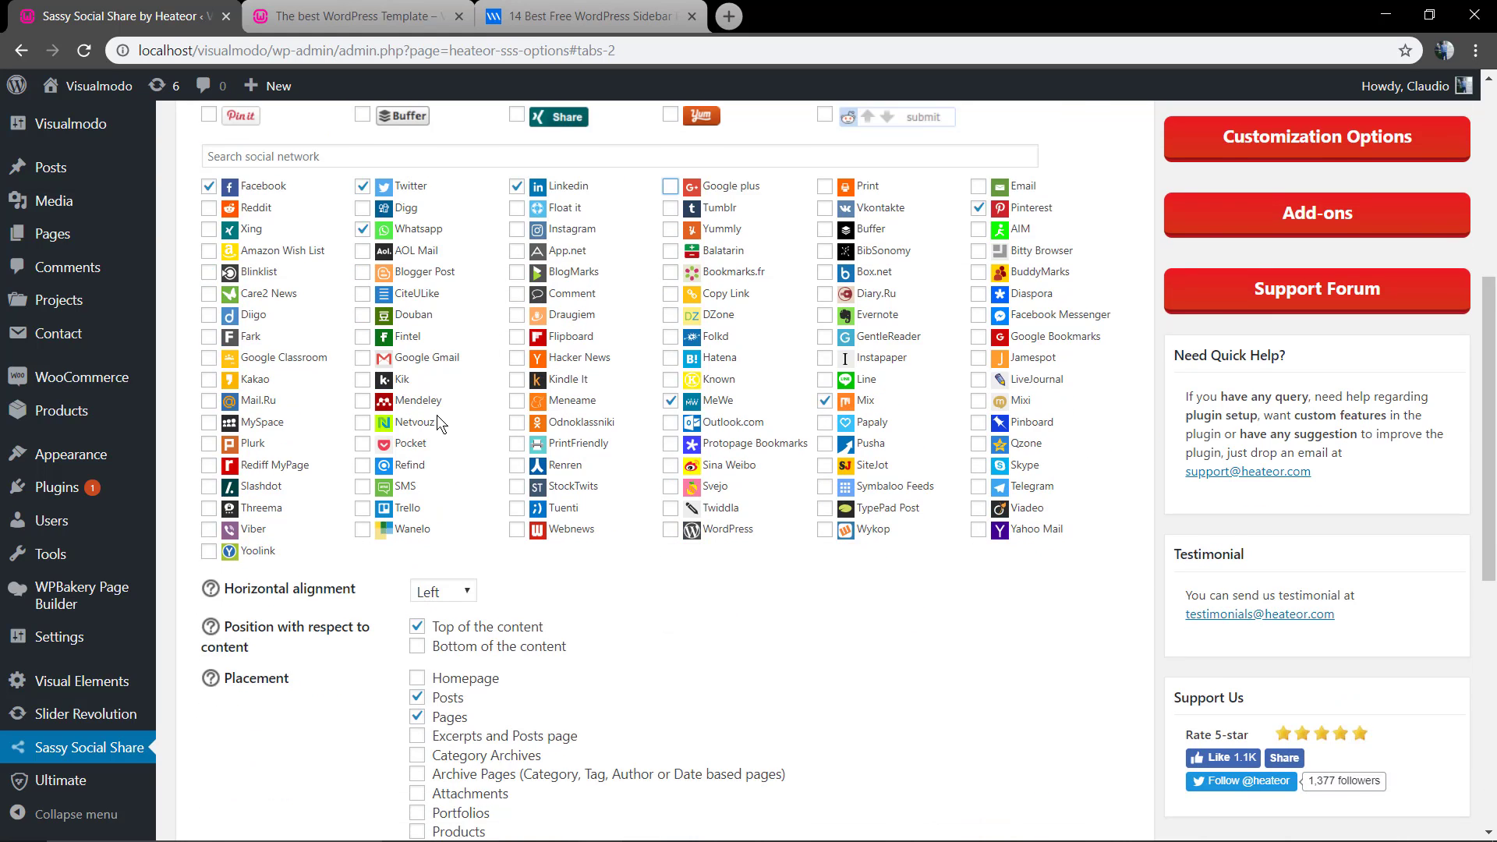
{"action": "scroll", "scroll_direction": "down", "scroll_amount": 3}
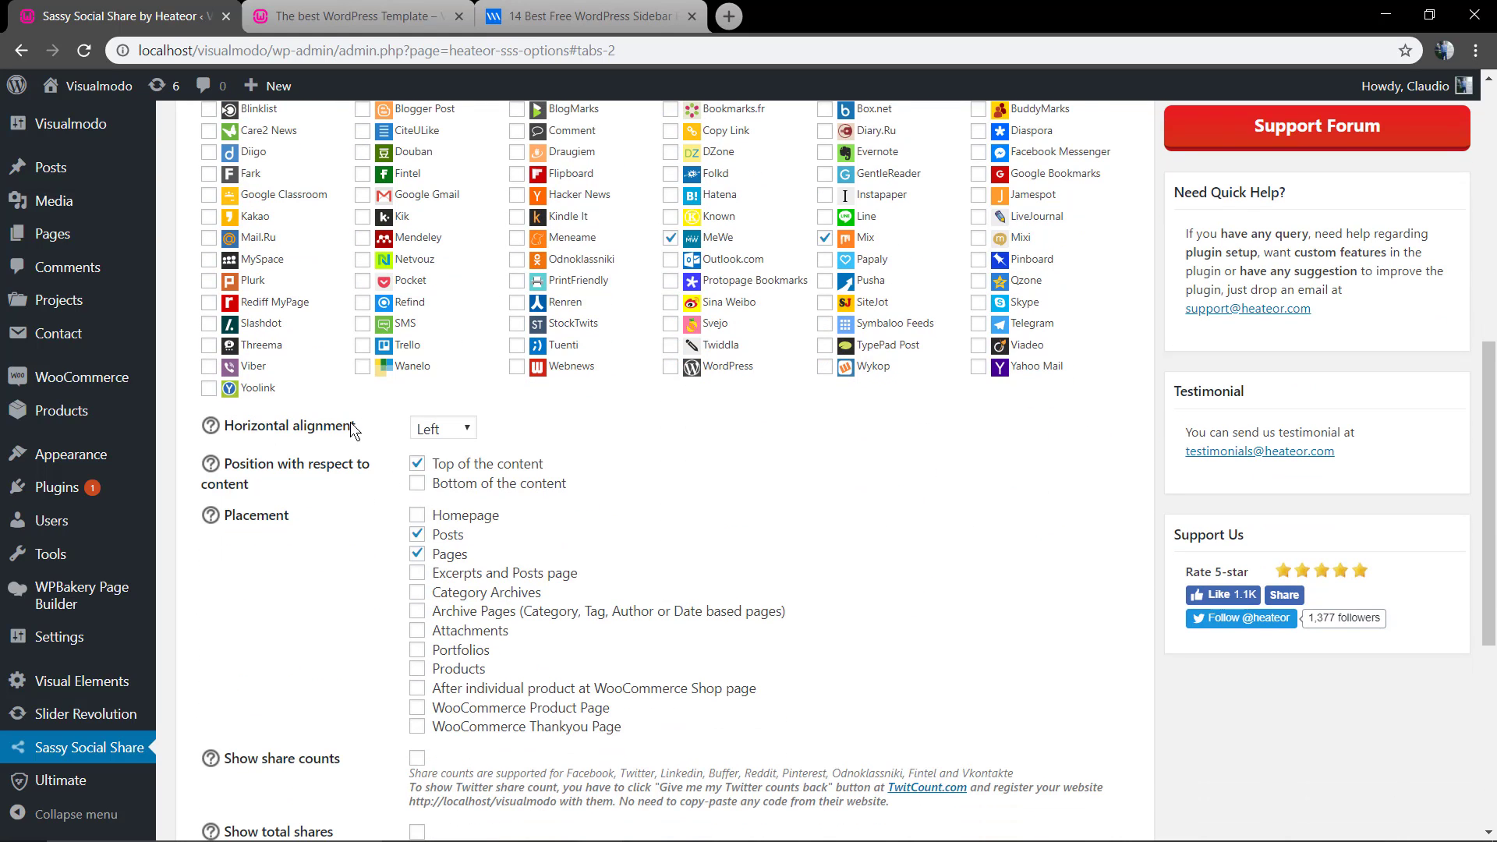
{"action": "left_click", "coordinate": [441, 427]}
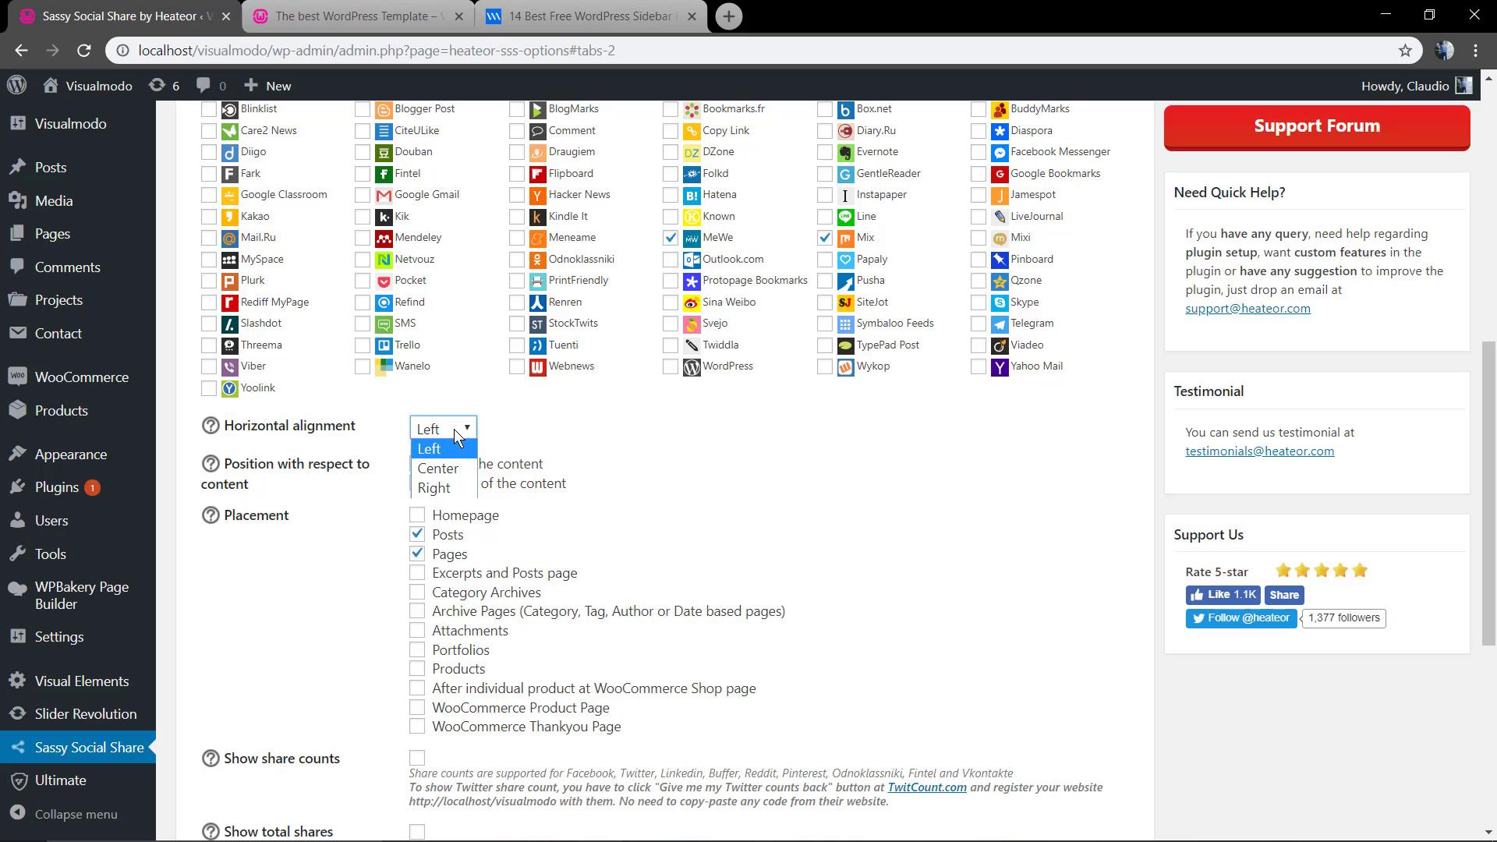
{"action": "left_click", "coordinate": [428, 449]}
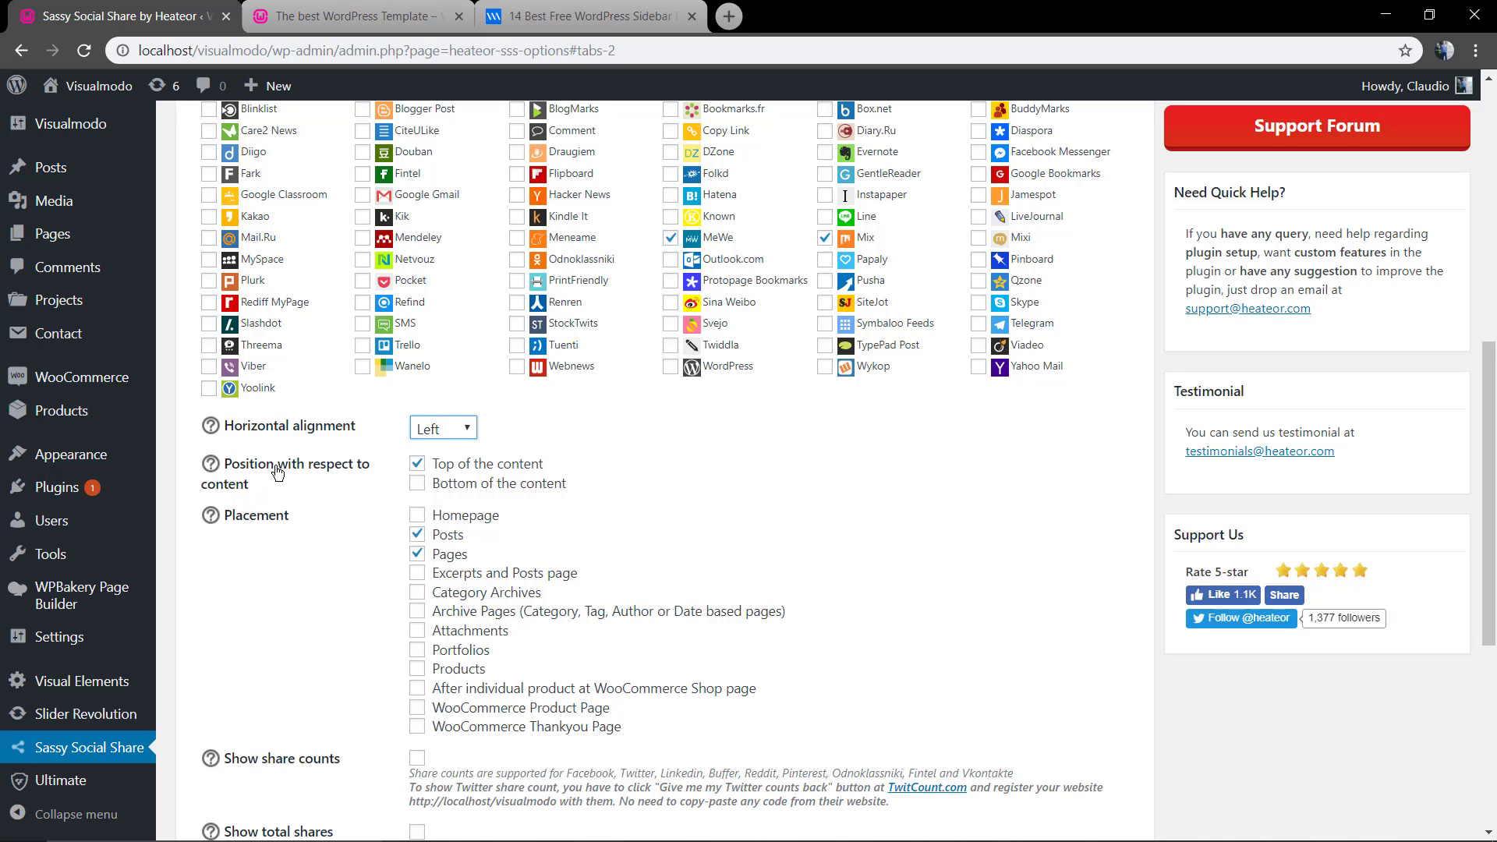
{"action": "mouse_move", "coordinate": [460, 477]}
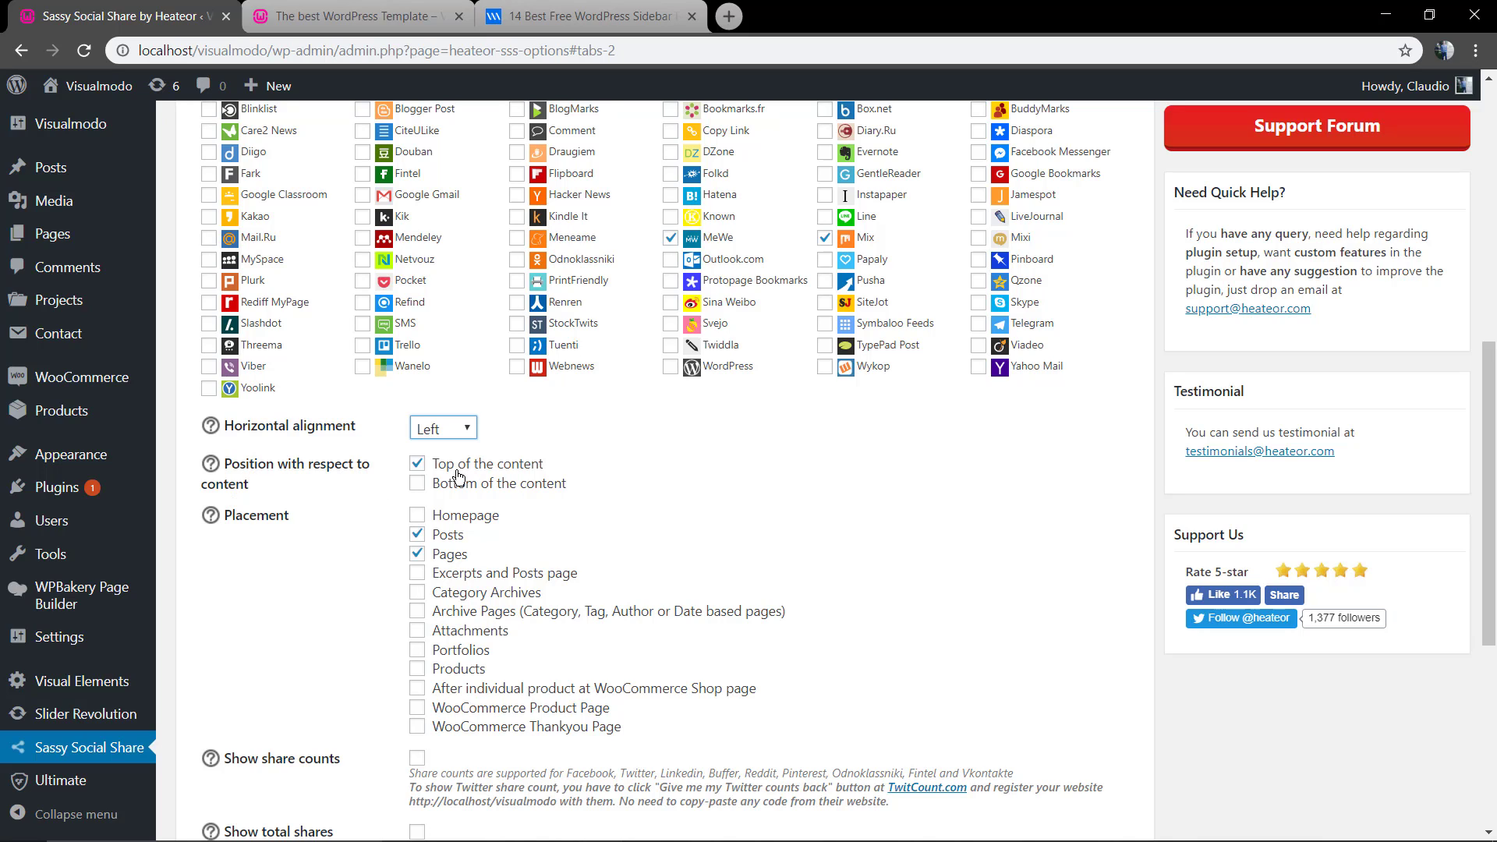
Move the share bar from top to bottom of content, save, and view the post.
{"action": "left_click", "coordinate": [416, 463]}
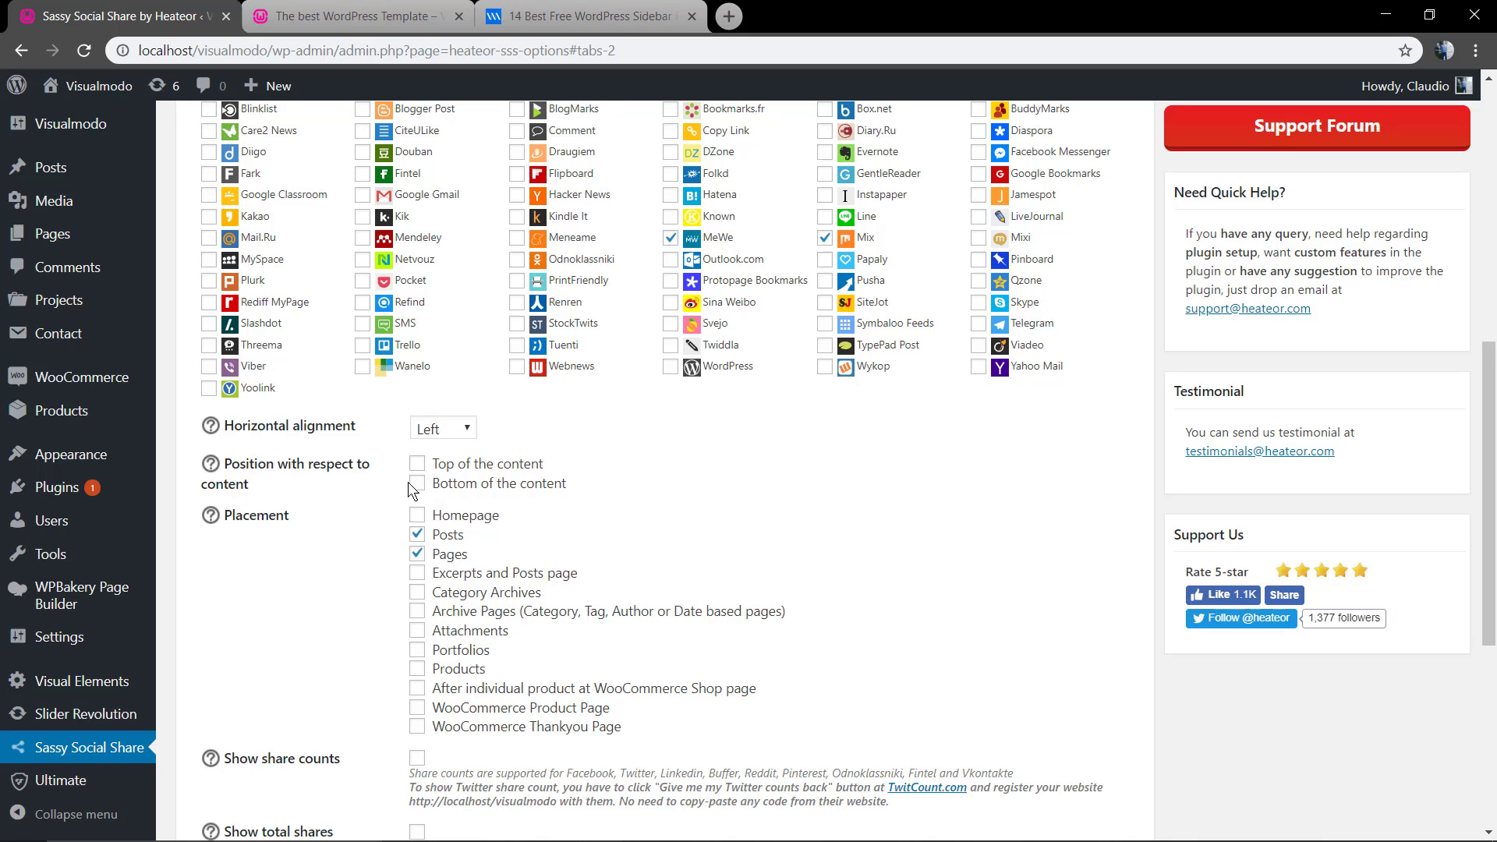
{"action": "left_click", "coordinate": [417, 484]}
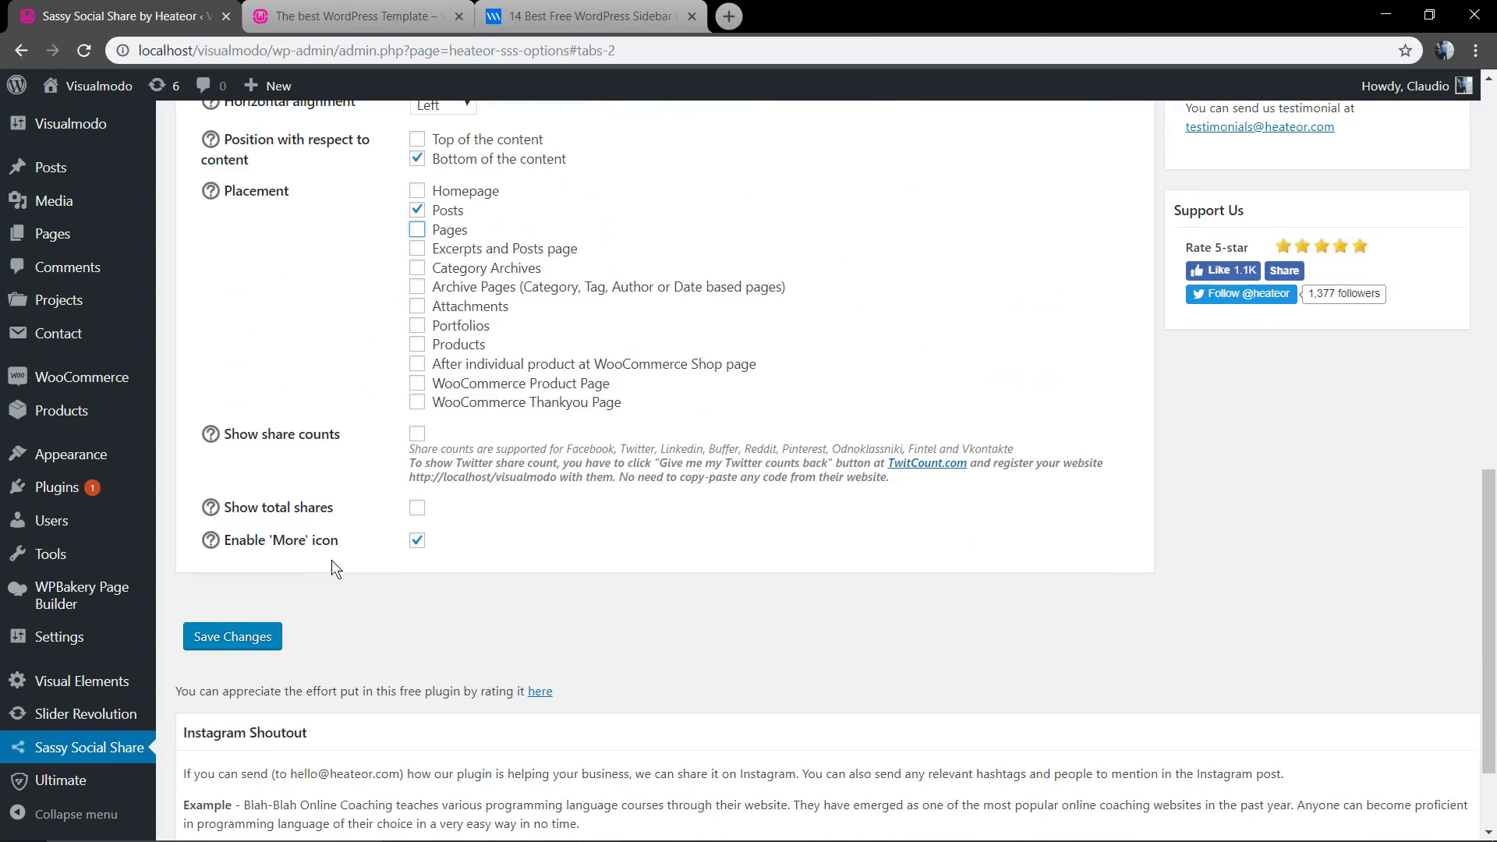
{"action": "left_click", "coordinate": [233, 637]}
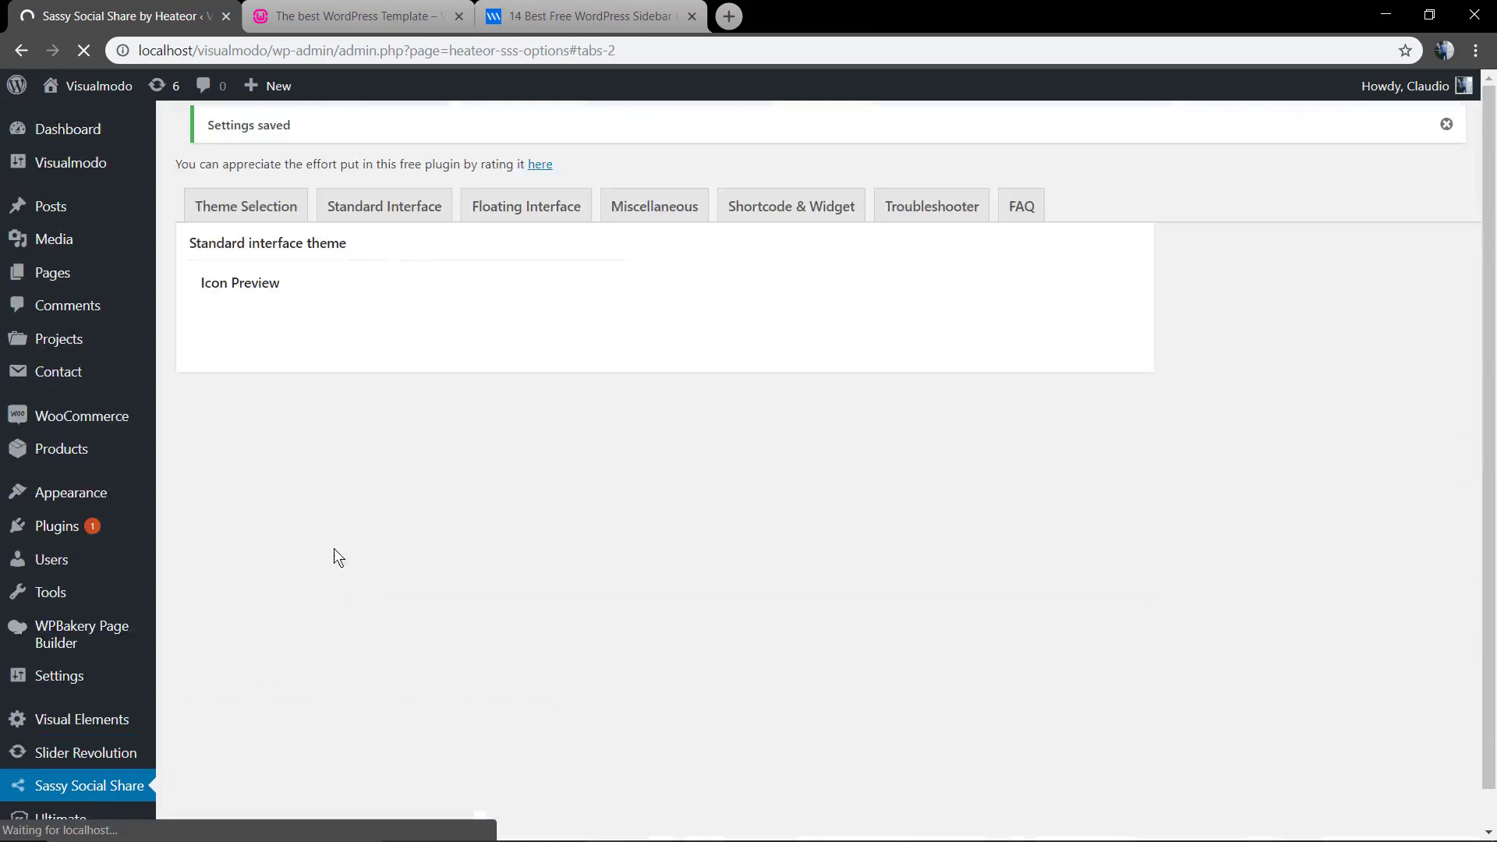
{"action": "left_click", "coordinate": [353, 16]}
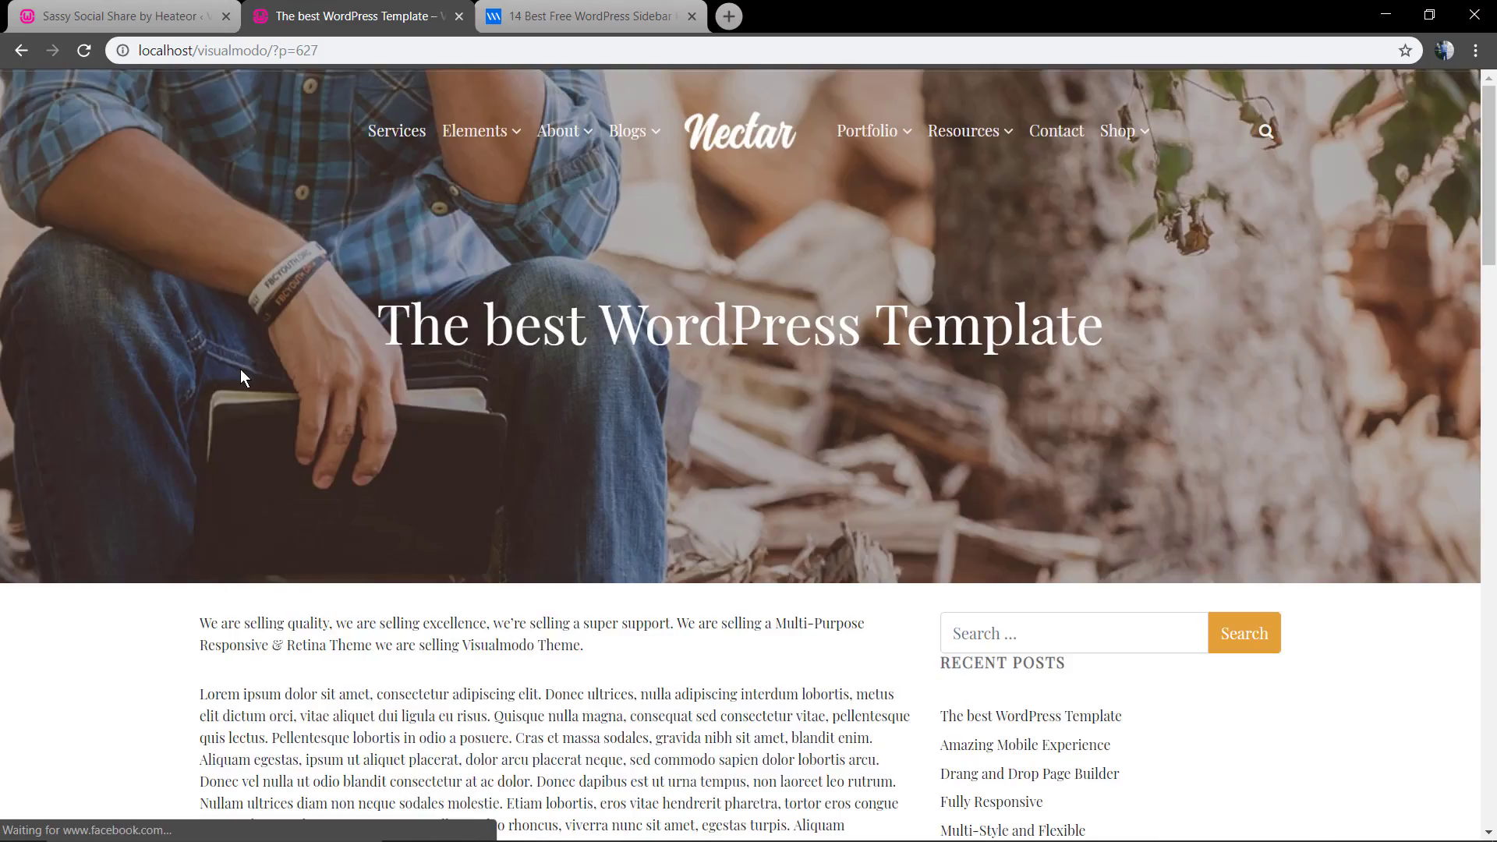
Scroll the updated post and the Sassy Social Share settings page.
{"action": "scroll", "scroll_direction": "down", "scroll_amount": 3}
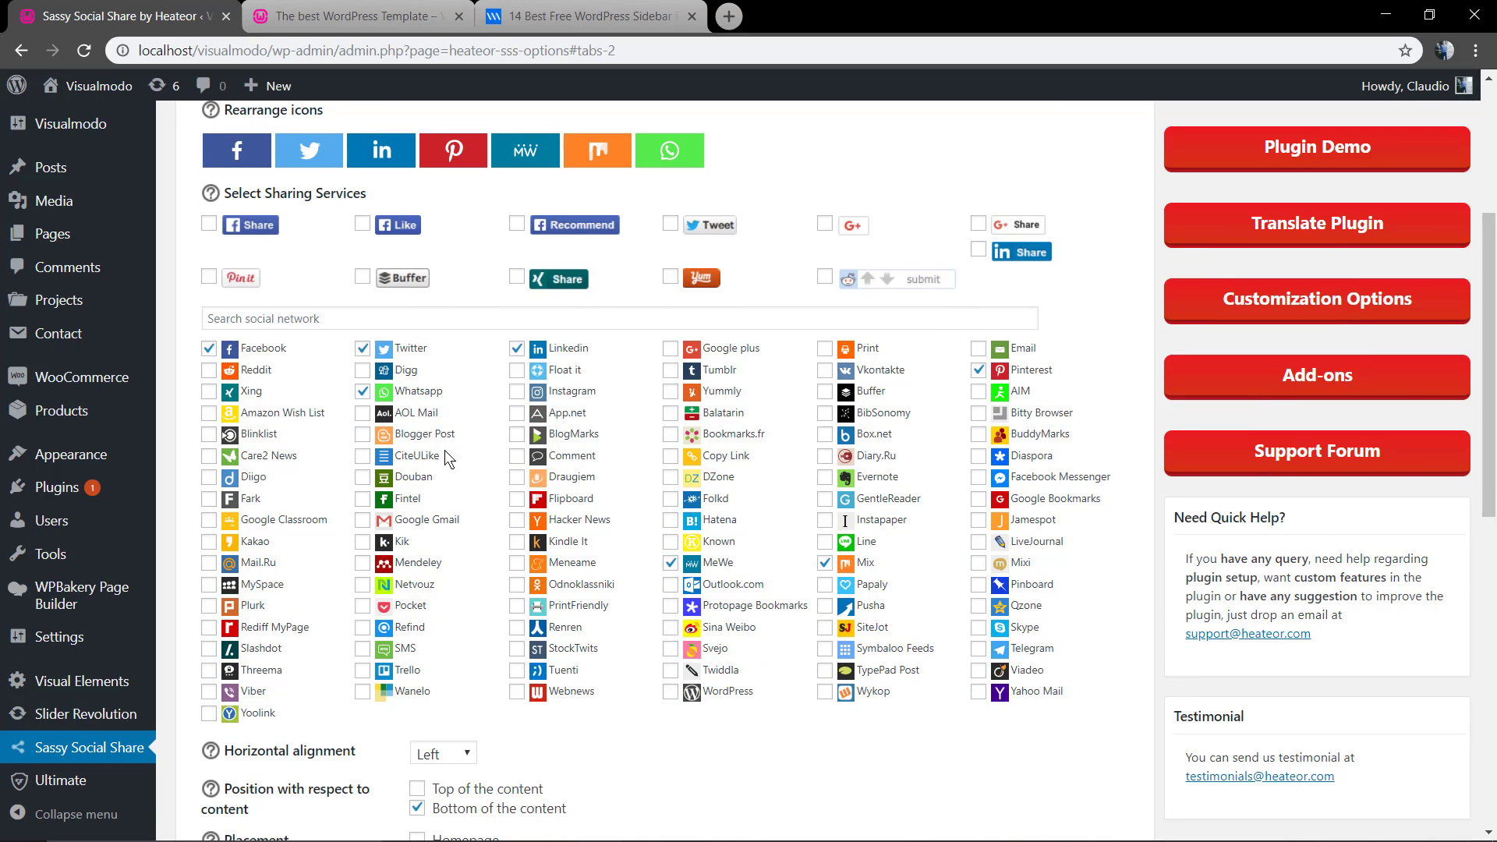
{"action": "scroll", "scroll_direction": "down", "scroll_amount": 3}
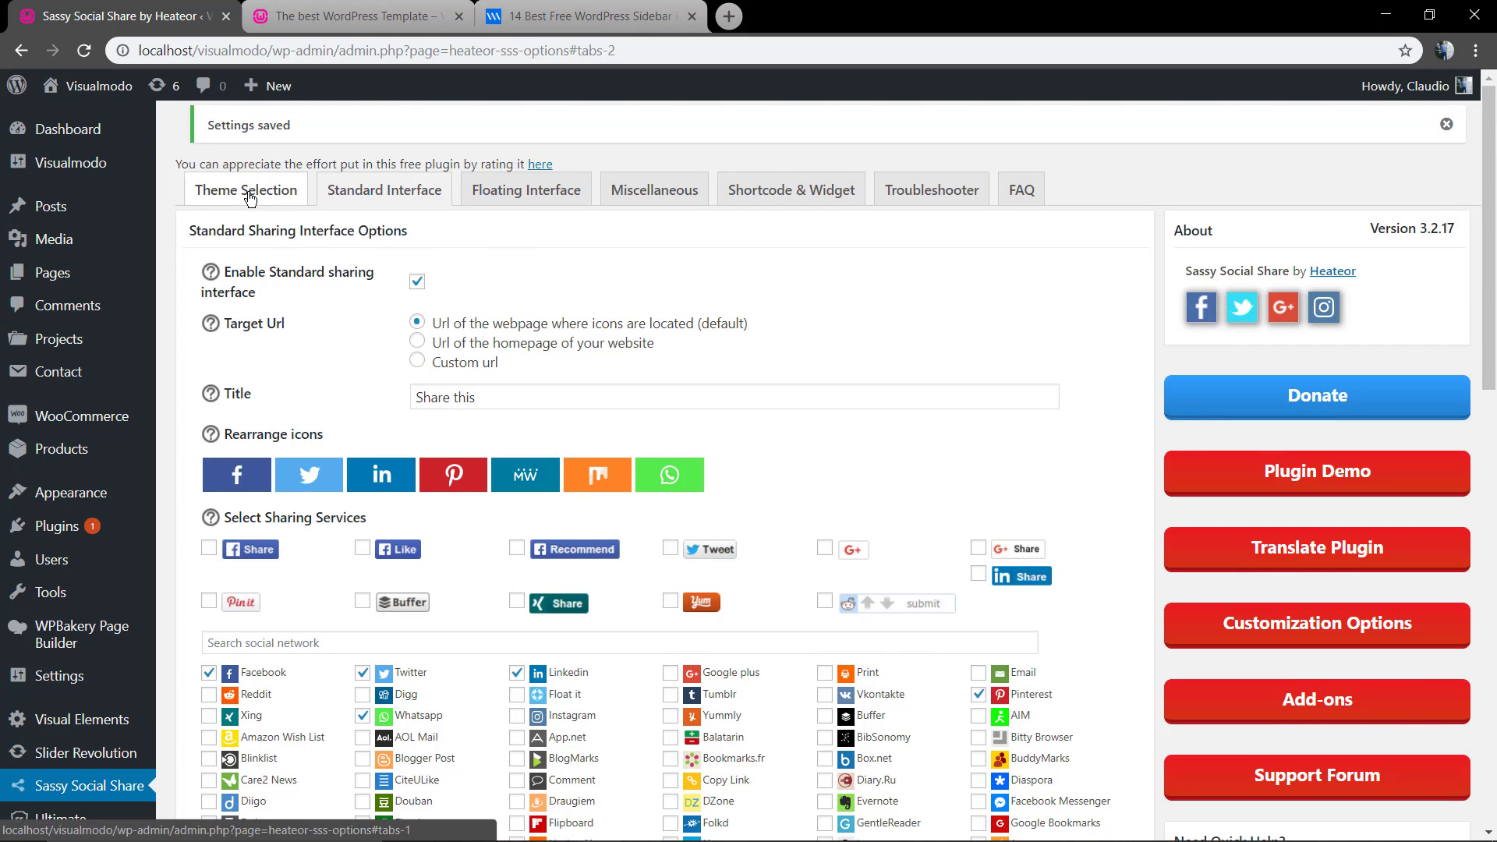
Set the rectangular share buttons' default background colour to #181818 in Theme Selection.
{"action": "left_click", "coordinate": [246, 189]}
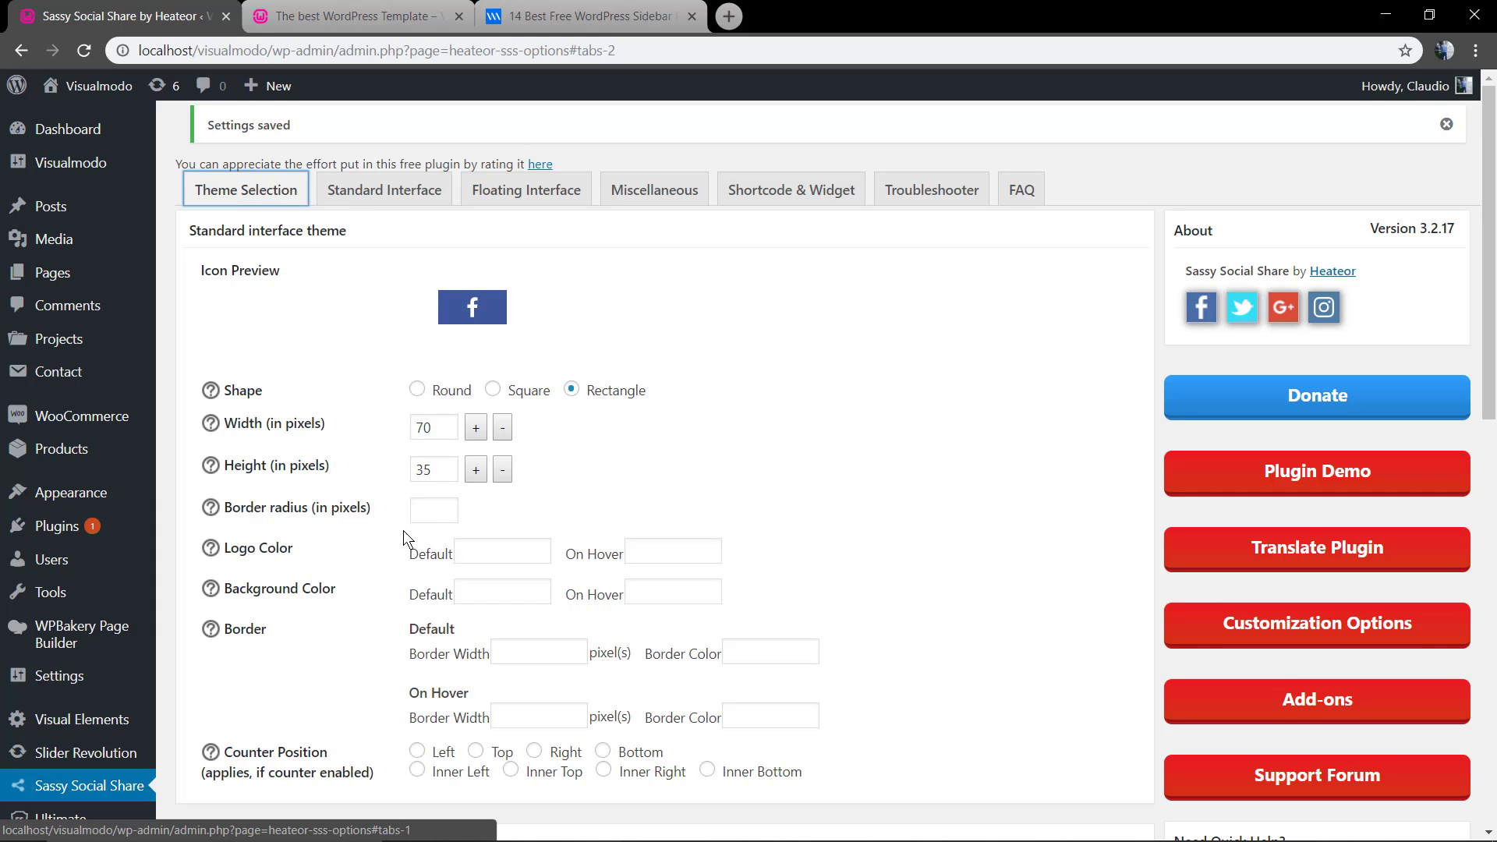
{"action": "left_click", "coordinate": [501, 592]}
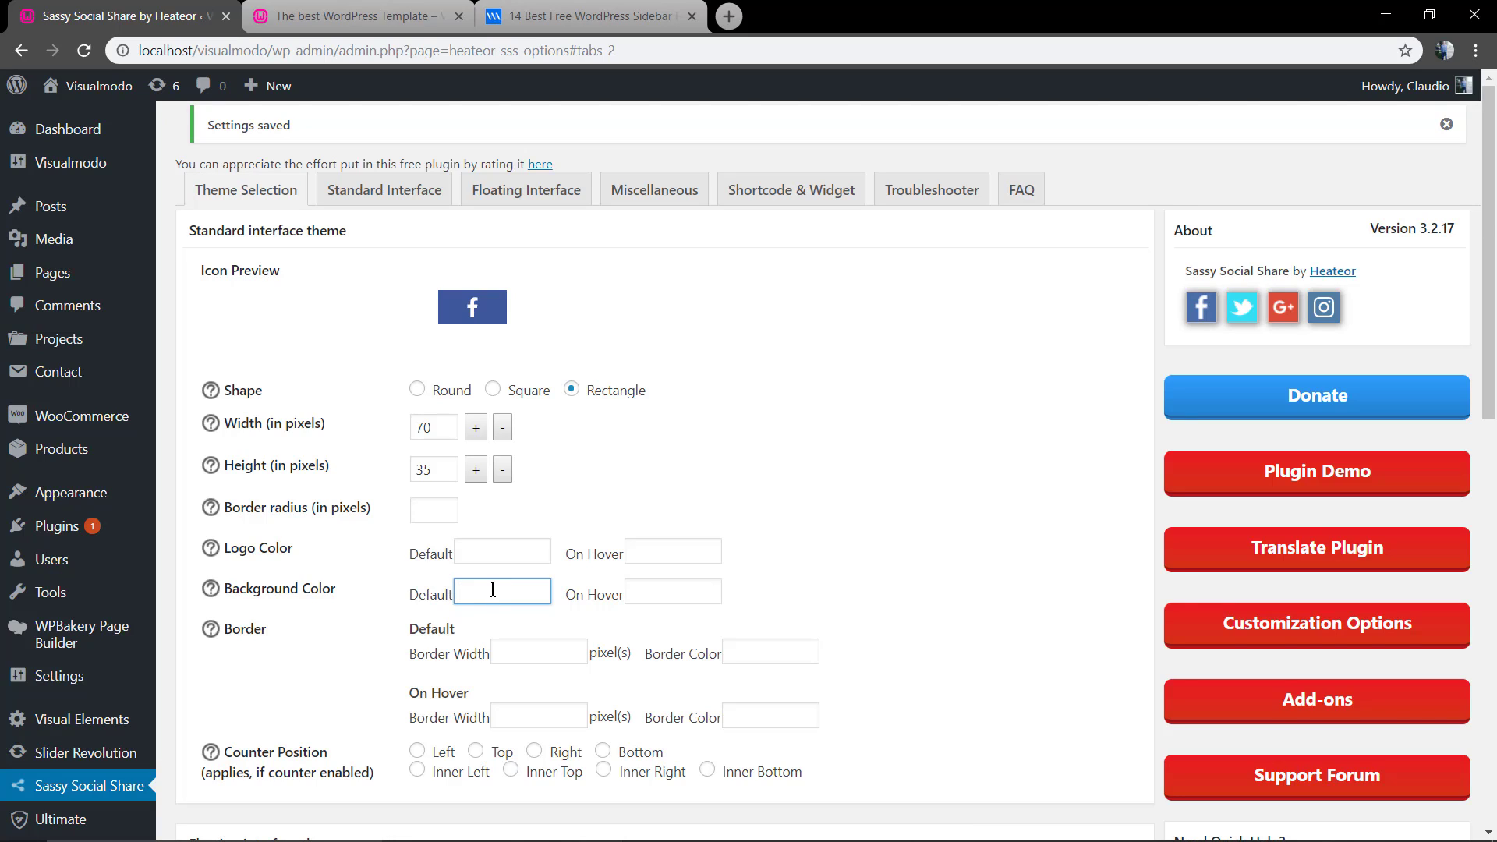
{"action": "type", "text": "#"}
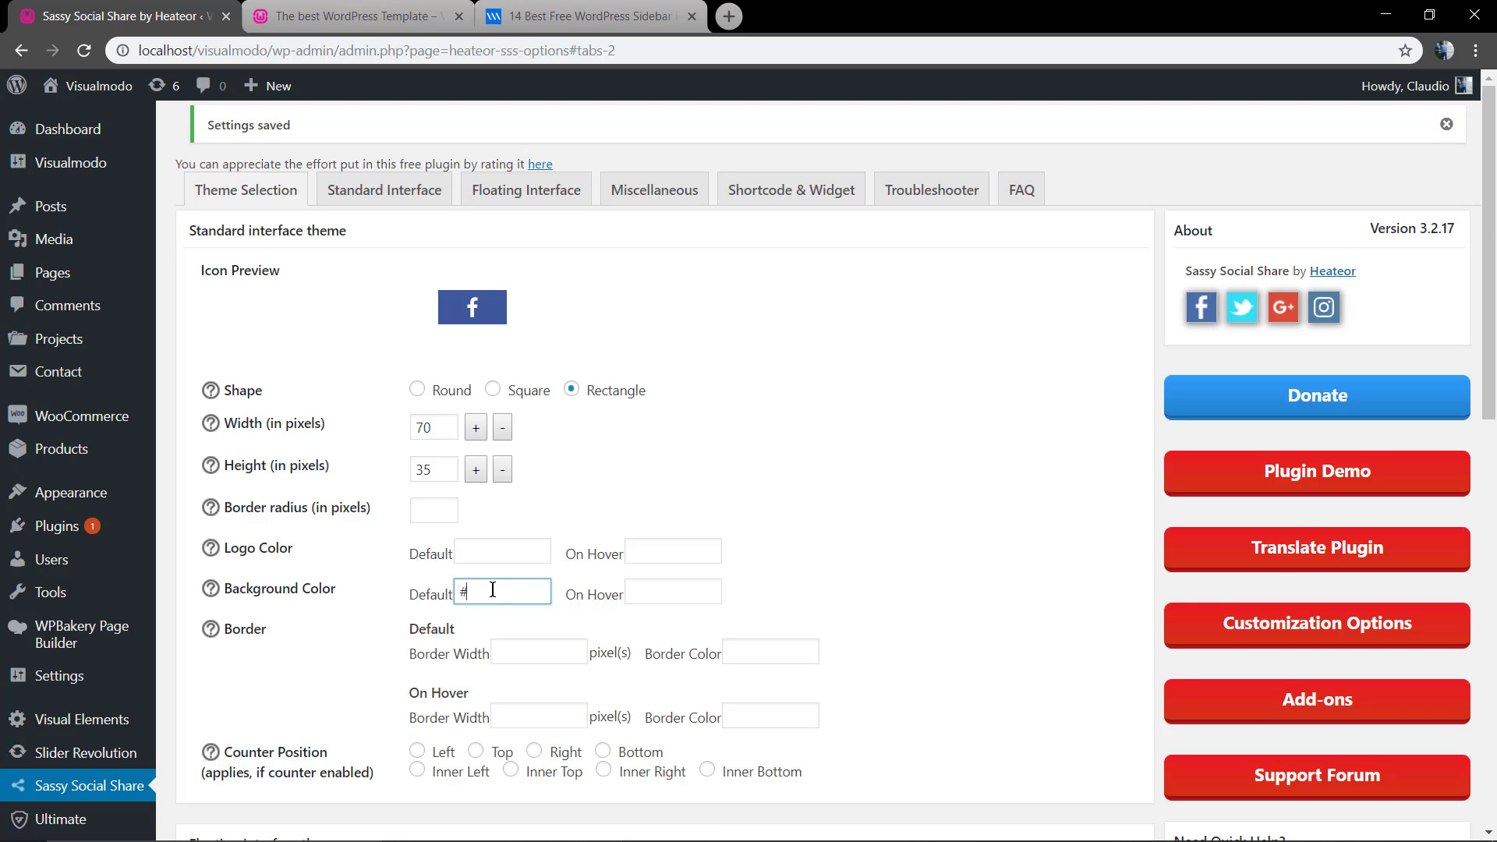
{"action": "type", "text": "181818"}
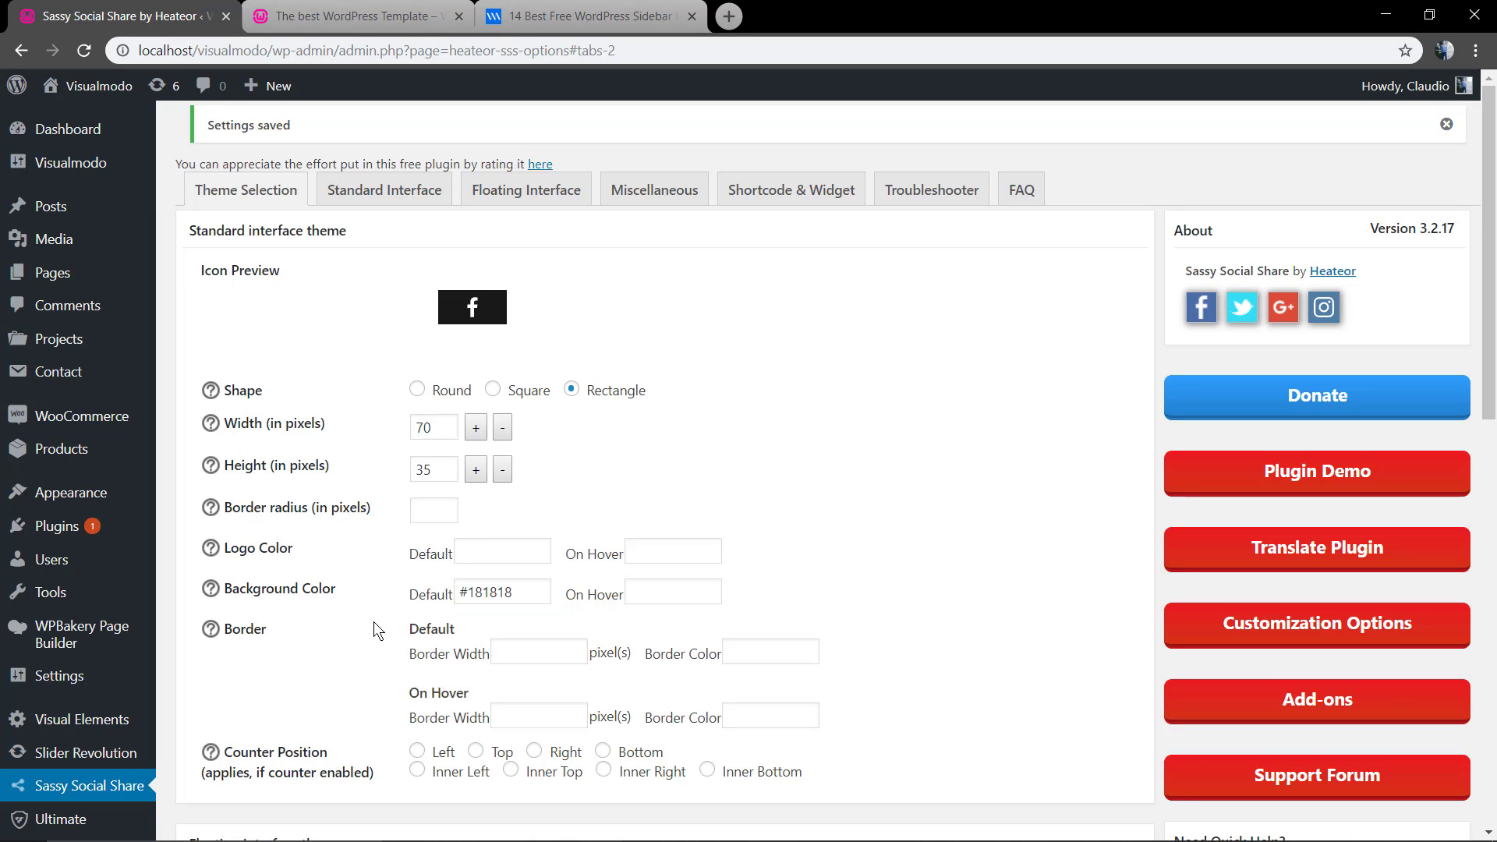
{"action": "mouse_move", "coordinate": [380, 618]}
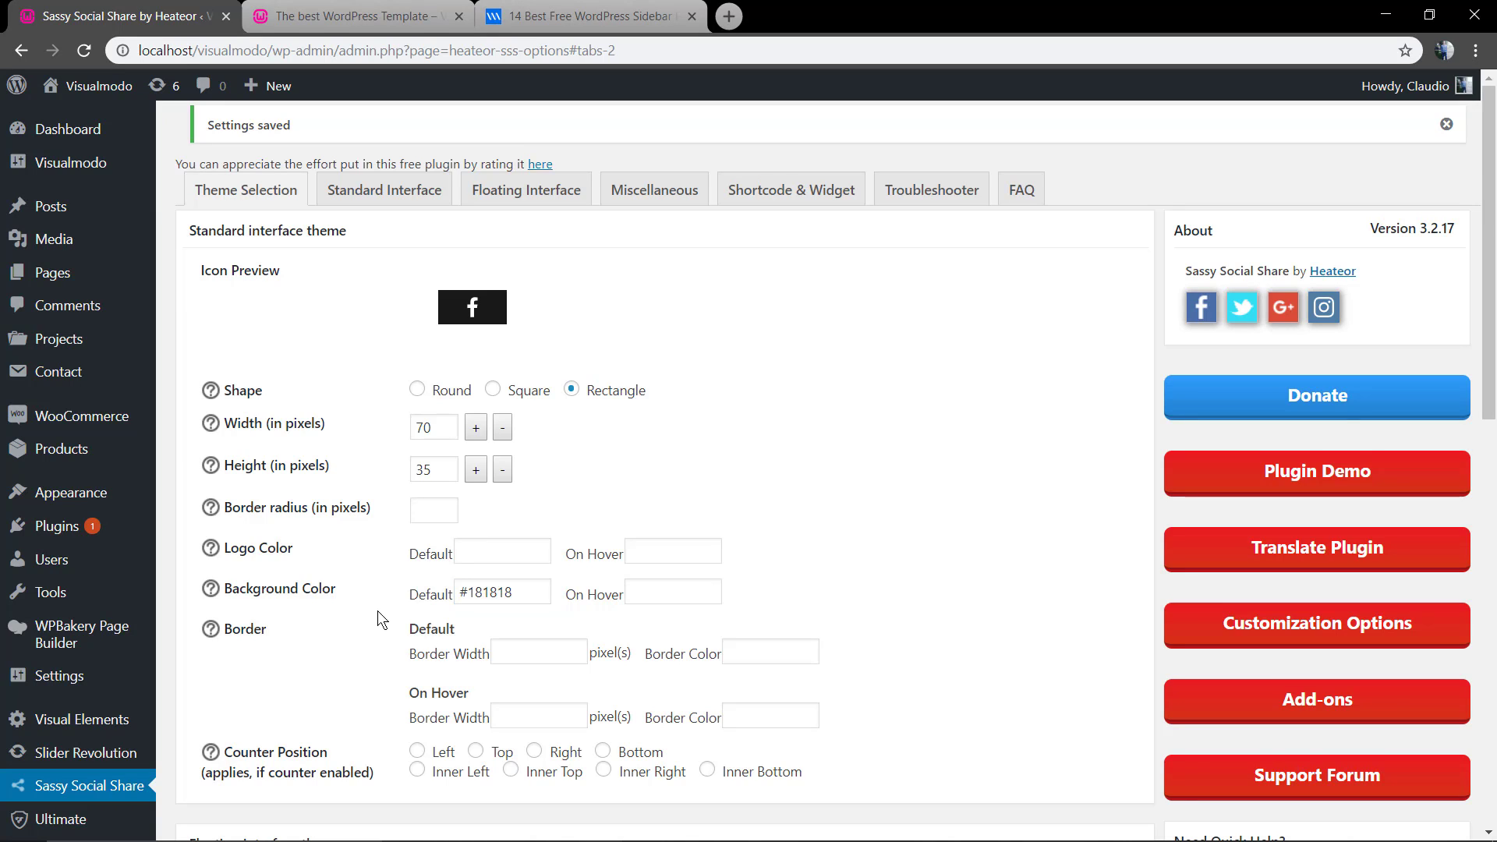
{"action": "scroll", "scroll_direction": "down", "scroll_amount": 3}
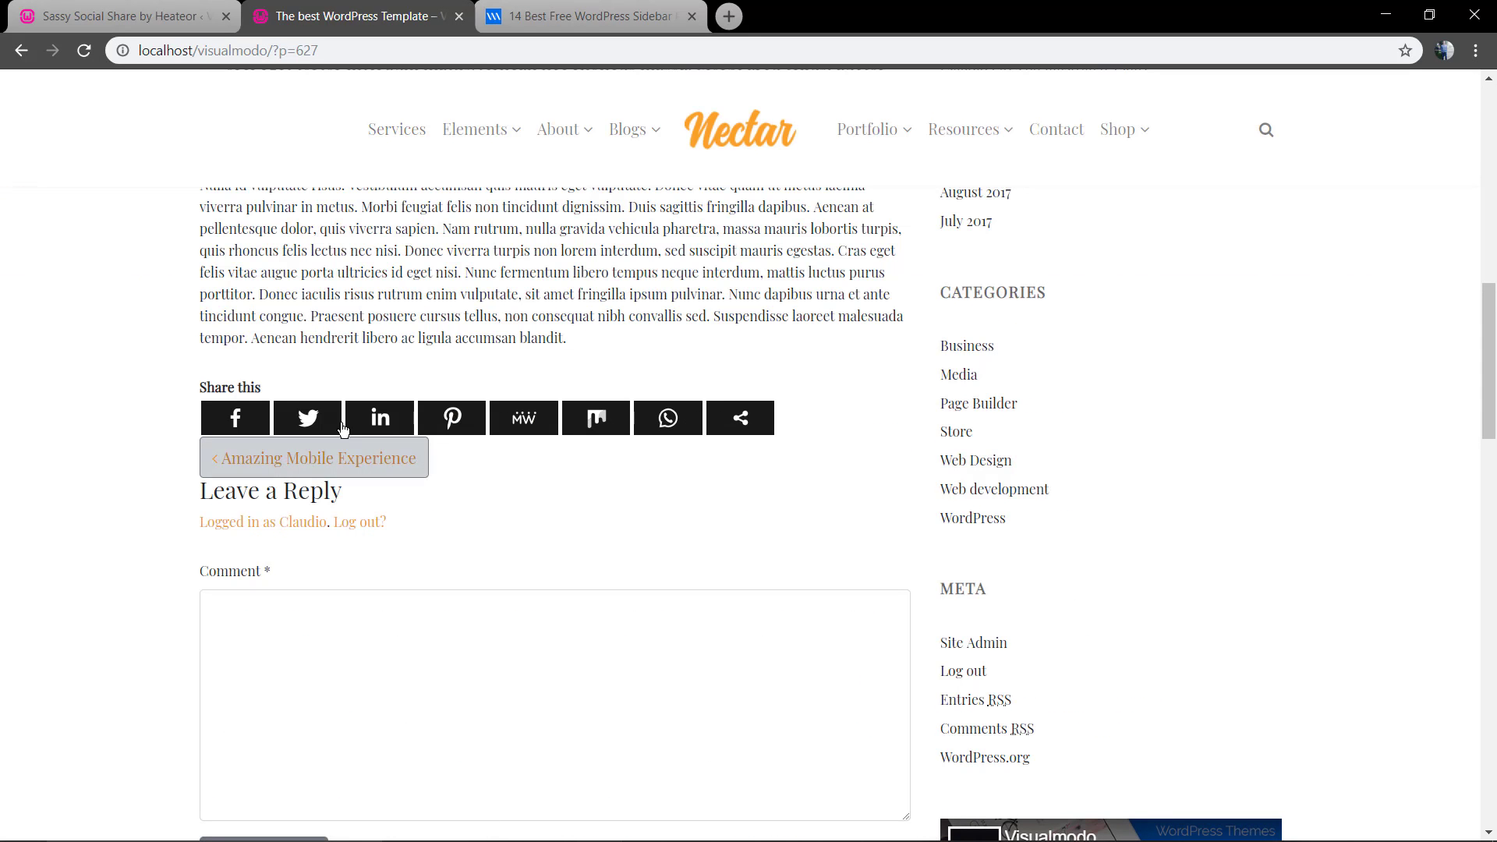
{"action": "mouse_move", "coordinate": [171, 9]}
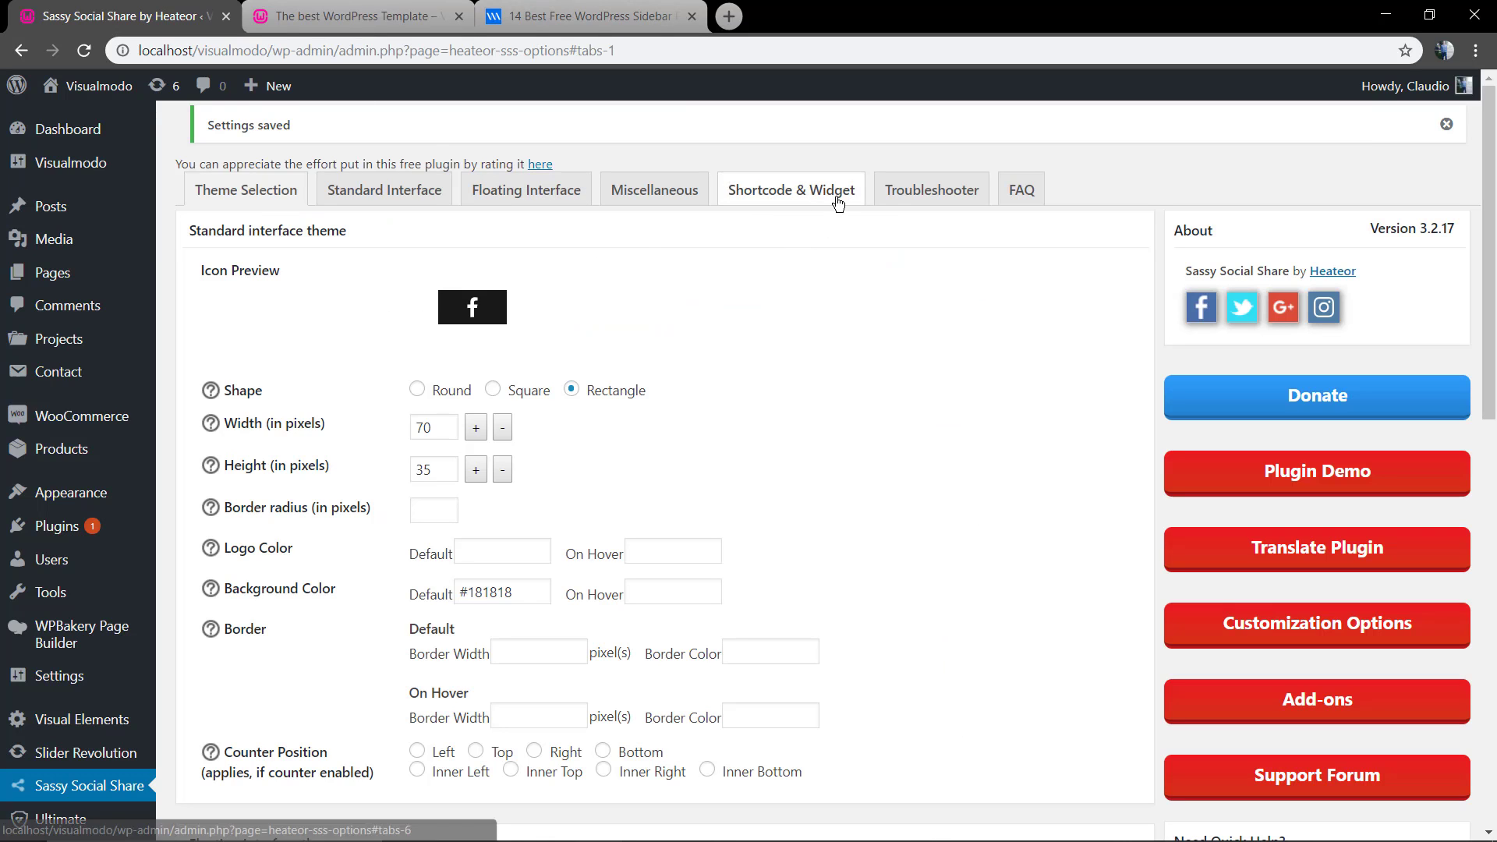
Scroll the Miscellaneous settings down to Custom CSS, then return to the post's tab.
{"action": "left_click", "coordinate": [654, 189]}
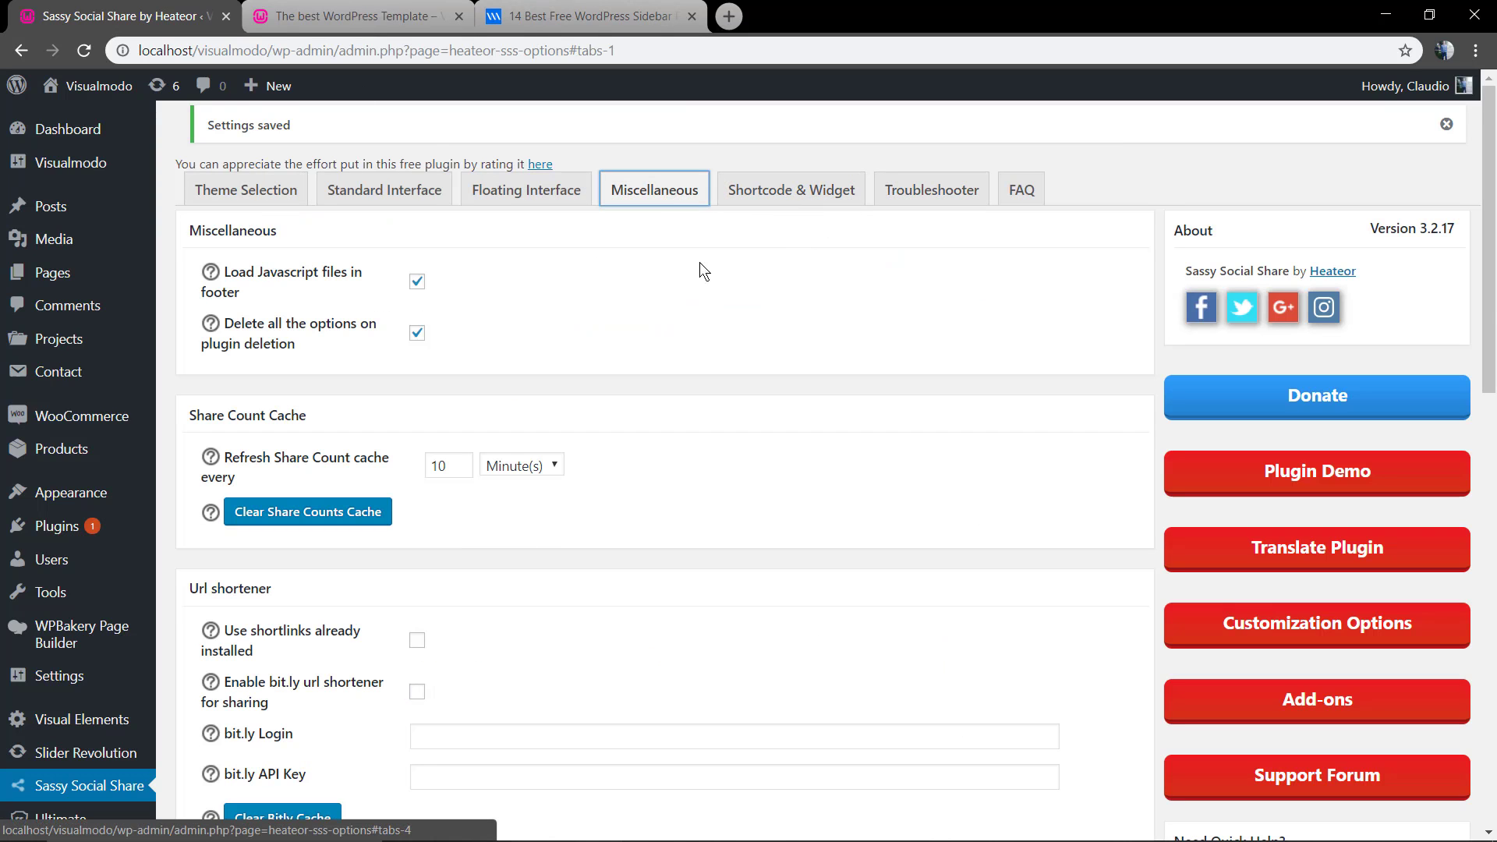
{"action": "scroll", "scroll_direction": "down", "scroll_amount": 3}
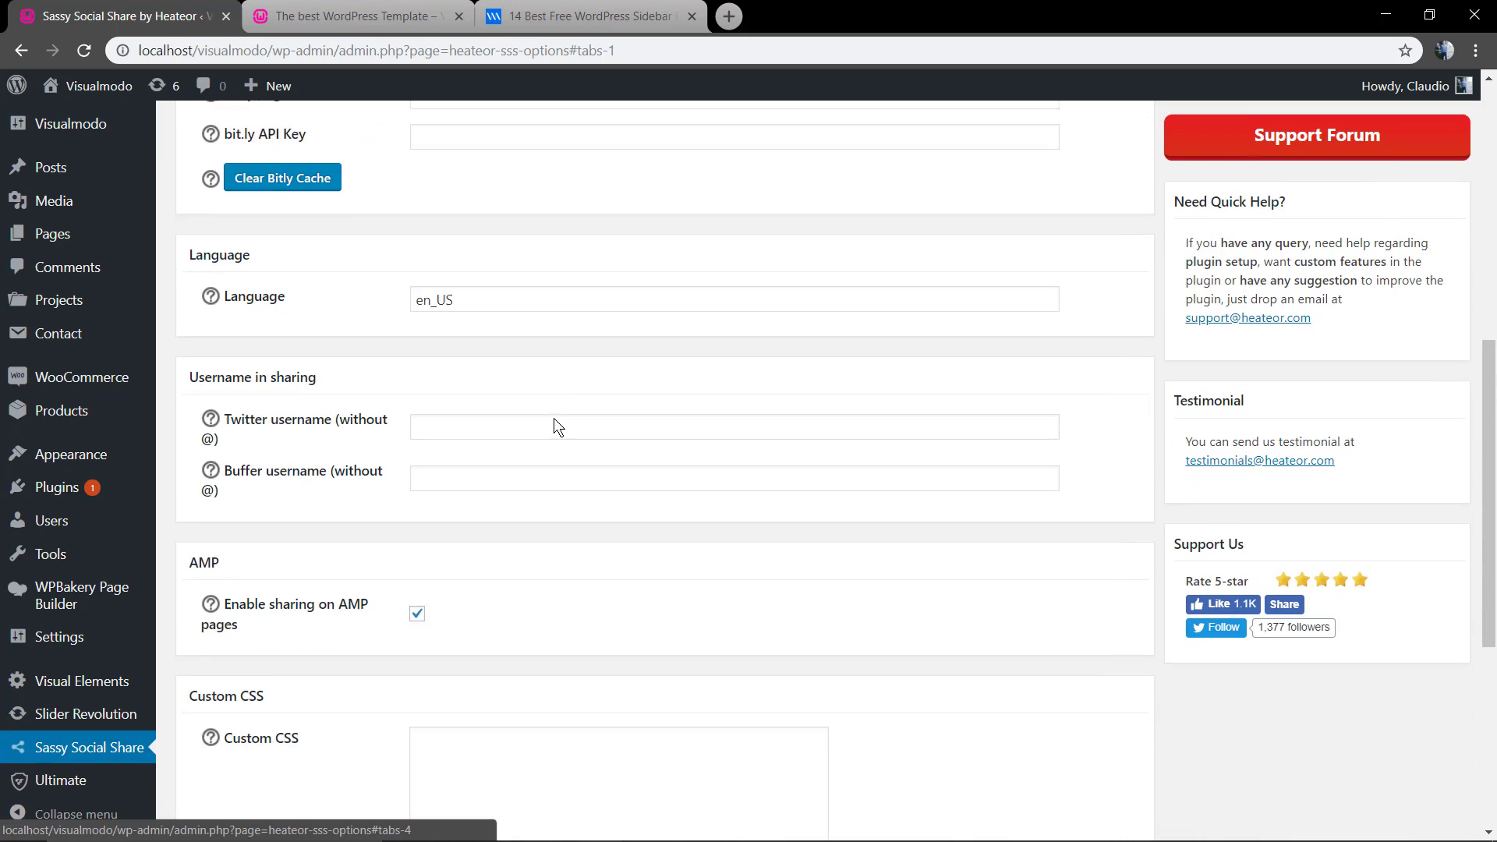
{"action": "scroll", "scroll_direction": "down", "scroll_amount": 3}
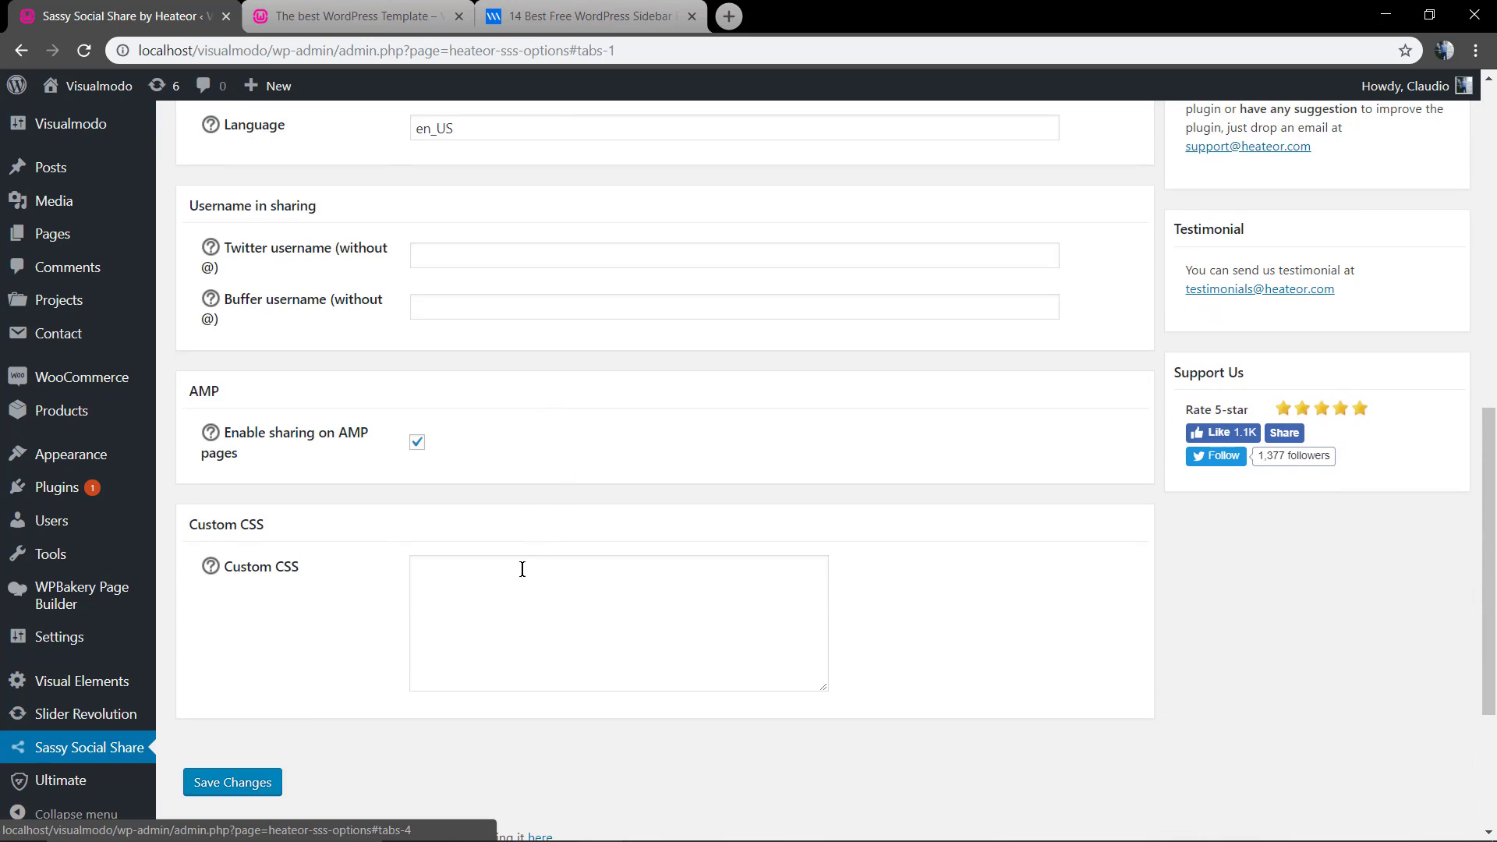
{"action": "left_click", "coordinate": [817, 17]}
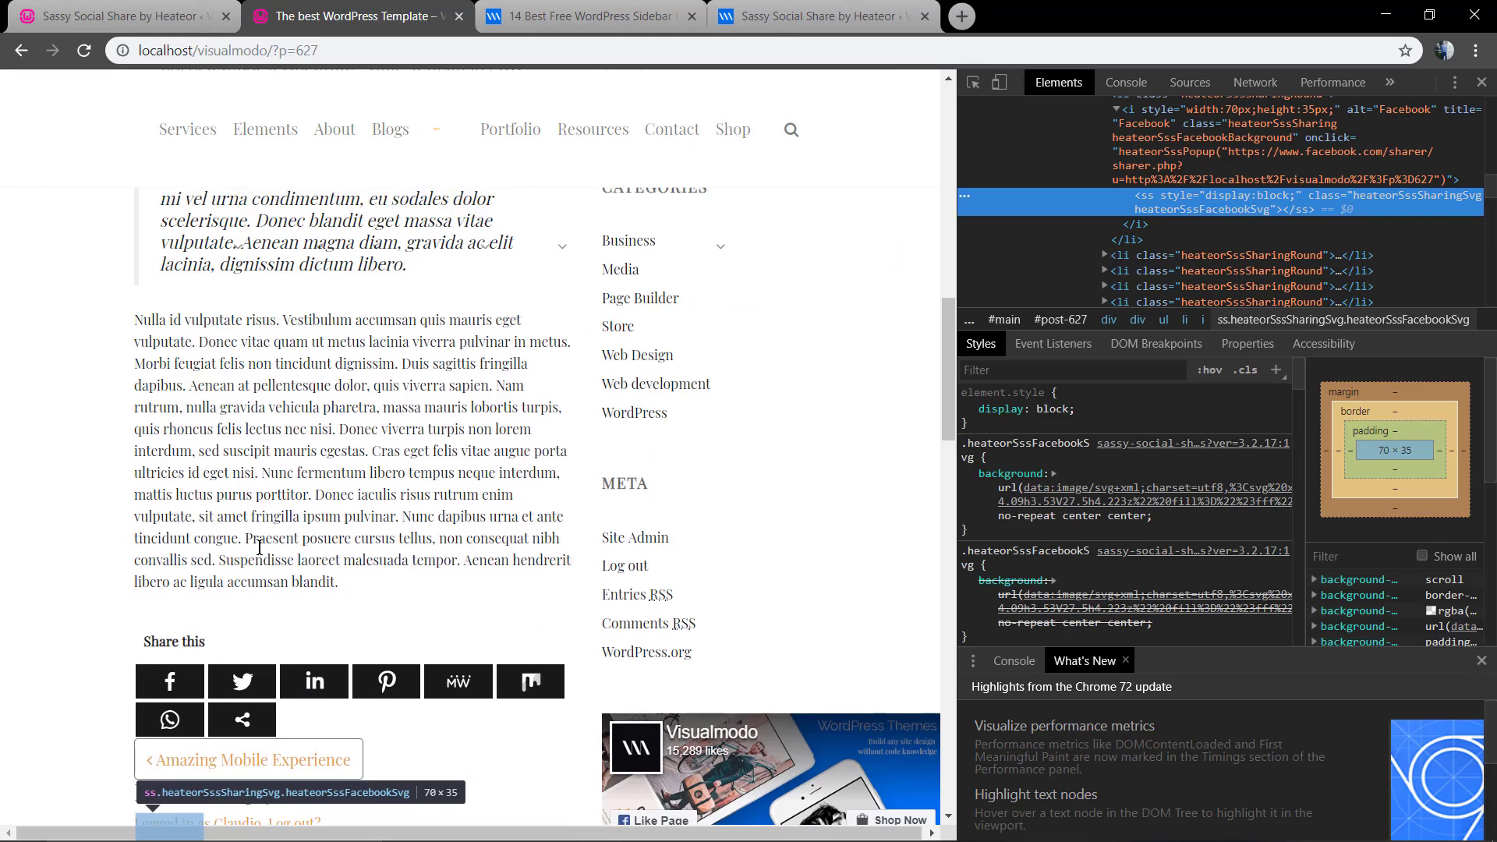
Scroll the inspected post to expose the share bar container and its heateorSssClear class.
{"action": "scroll", "scroll_direction": "down", "scroll_amount": 3}
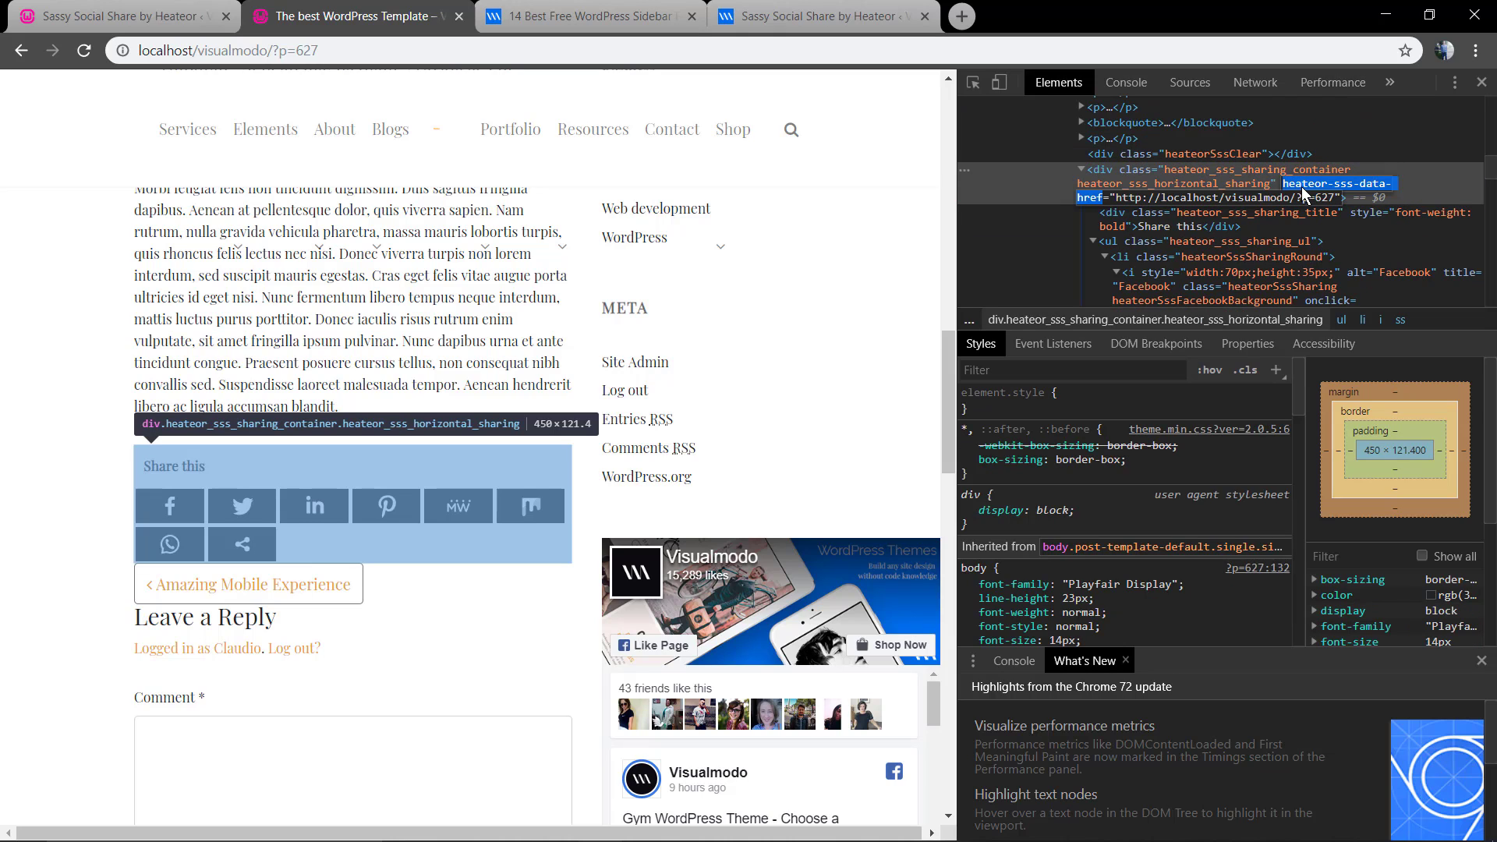
{"action": "mouse_move", "coordinate": [1325, 195]}
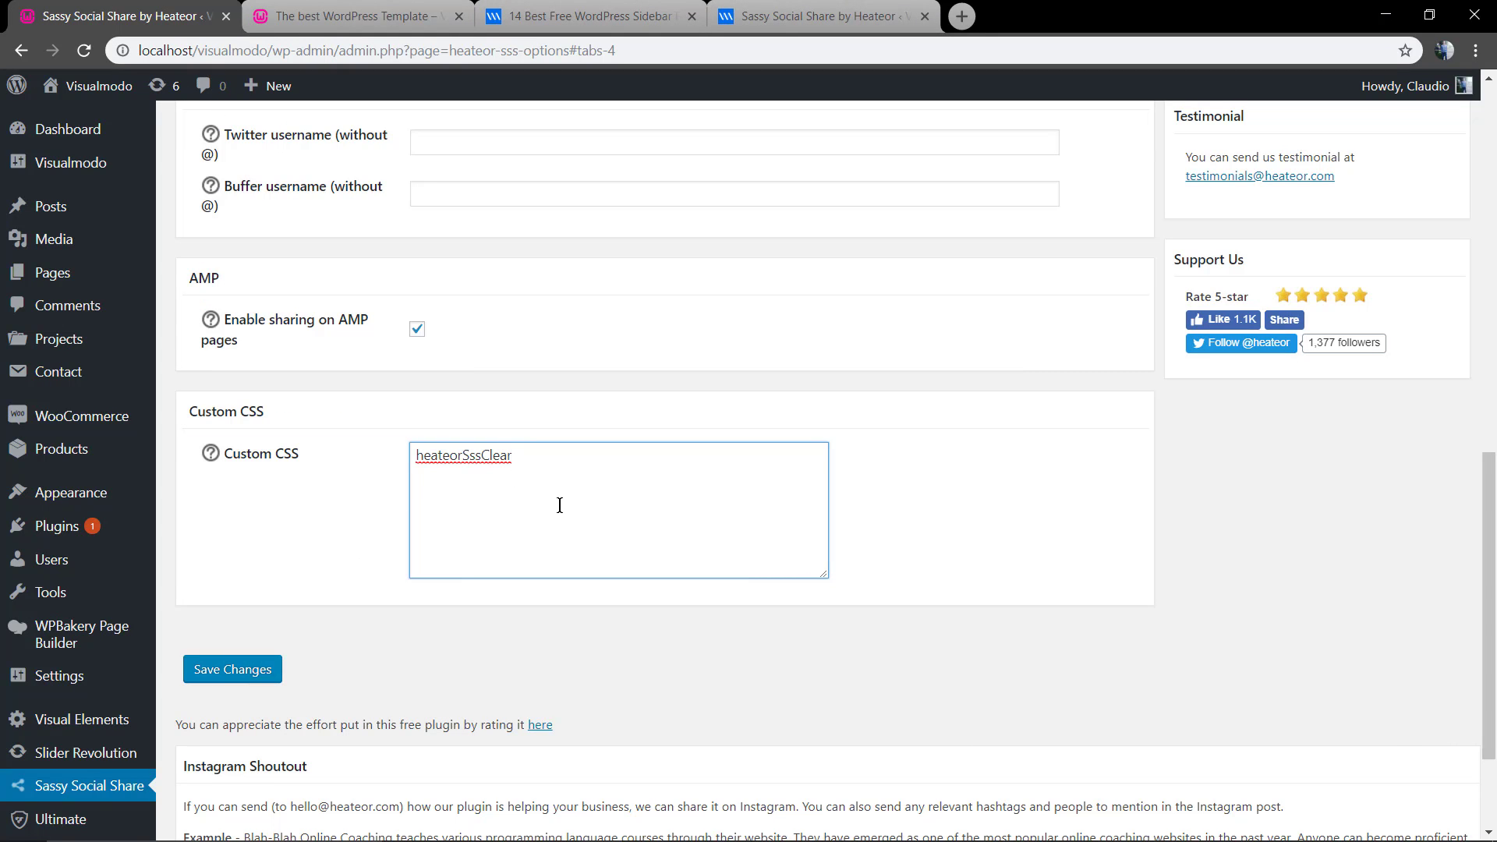
Write the .heateorSssClear { padding: 20px; } rule in Custom CSS and save.
{"action": "type", "text": "{"}
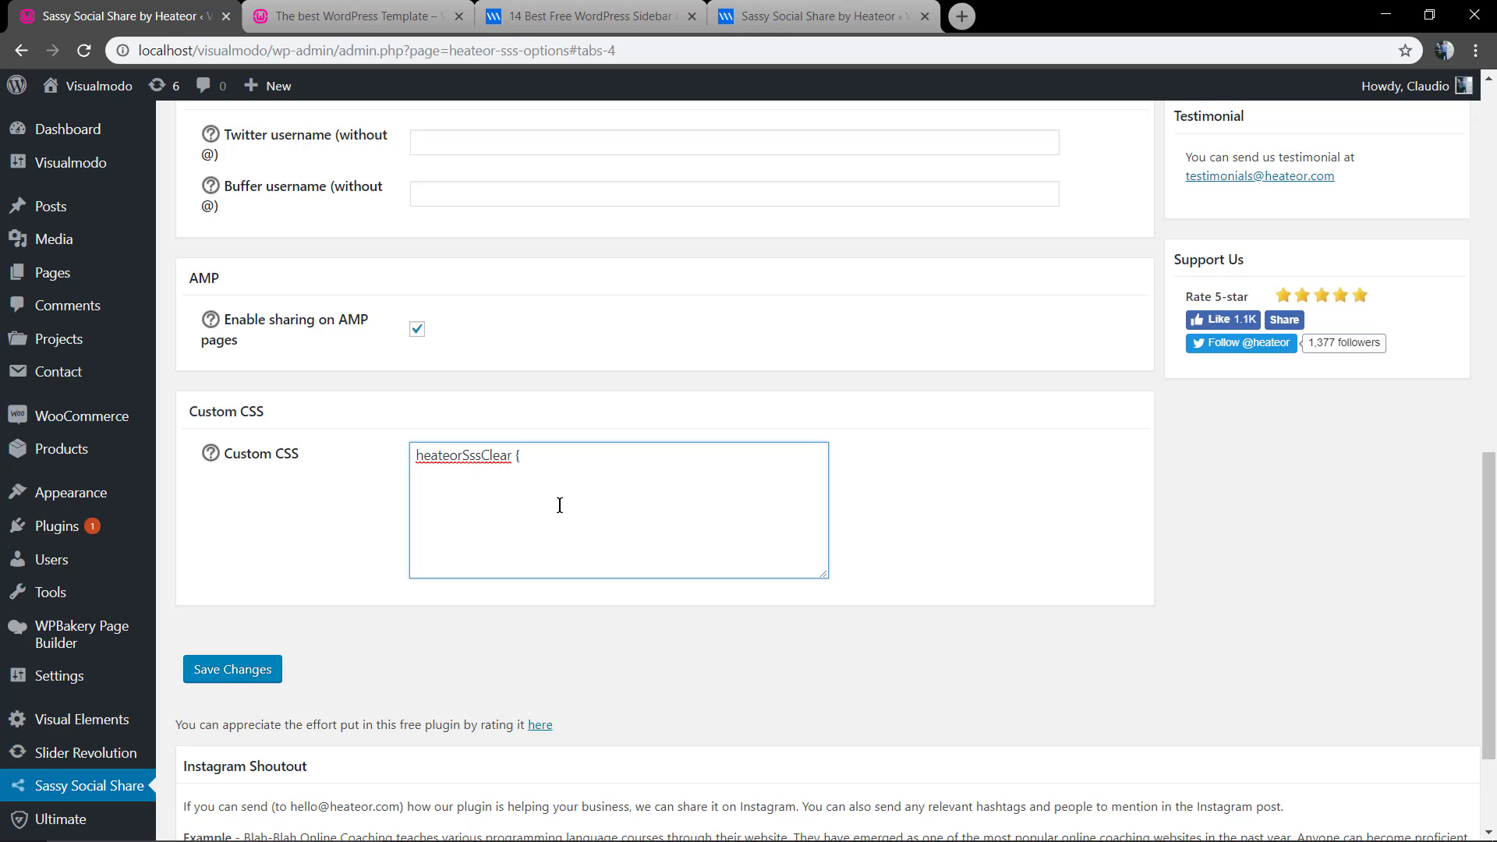
{"action": "type", "text": "padding-: 20px;"}
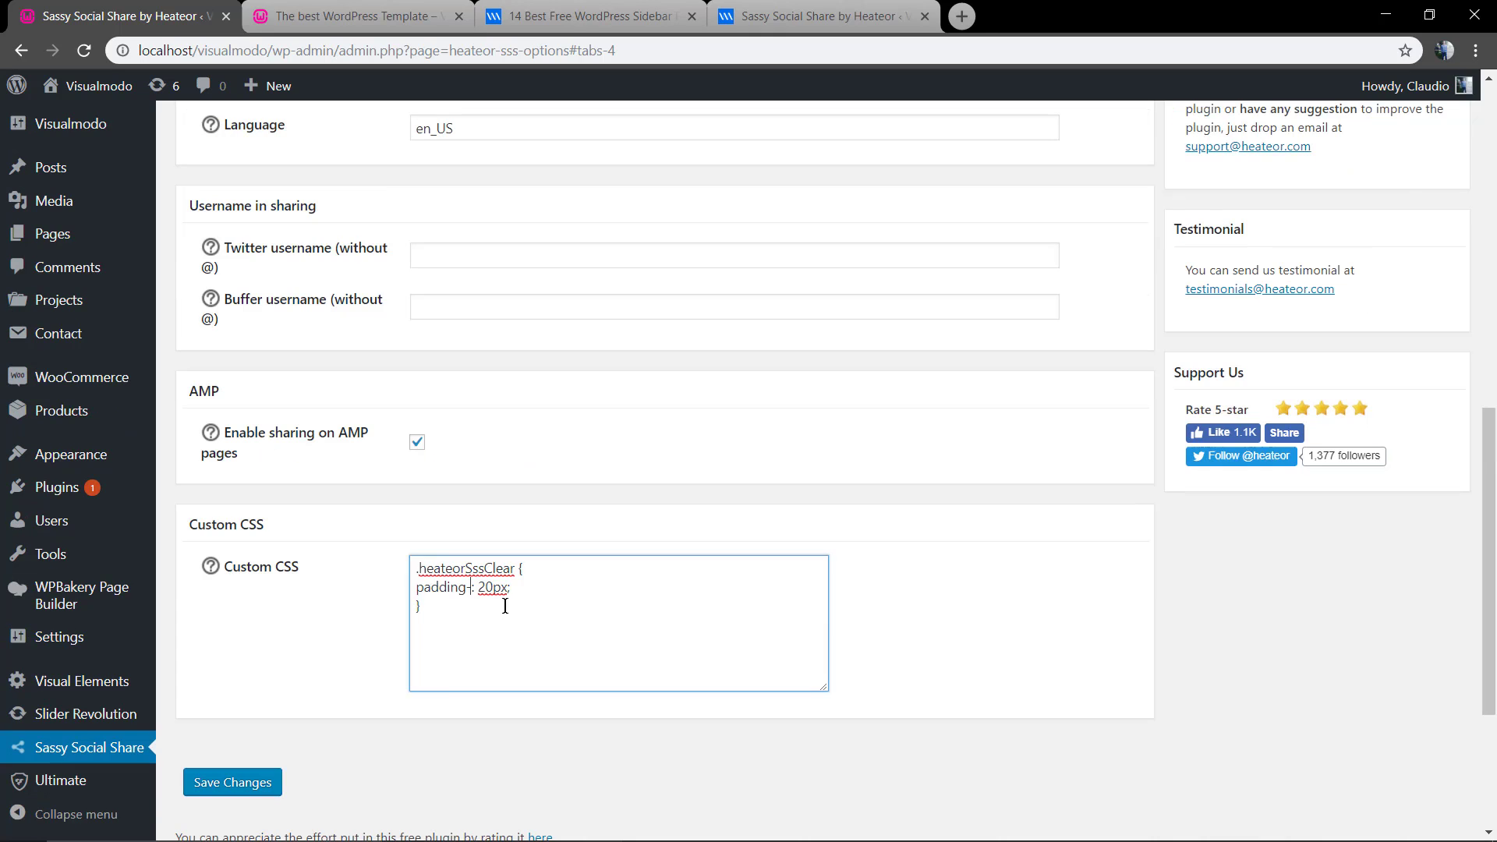
{"action": "left_click", "coordinate": [232, 782]}
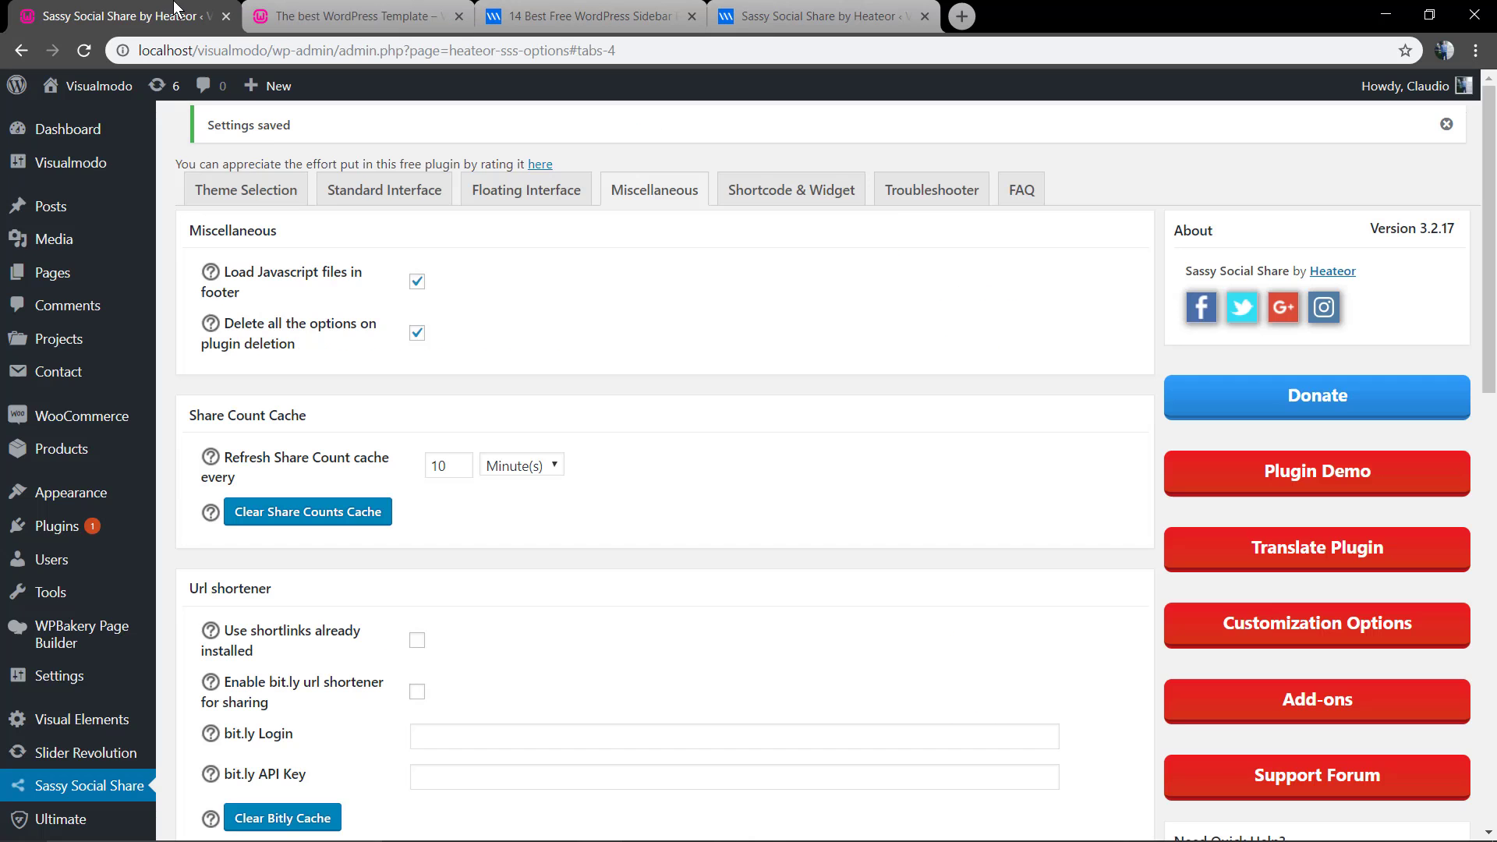
Reduce the heateorSssClear padding to 10px and save the settings again.
{"action": "scroll", "scroll_direction": "down", "scroll_amount": 3}
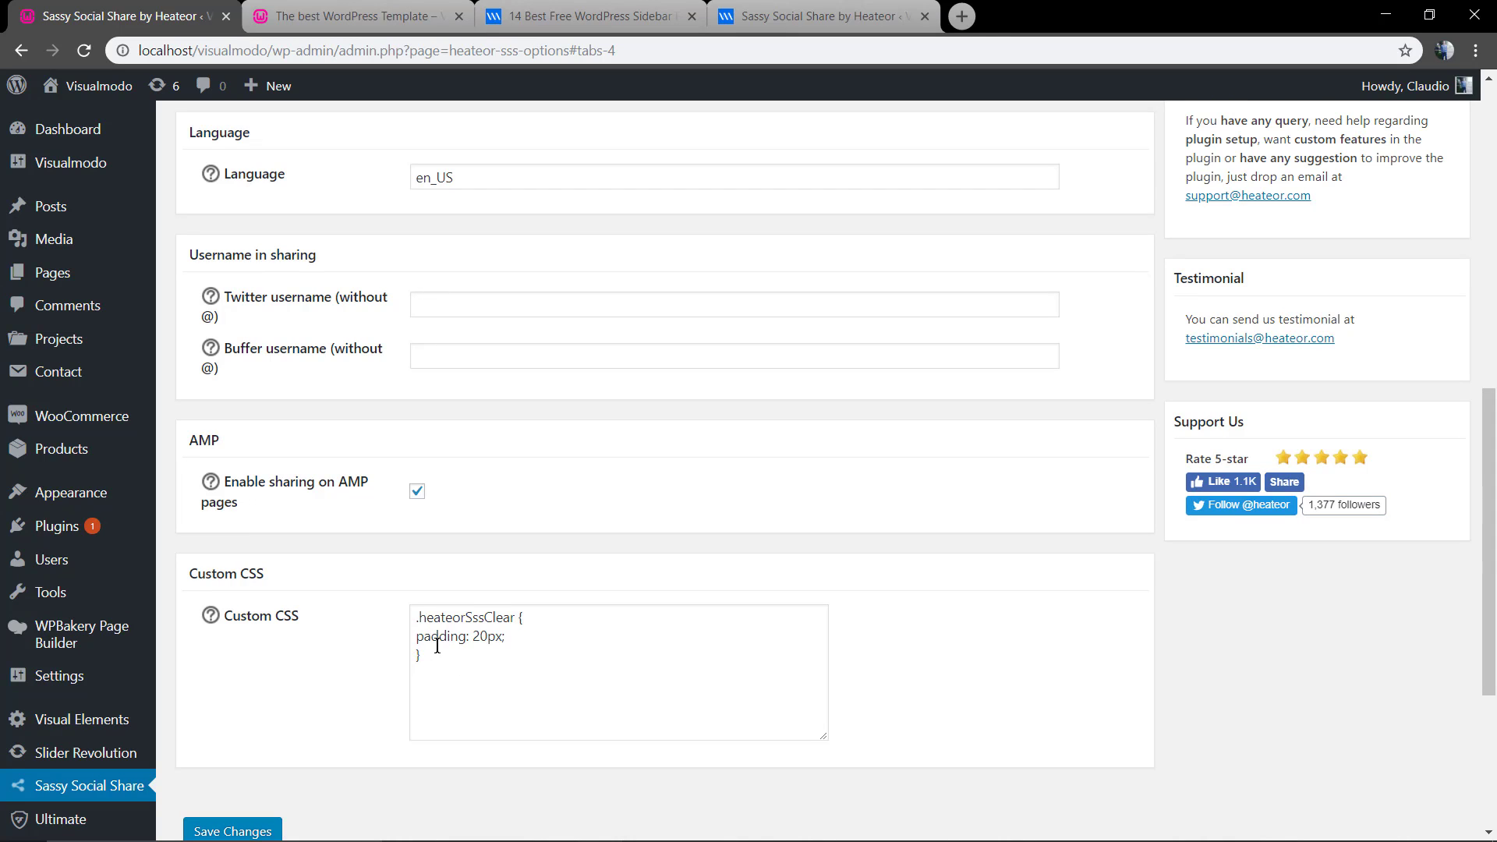
{"action": "left_click", "coordinate": [477, 650]}
{"action": "type", "text": "1"}
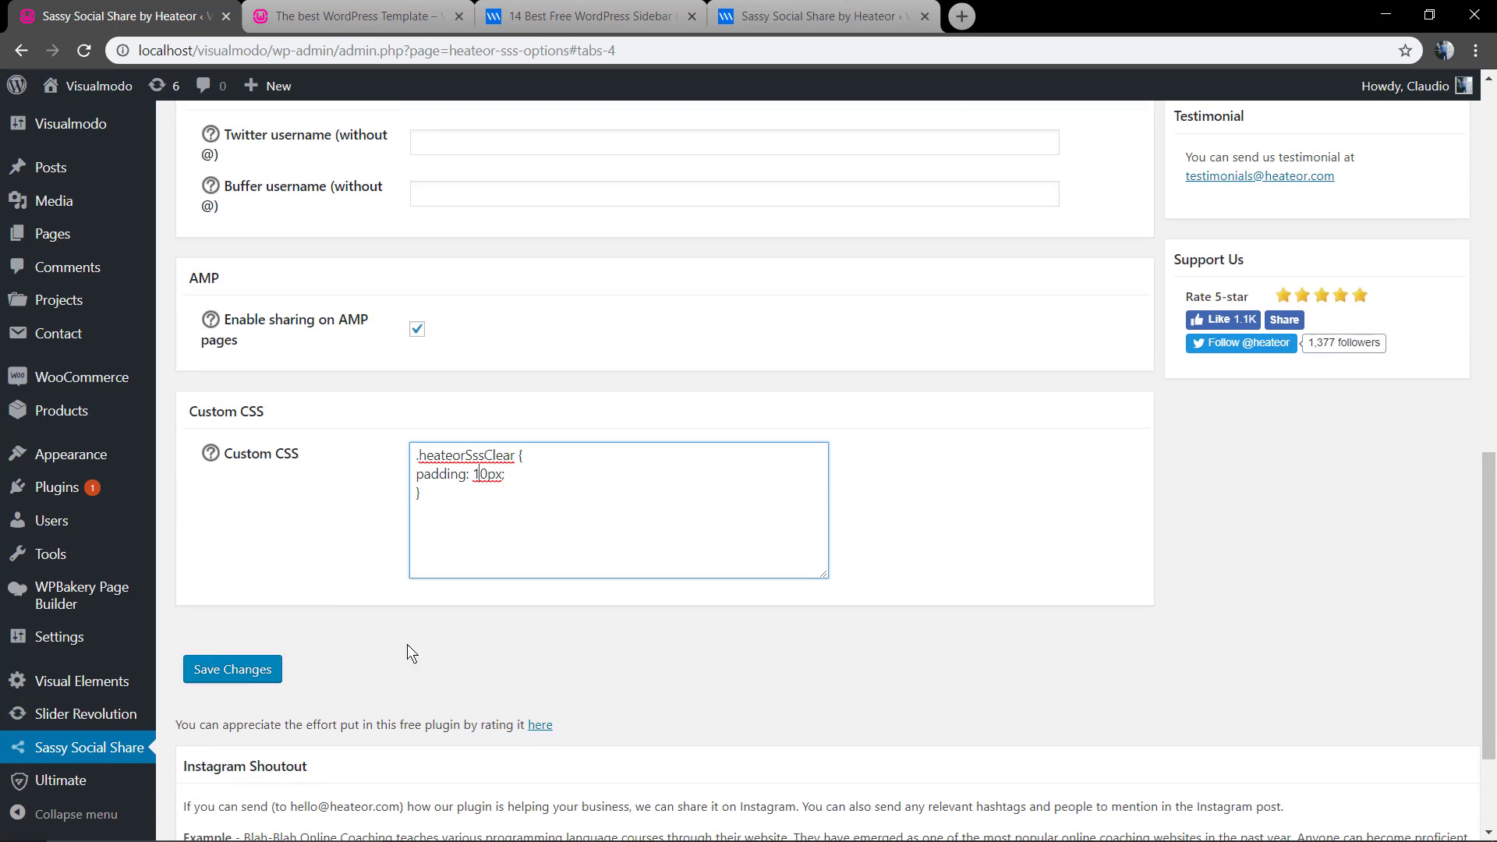
{"action": "left_click", "coordinate": [231, 668]}
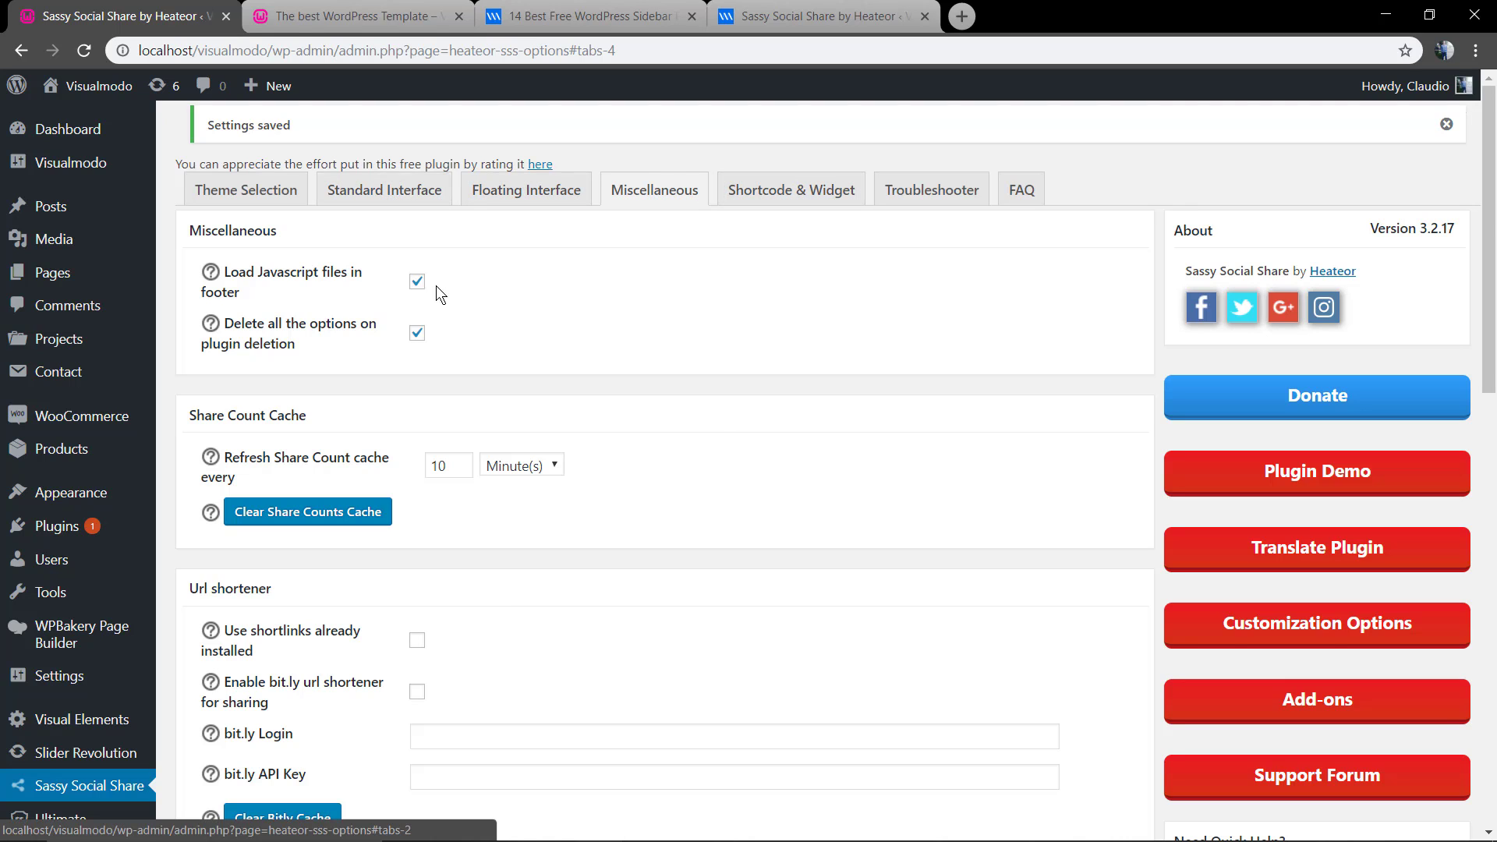
Review Standard Interface services, alignment and bottom-of-content placement on posts, then return to the post.
{"action": "left_click", "coordinate": [384, 188]}
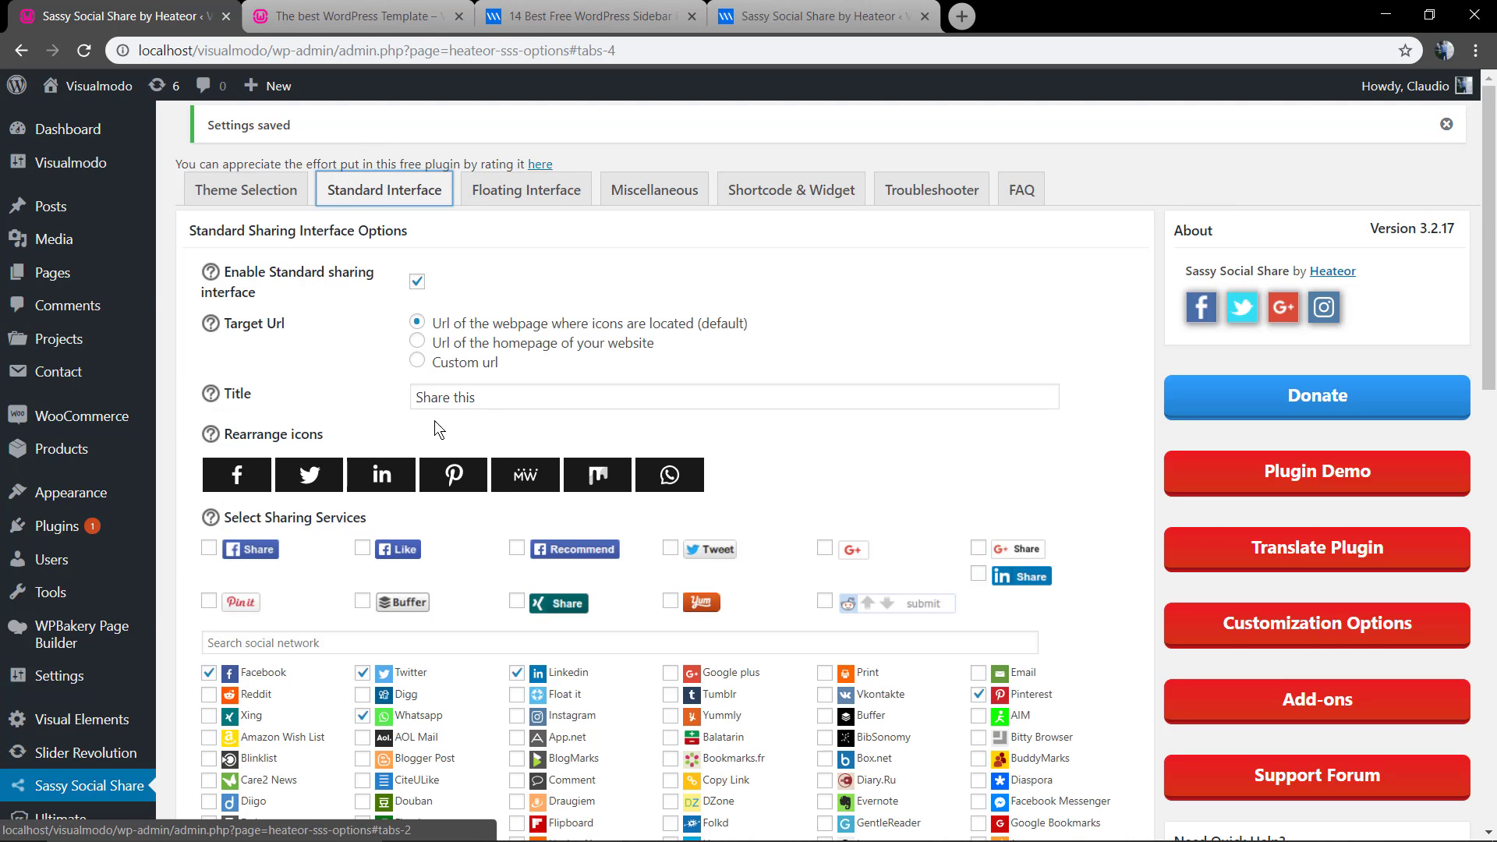
{"action": "scroll", "scroll_direction": "down", "scroll_amount": 3}
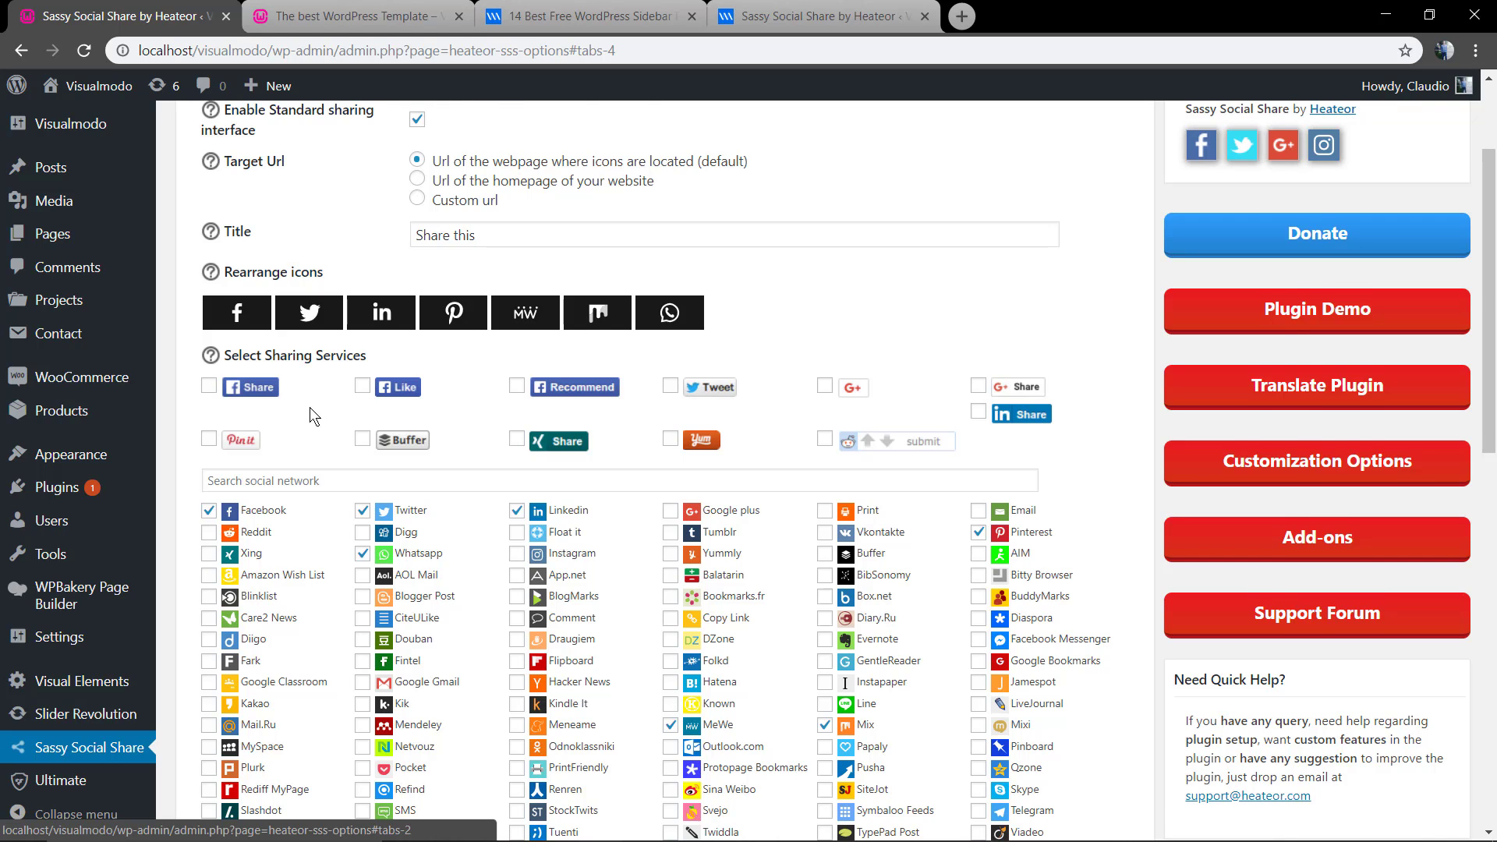
{"action": "scroll", "scroll_direction": "down", "scroll_amount": 3}
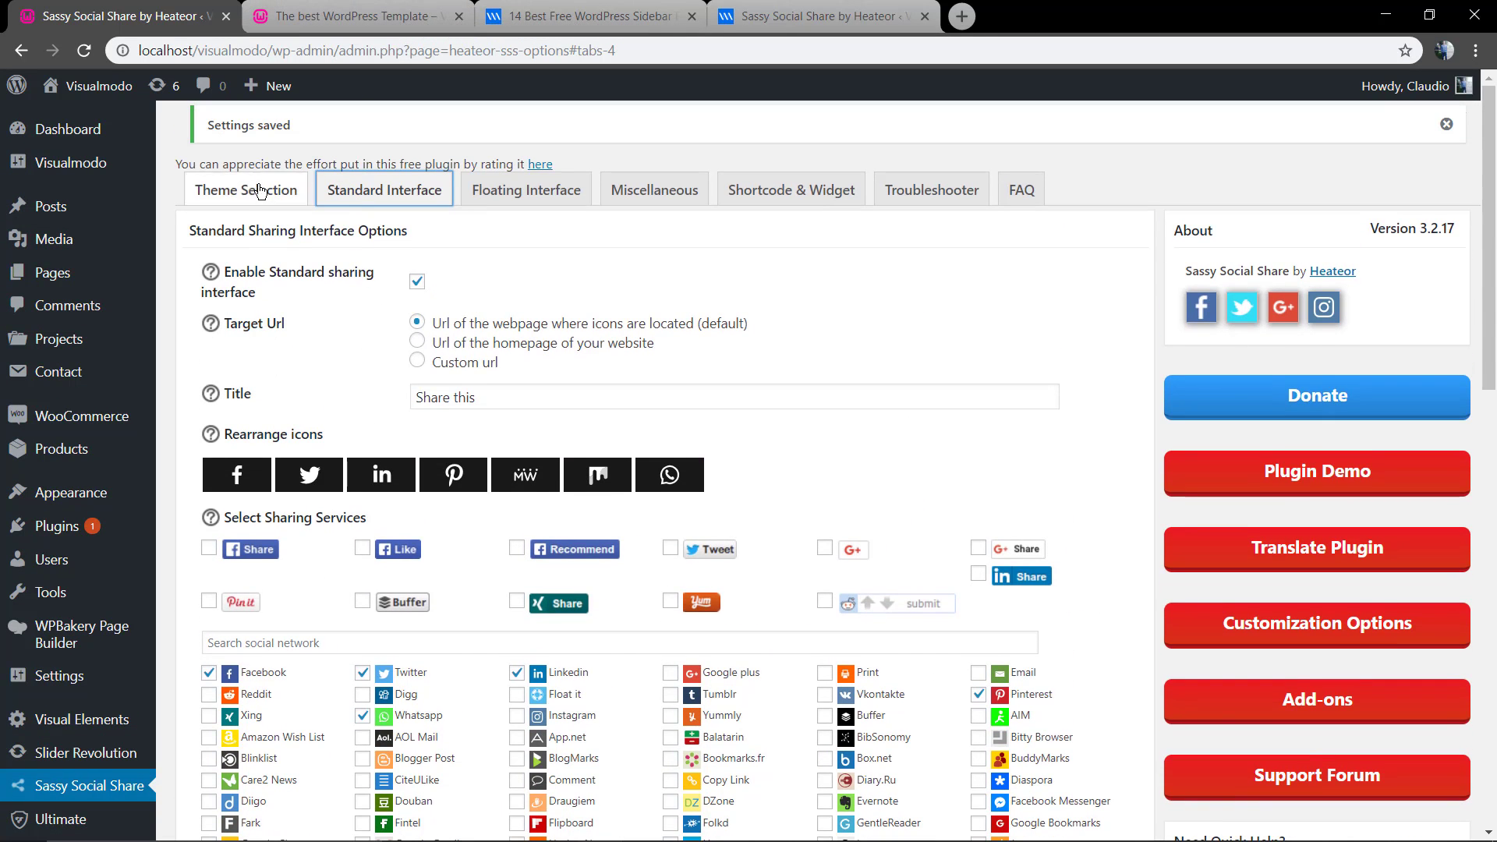
{"action": "left_click", "coordinate": [246, 189]}
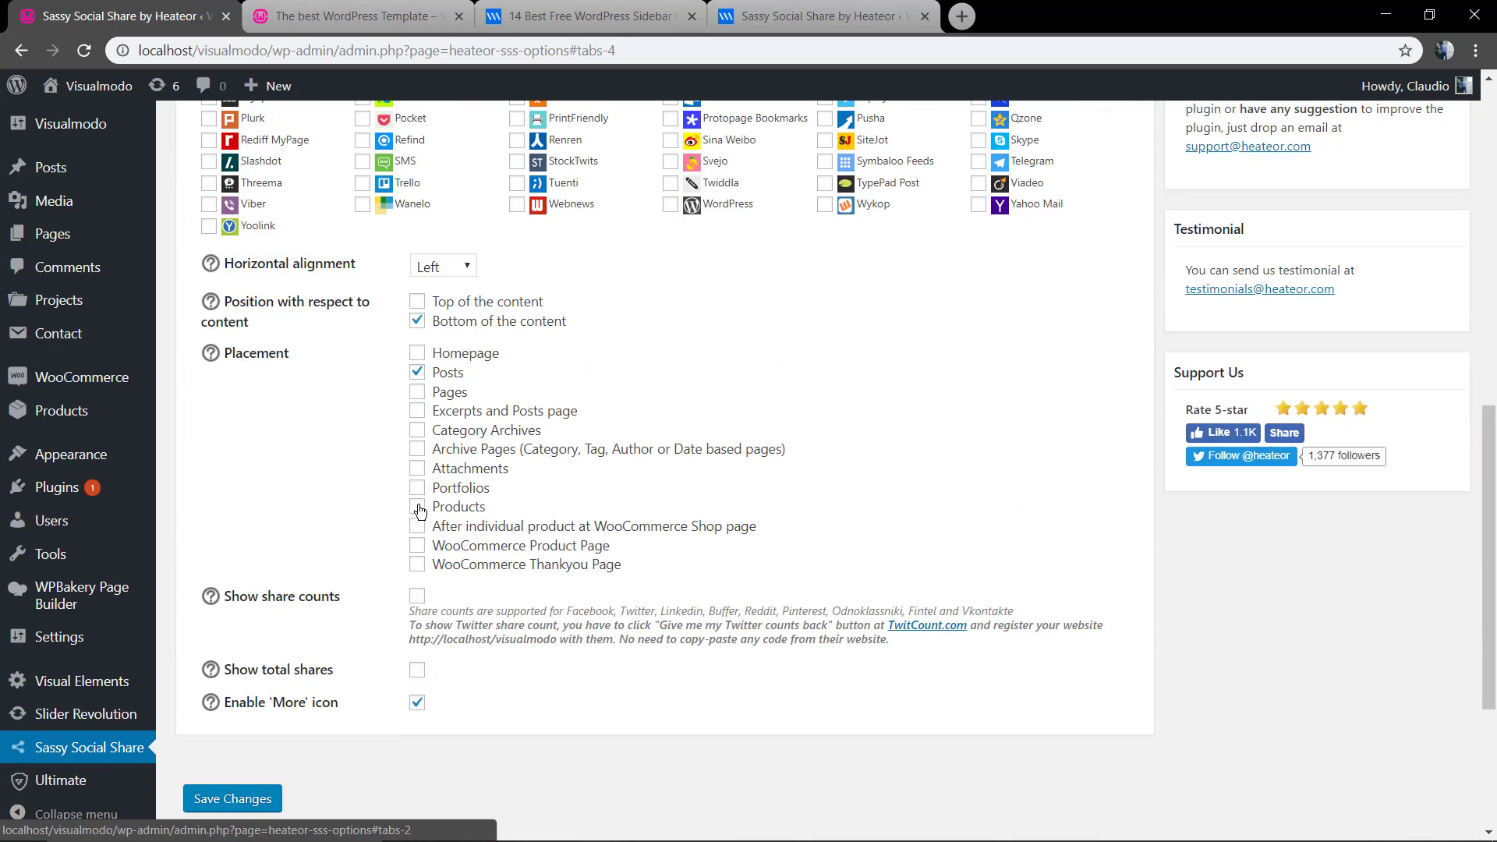
{"action": "mouse_move", "coordinate": [449, 514]}
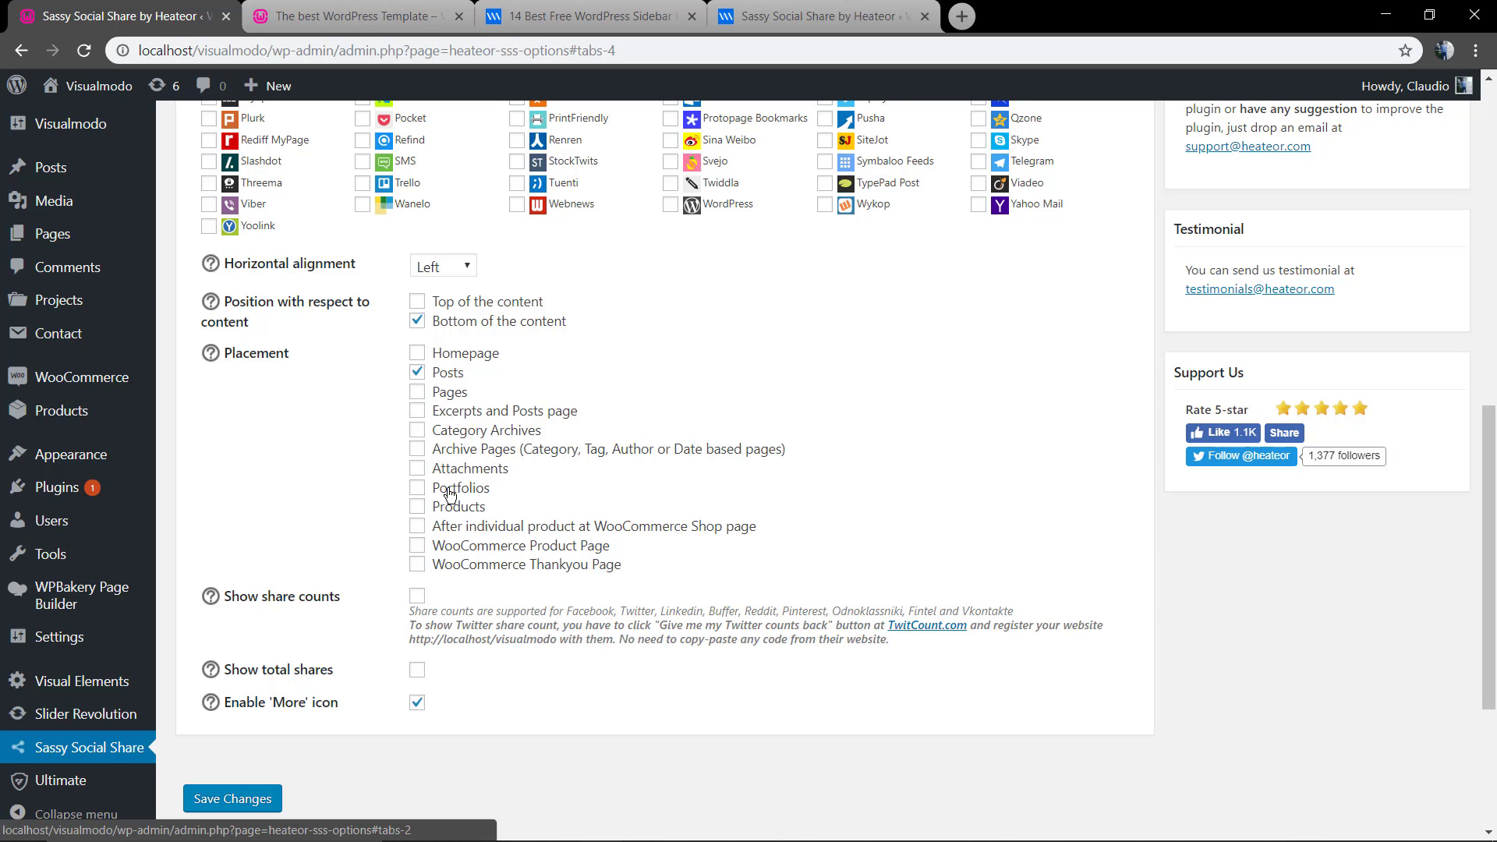
{"action": "left_click", "coordinate": [354, 17]}
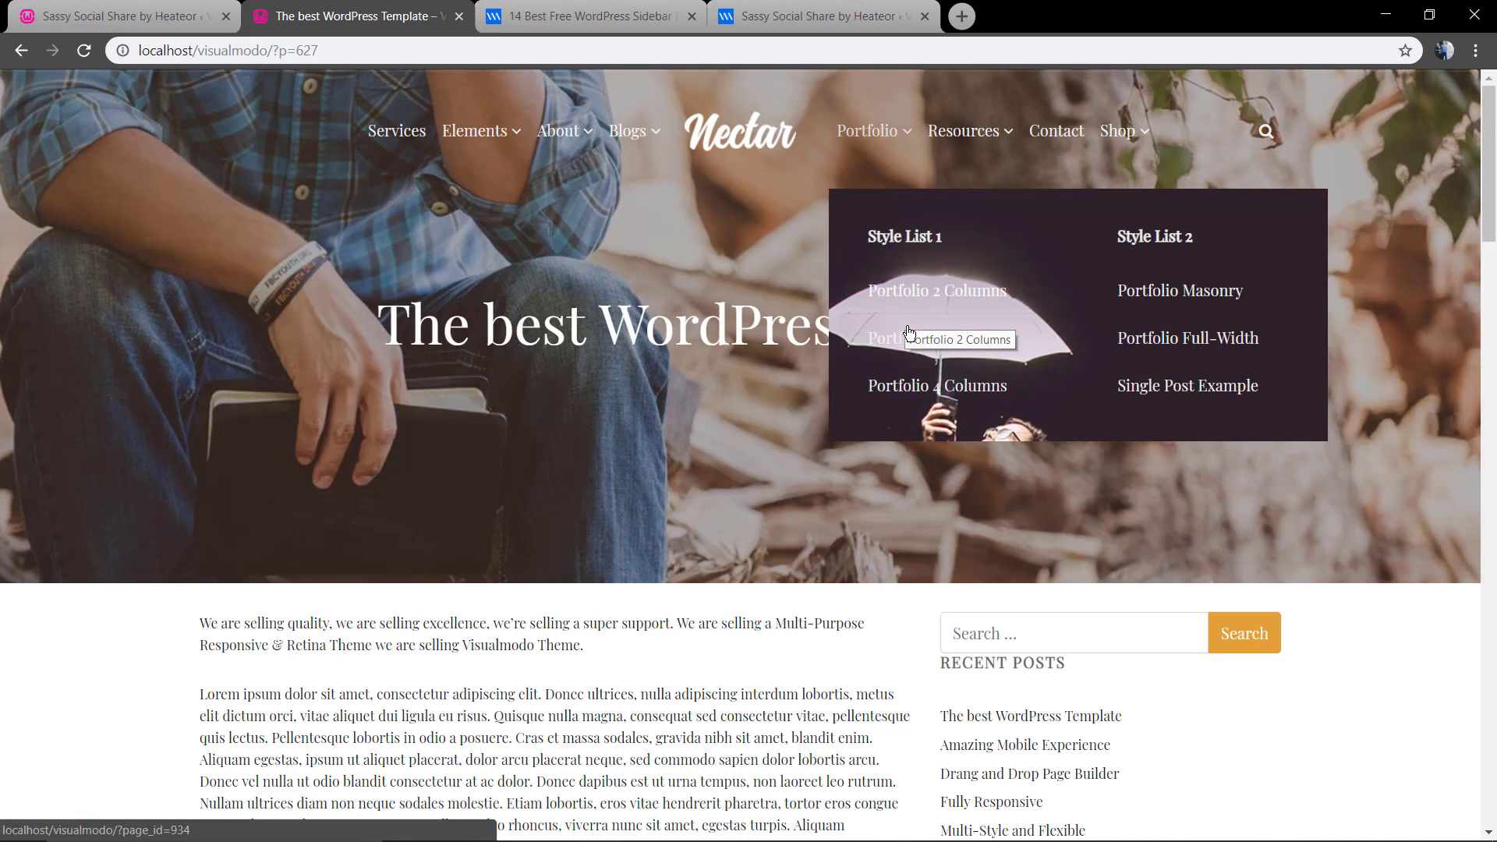
Scroll the Nectar Portfolio 2 Columns page to its footer, then show the Visualmodo sidebar plugins article.
{"action": "left_click", "coordinate": [936, 337]}
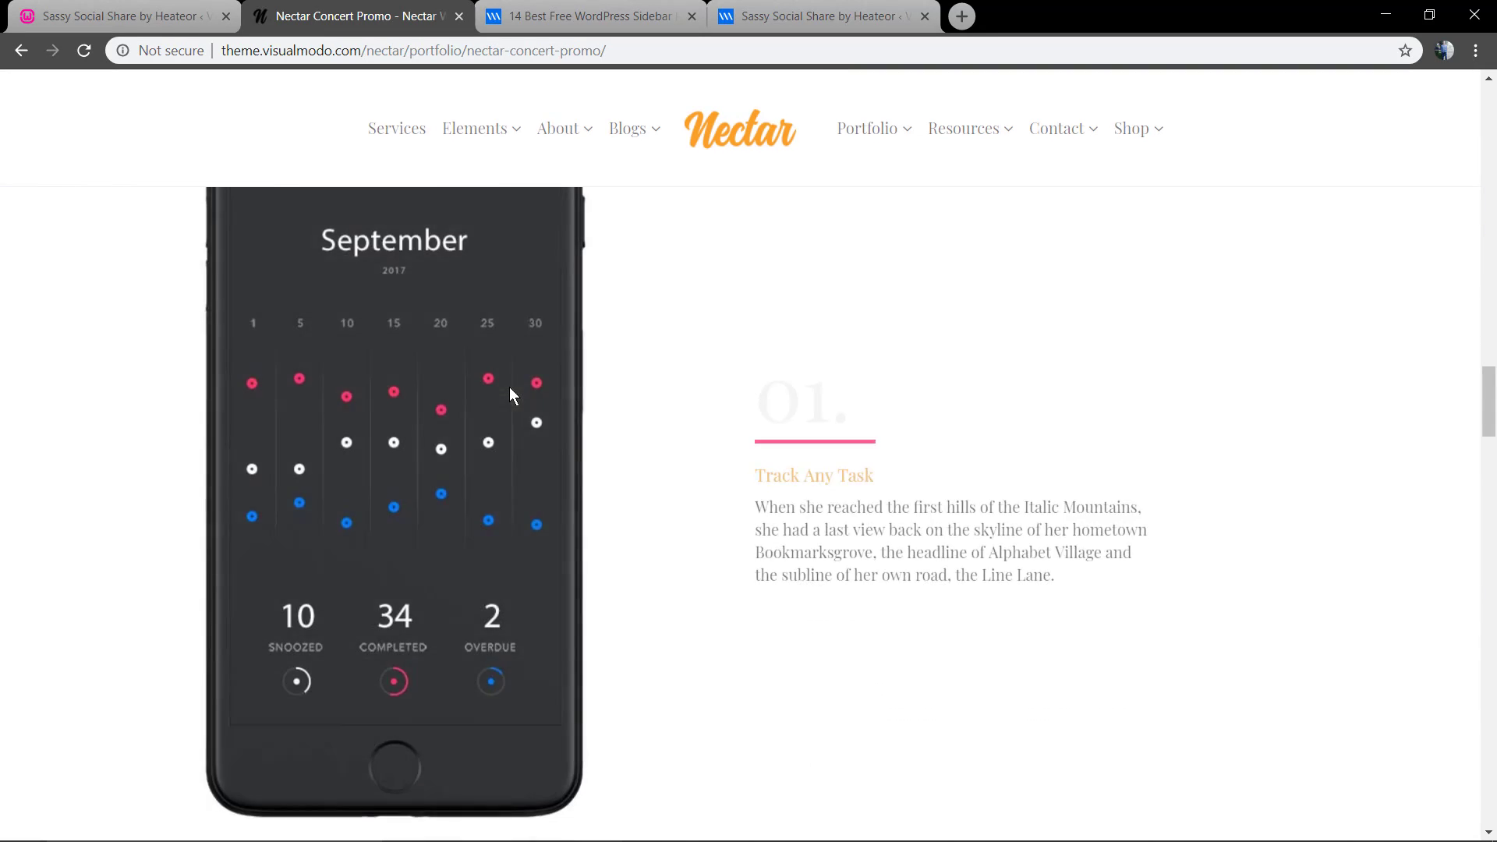
{"action": "scroll", "scroll_direction": "down", "scroll_amount": 3}
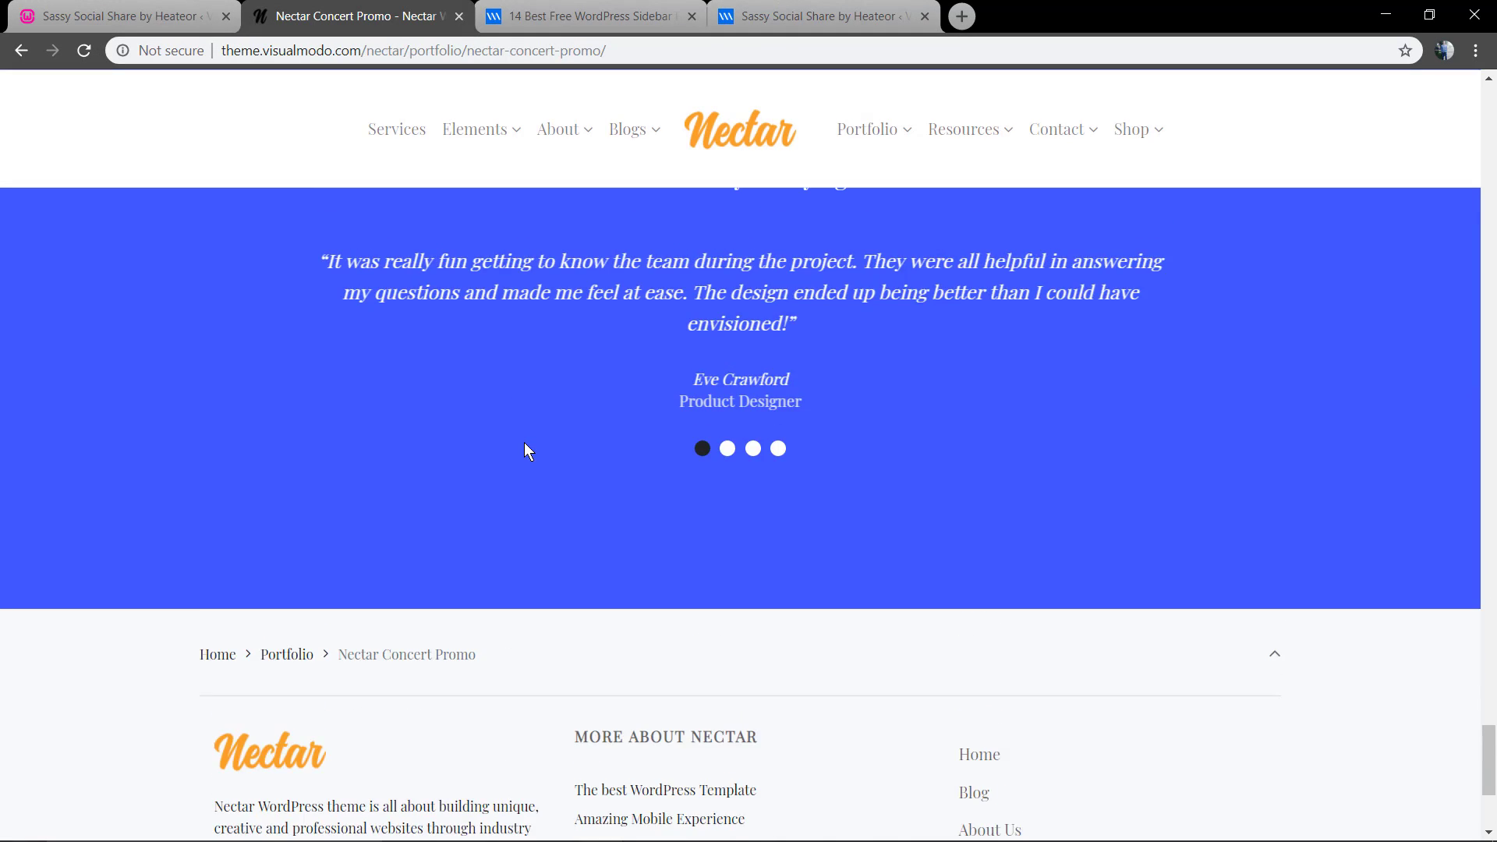
{"action": "scroll", "scroll_direction": "down", "scroll_amount": 3}
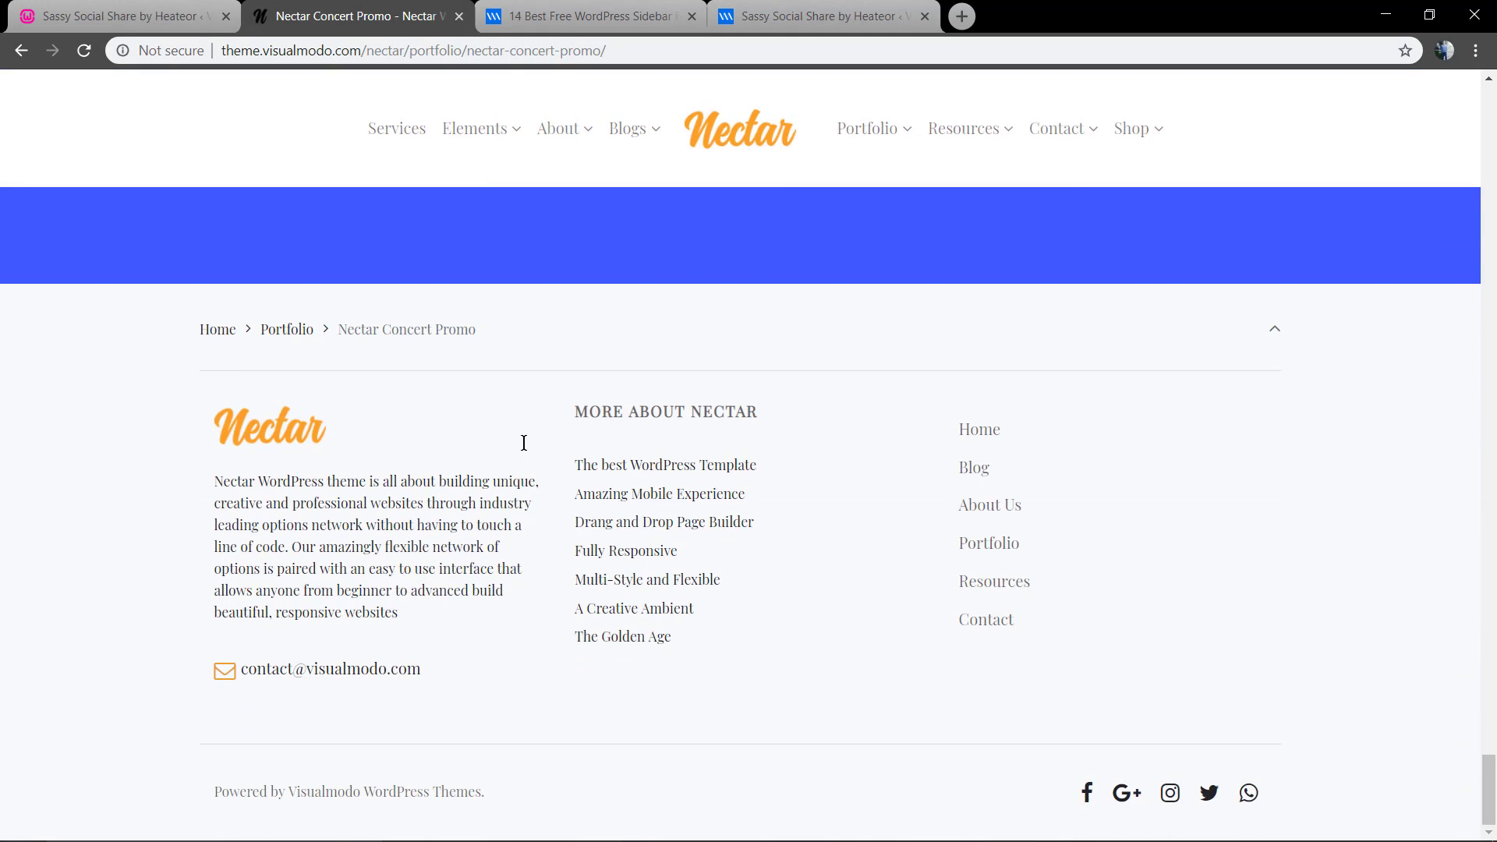
{"action": "left_click", "coordinate": [582, 16]}
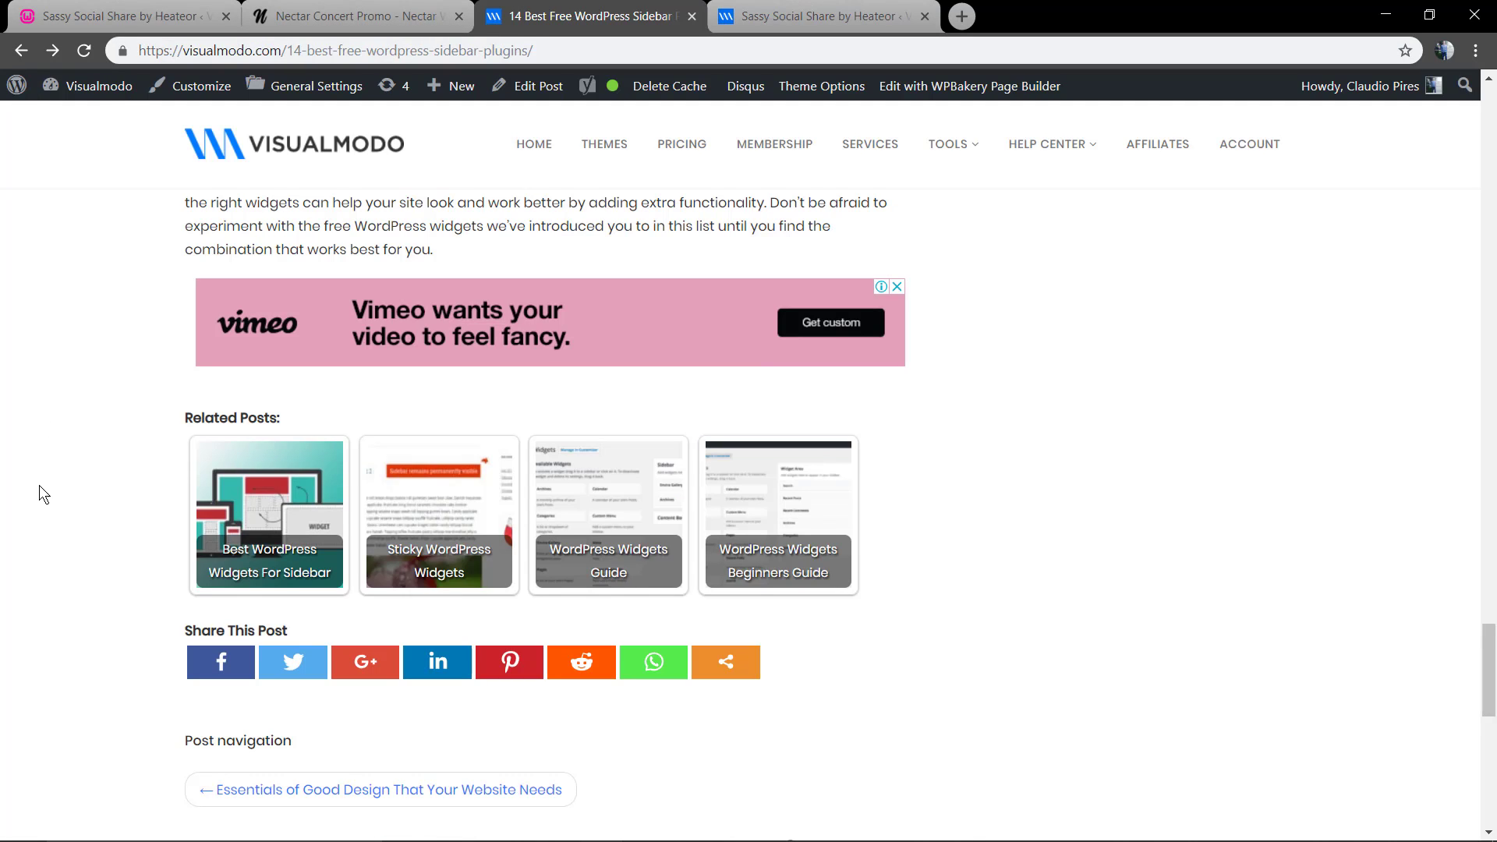